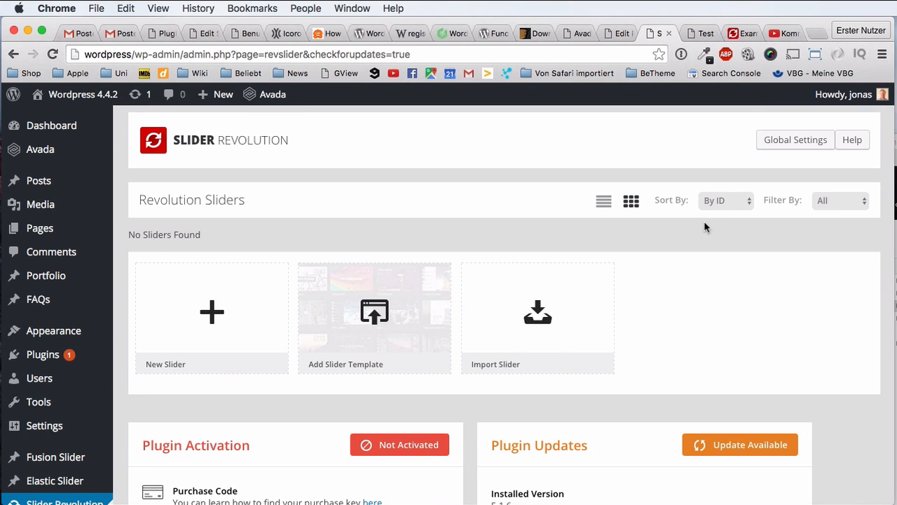
pyautogui.moveTo(685, 245)
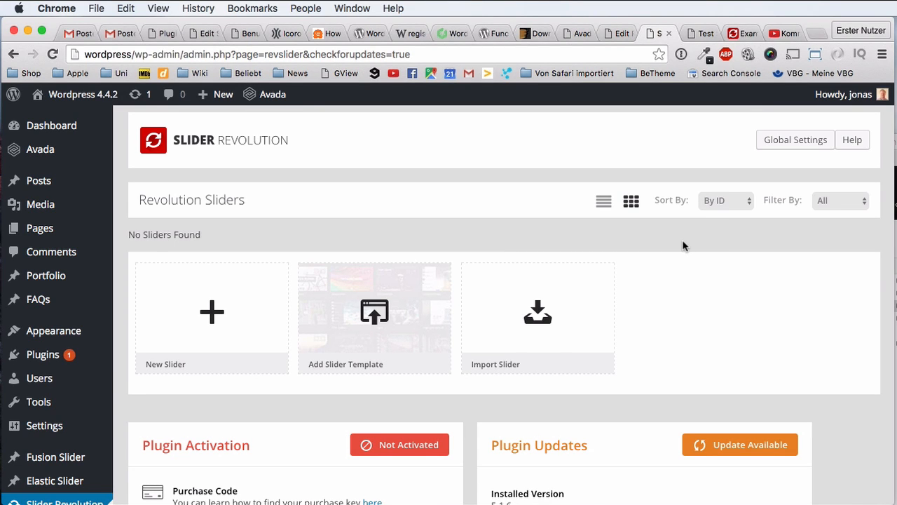
pyautogui.moveTo(699, 254)
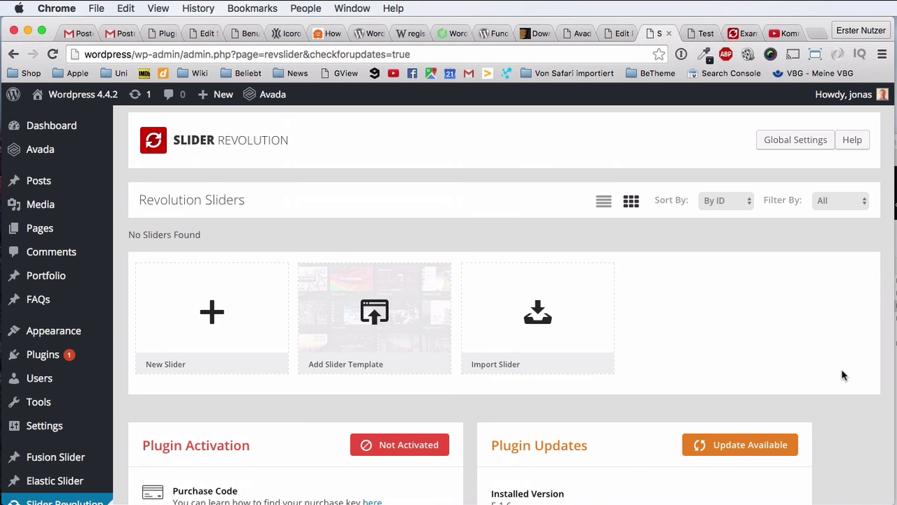
pyautogui.moveTo(846, 388)
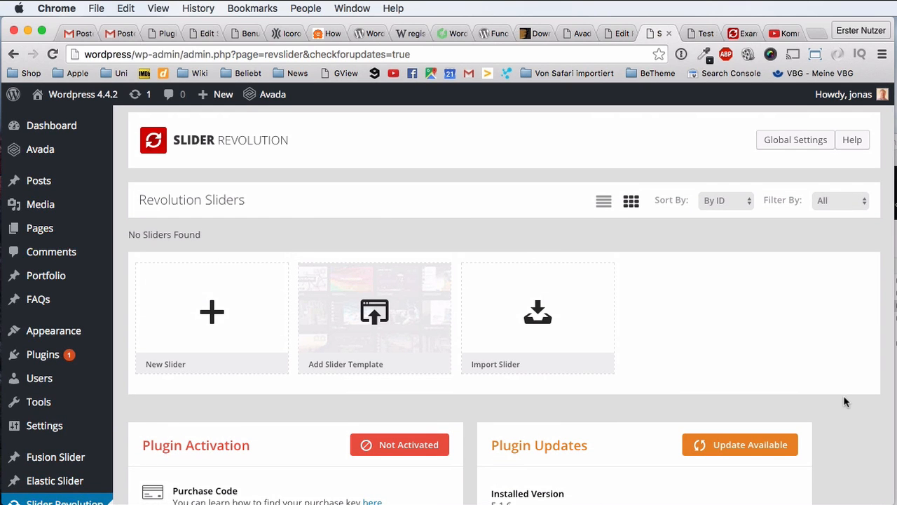
pyautogui.moveTo(820, 388)
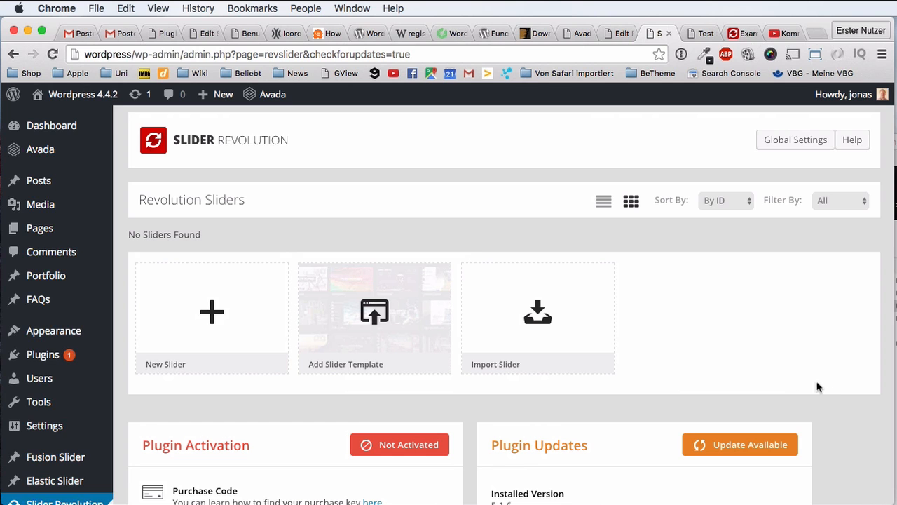
pyautogui.moveTo(423, 193)
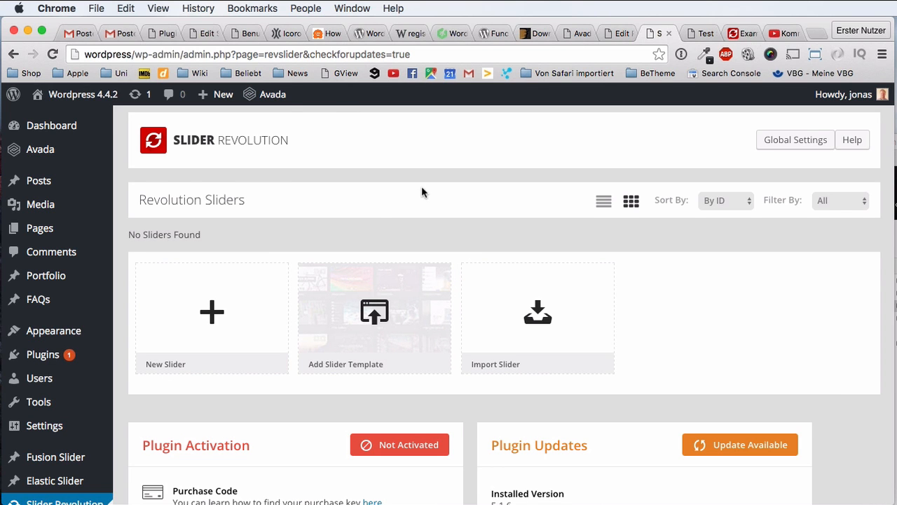
# Open the Import Slider form, browse for a file, then cancel and close it
pyautogui.scroll(-3)
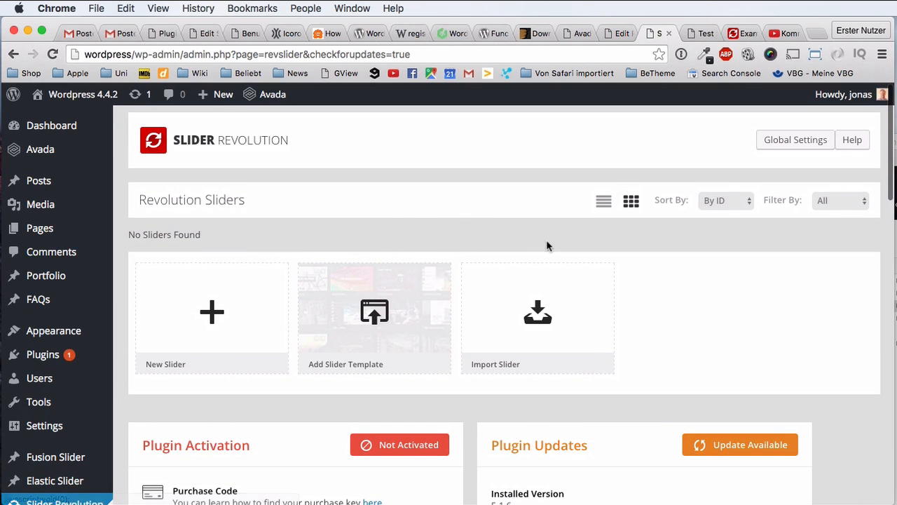
pyautogui.moveTo(310, 312)
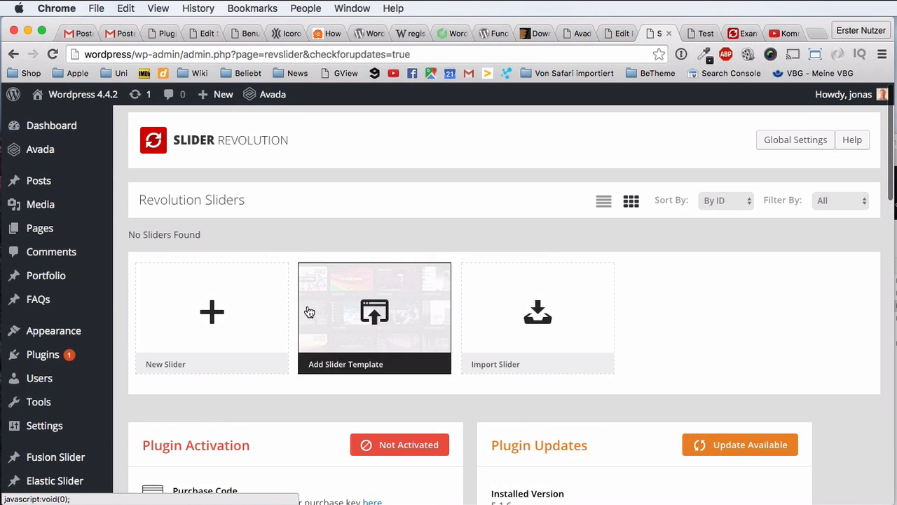
pyautogui.moveTo(812, 315)
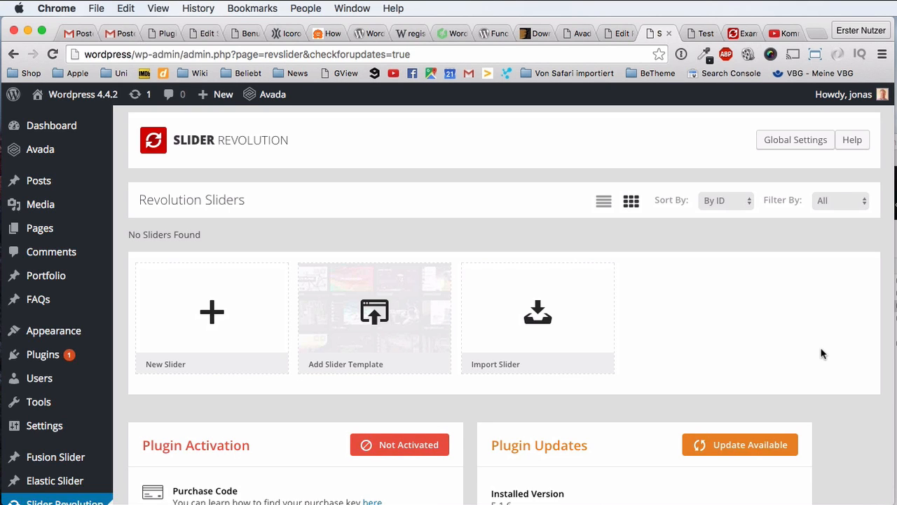
pyautogui.moveTo(481, 366)
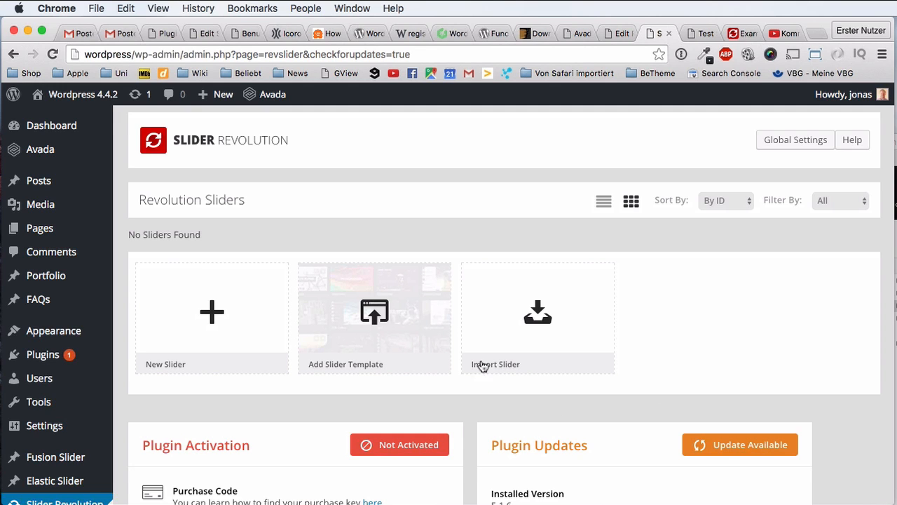
pyautogui.moveTo(851, 368)
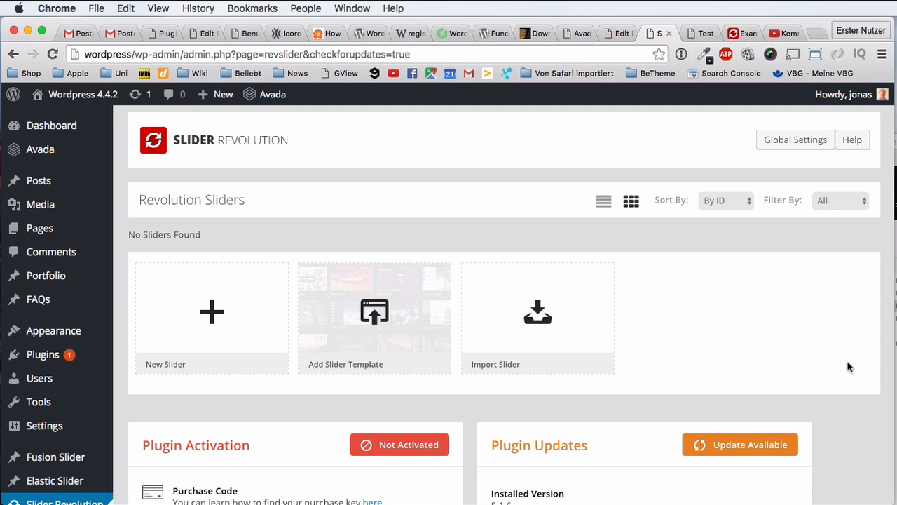
pyautogui.moveTo(870, 246)
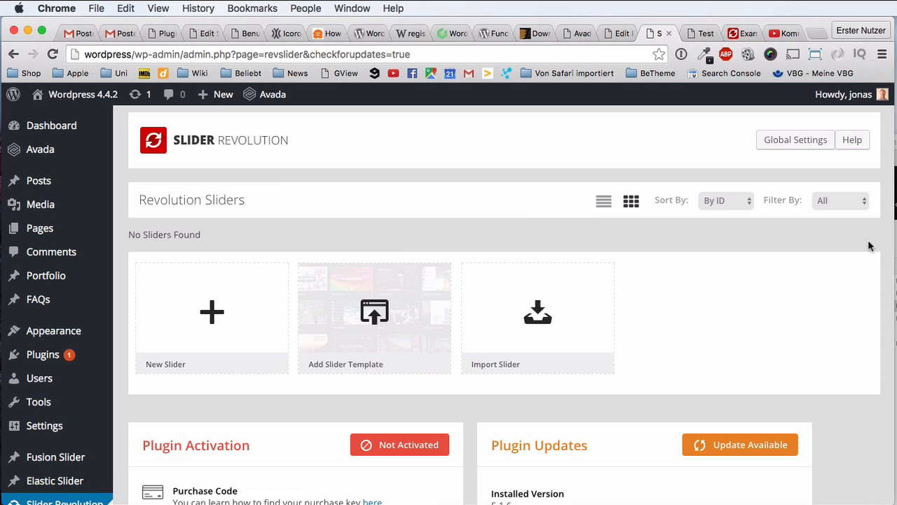
pyautogui.click(538, 312)
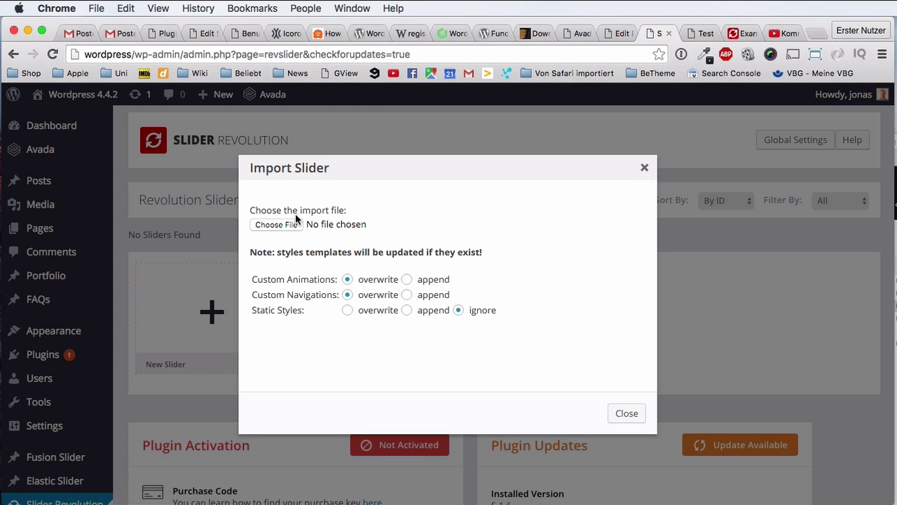
pyautogui.moveTo(512, 213)
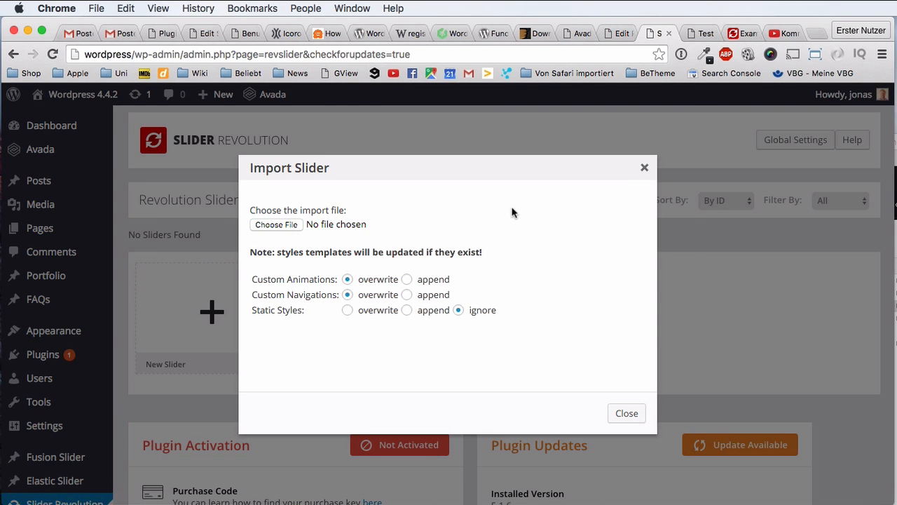
pyautogui.click(276, 224)
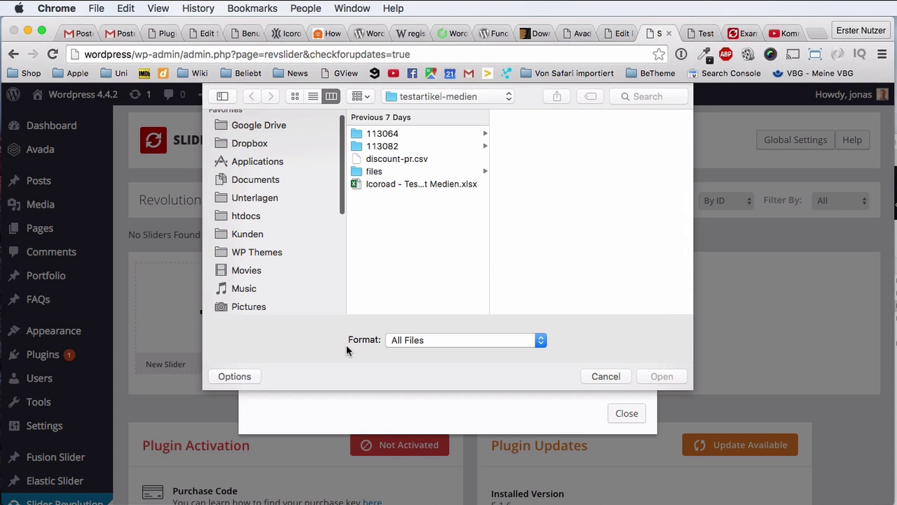
pyautogui.click(605, 376)
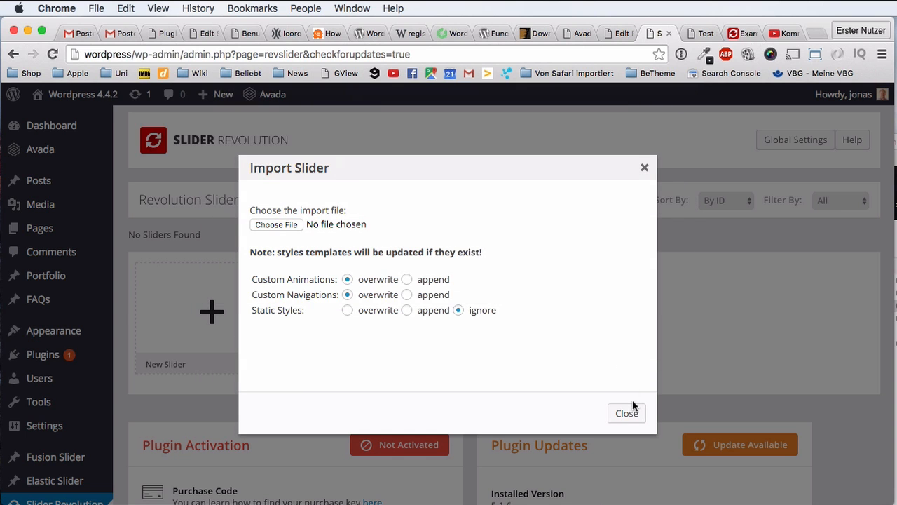
pyautogui.click(626, 413)
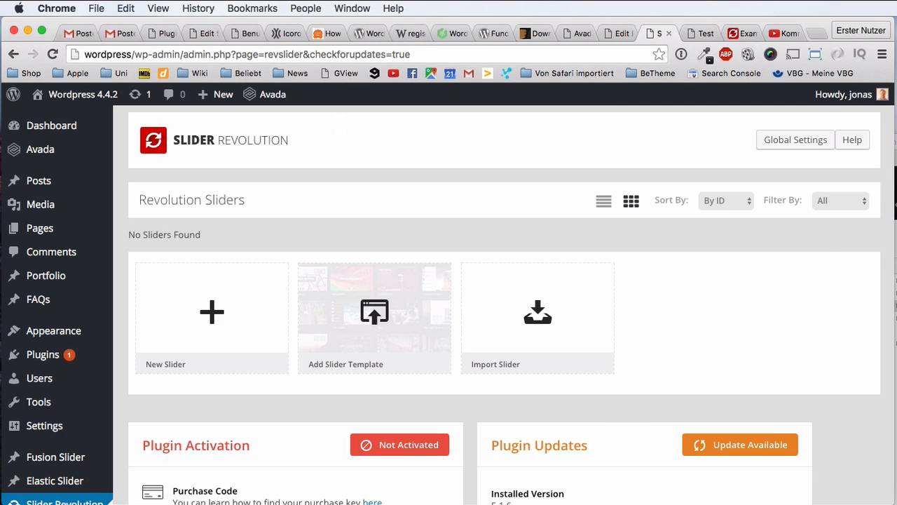
pyautogui.moveTo(754, 253)
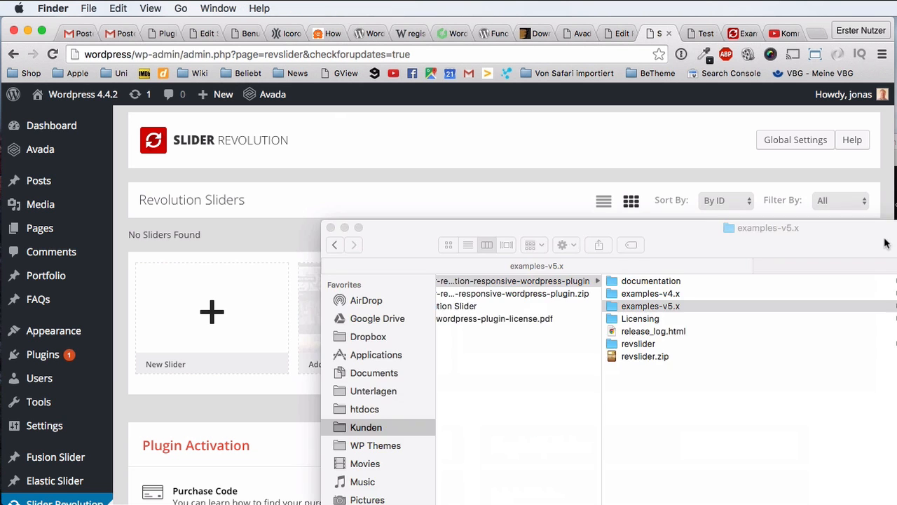
# Open the examples-v5.x folder inside the downloaded plugin package in Finder
pyautogui.click(651, 306)
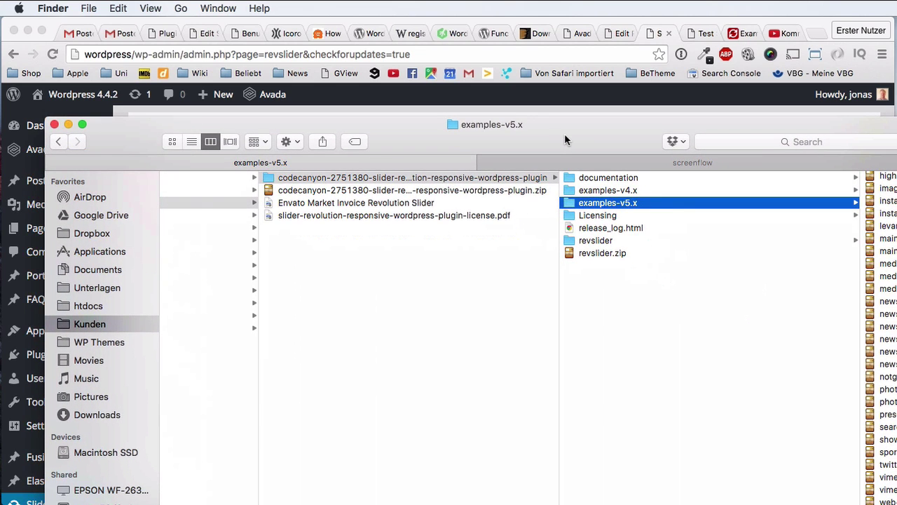
pyautogui.moveTo(560, 284)
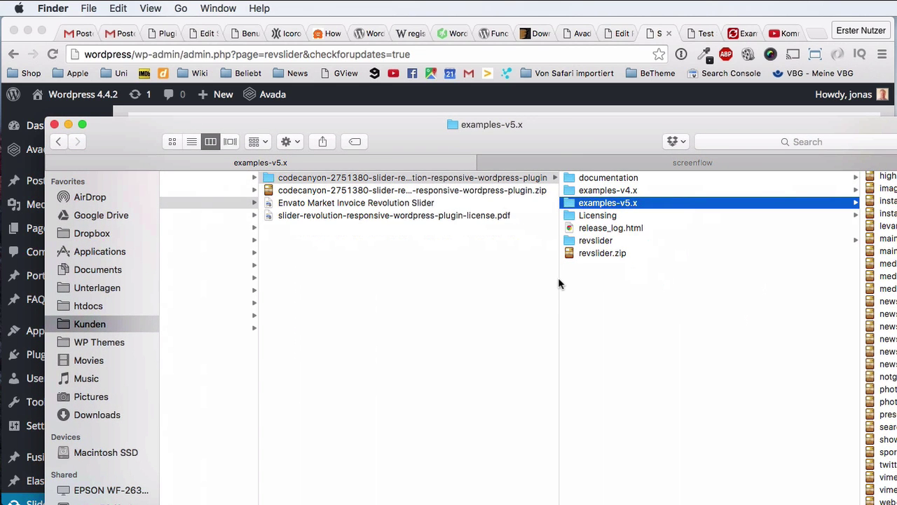
pyautogui.moveTo(486, 272)
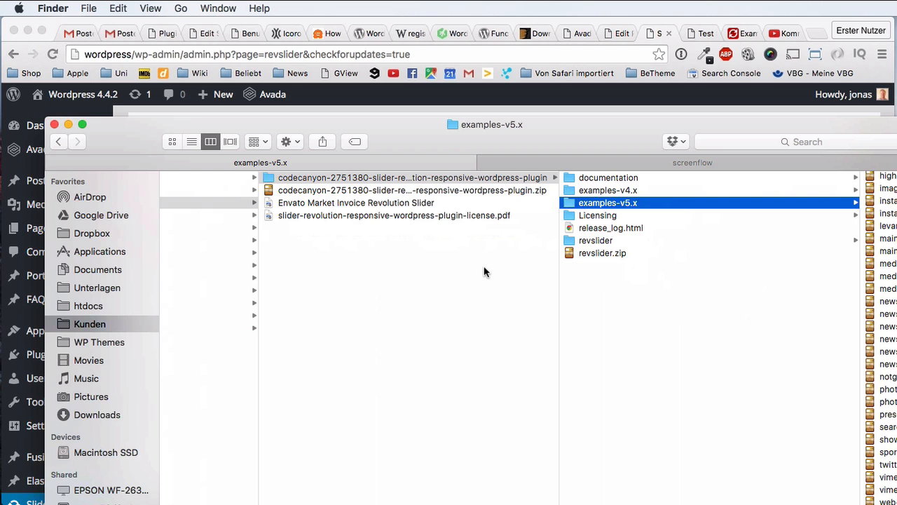
pyautogui.click(414, 177)
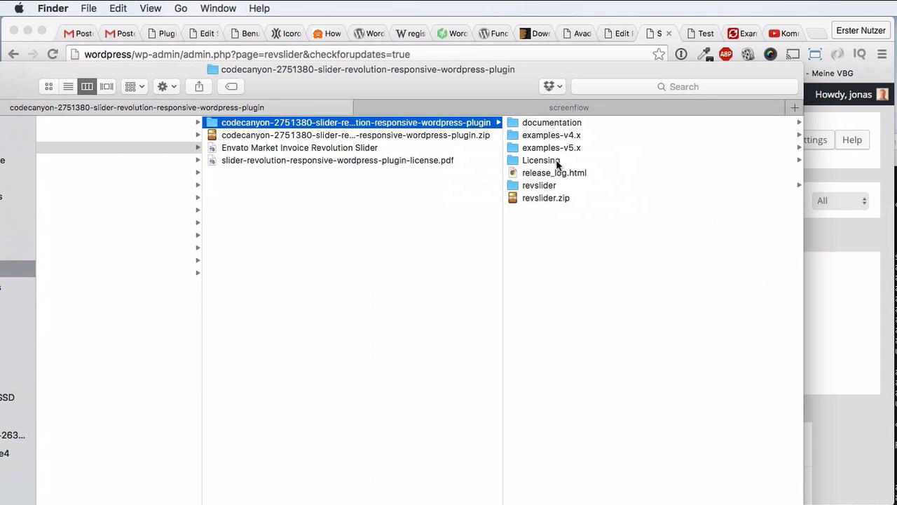
pyautogui.moveTo(561, 160)
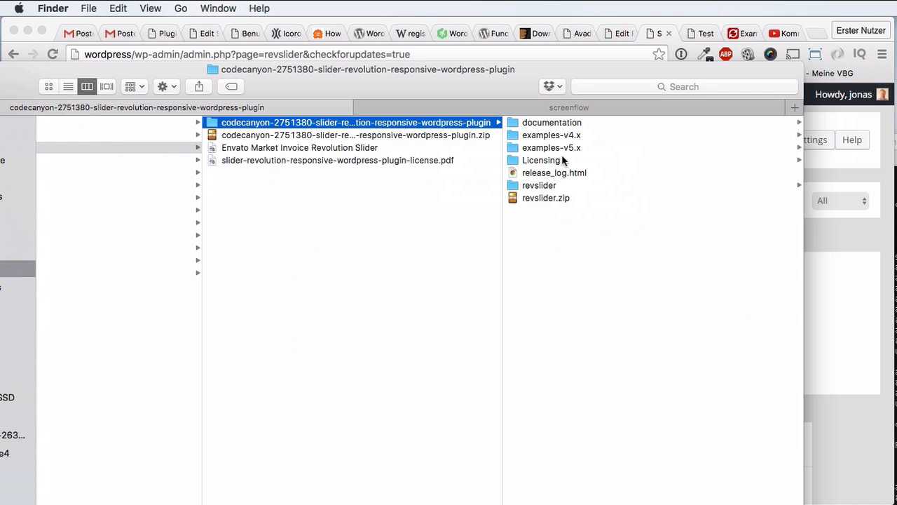
pyautogui.moveTo(573, 73)
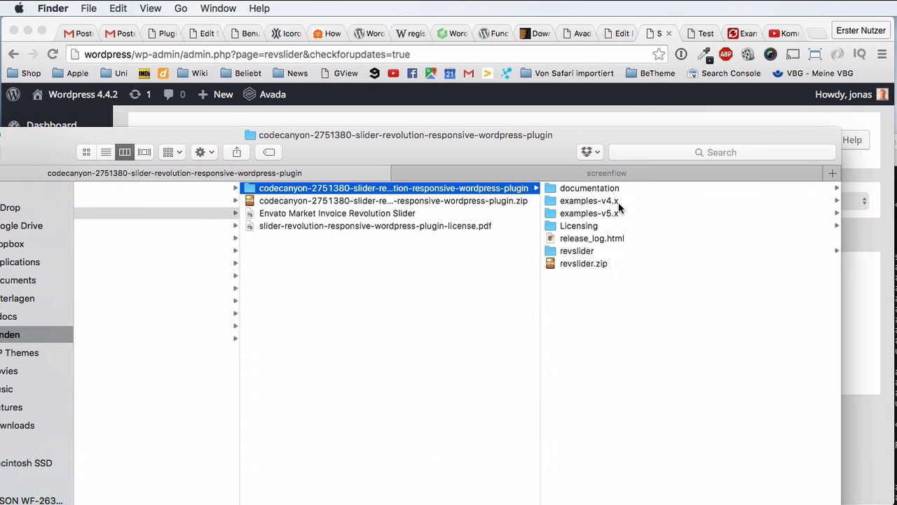
pyautogui.moveTo(609, 215)
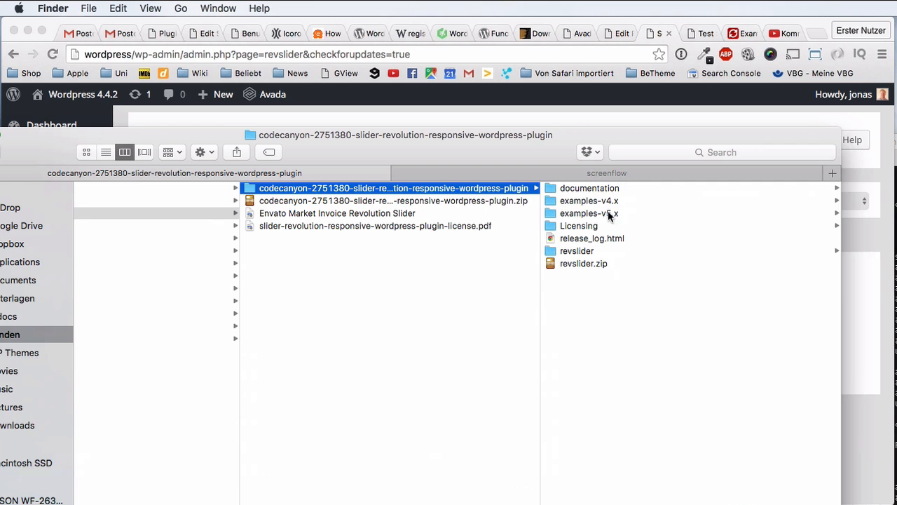
pyautogui.click(589, 213)
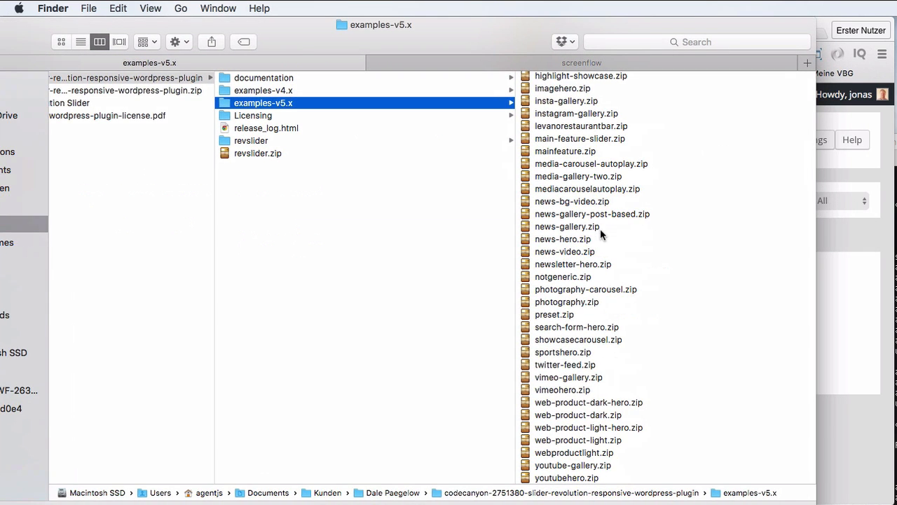
pyautogui.scroll(3)
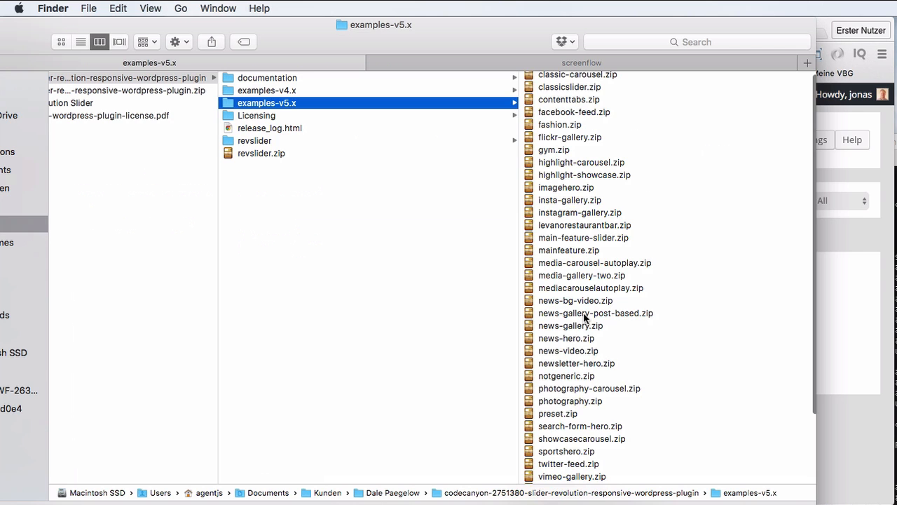
pyautogui.moveTo(641, 312)
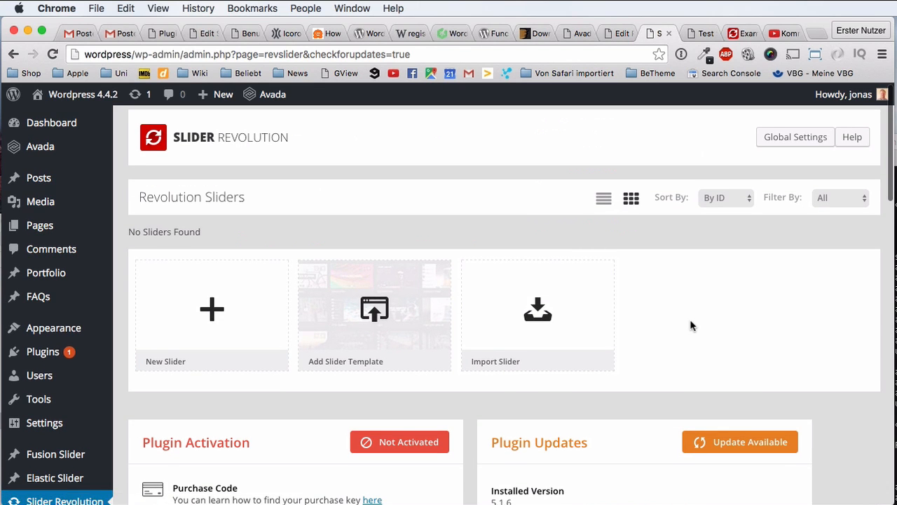
pyautogui.moveTo(725, 59)
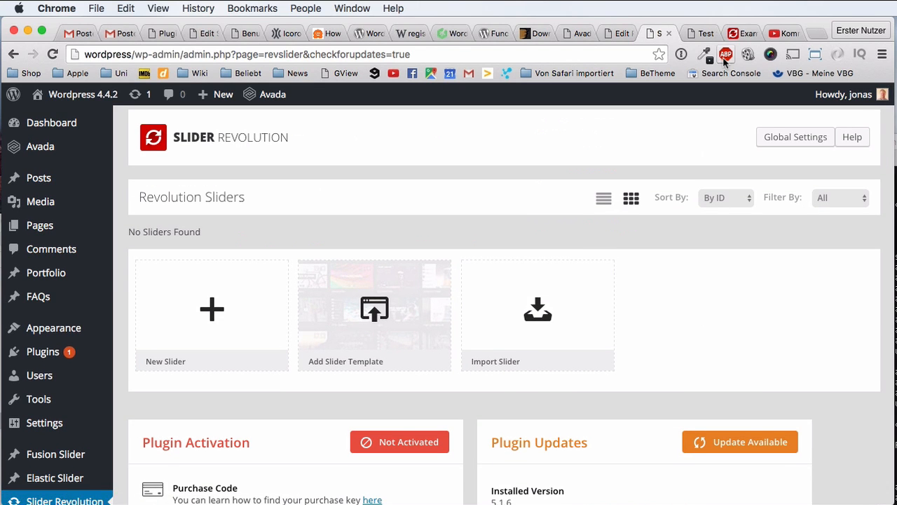
pyautogui.moveTo(692, 261)
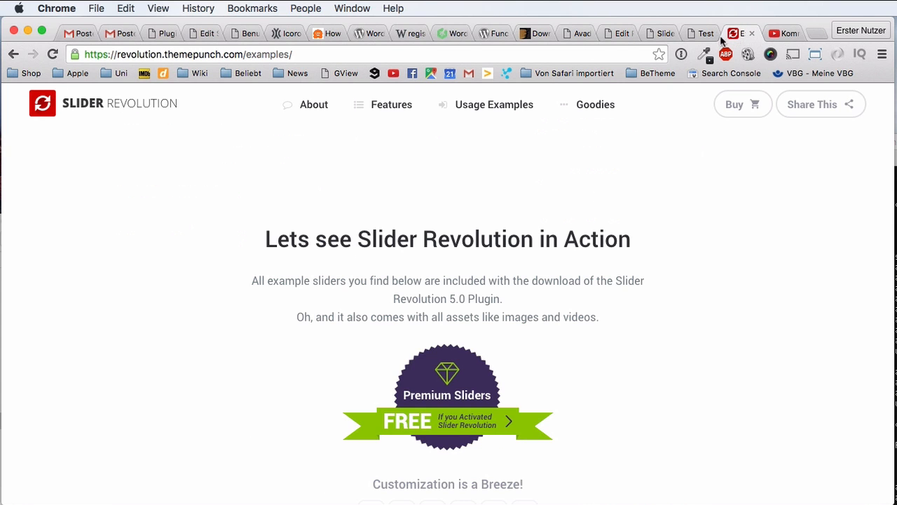
# Scroll up and down through the free example slider grid on the examples page
pyautogui.scroll(-3)
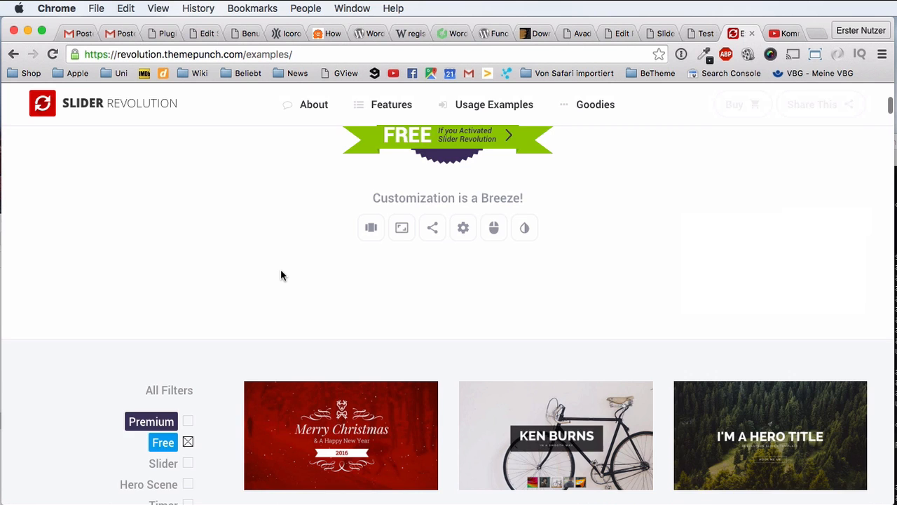
pyautogui.scroll(3)
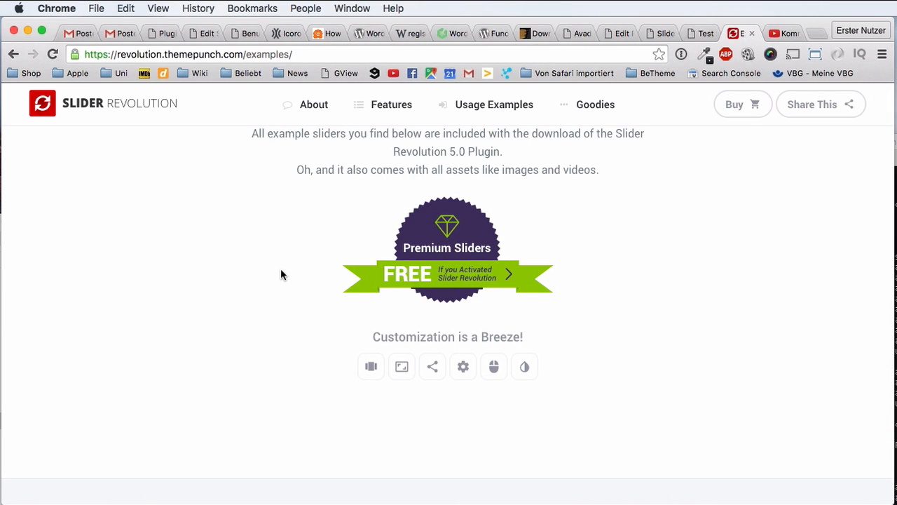
pyautogui.scroll(-3)
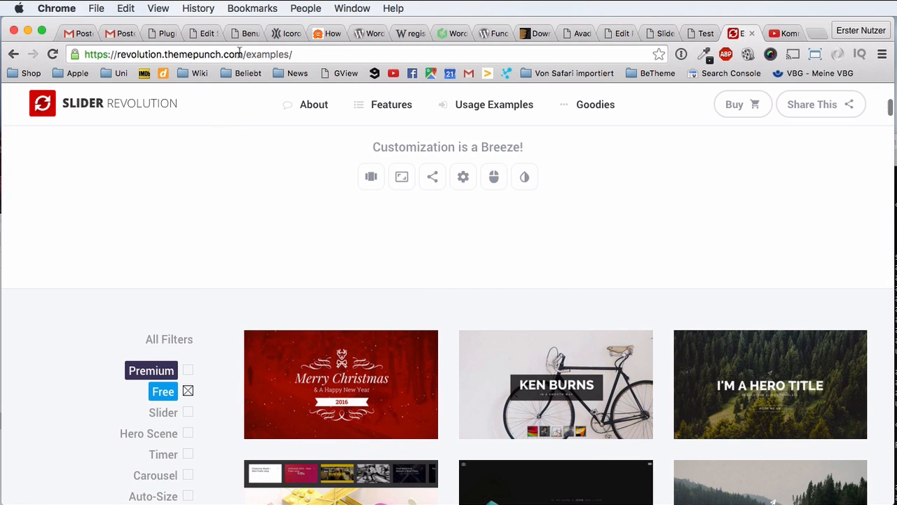
pyautogui.moveTo(245, 206)
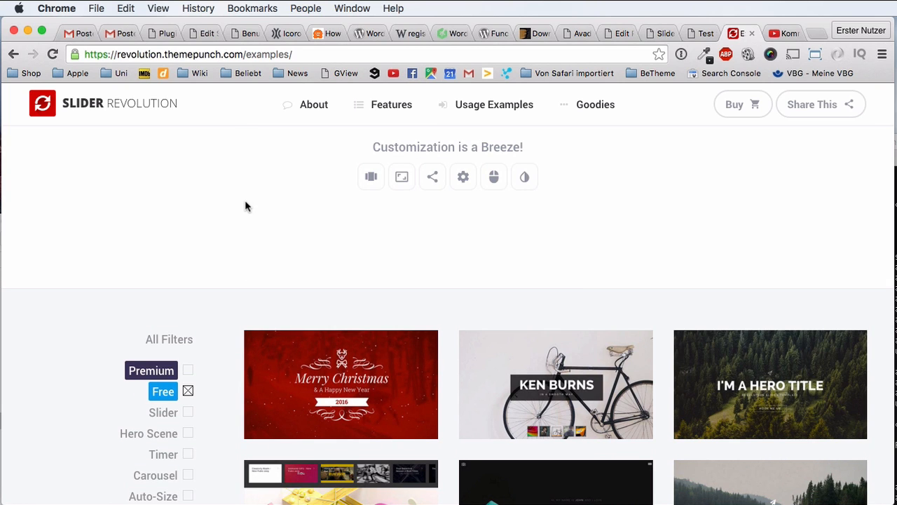
pyautogui.moveTo(168, 84)
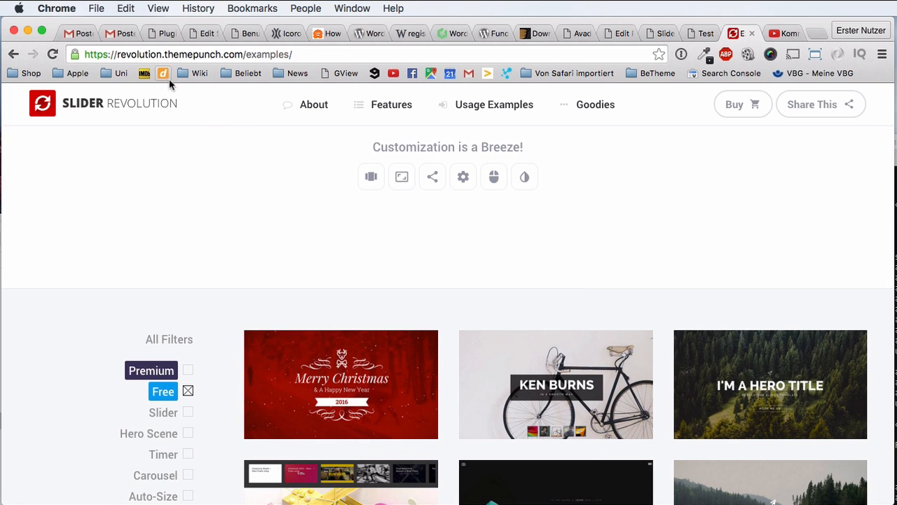
pyautogui.moveTo(291, 217)
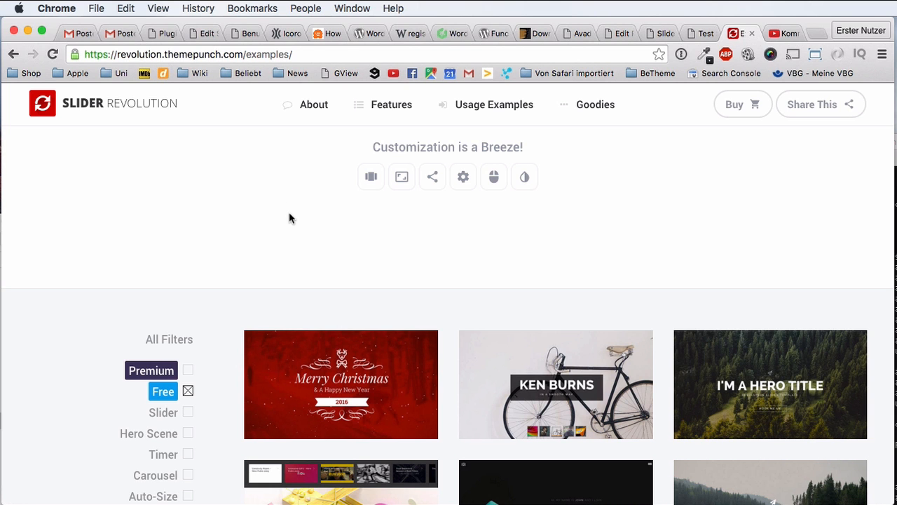
pyautogui.scroll(3)
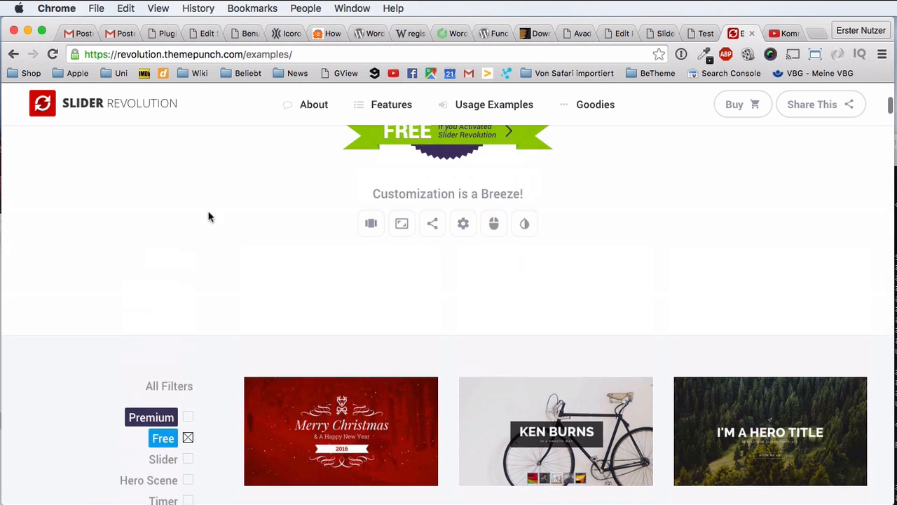
pyautogui.scroll(-3)
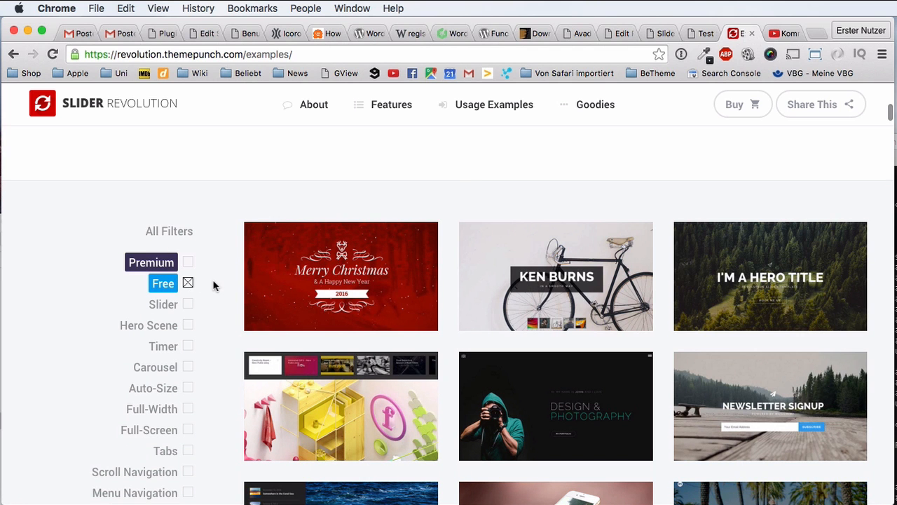
pyautogui.scroll(3)
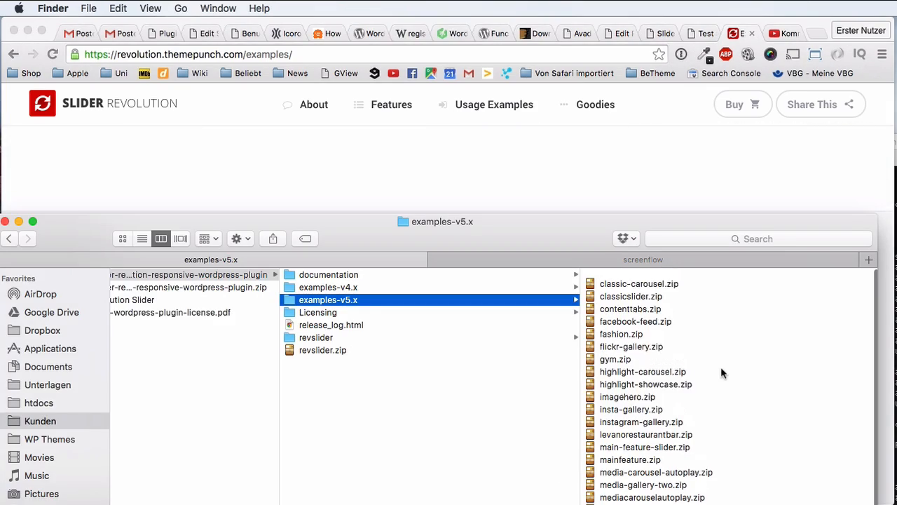
# Scroll the list of example slider zip files in examples-v5.x
pyautogui.scroll(3)
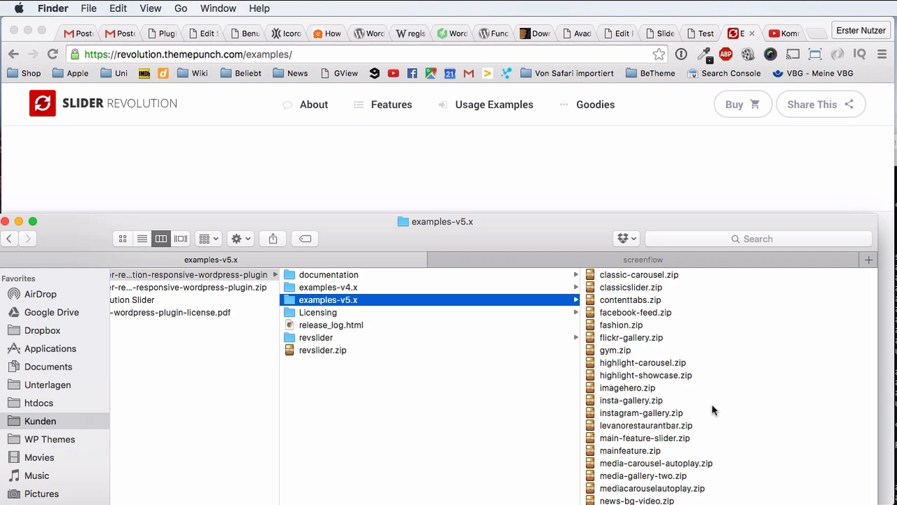
pyautogui.moveTo(654, 339)
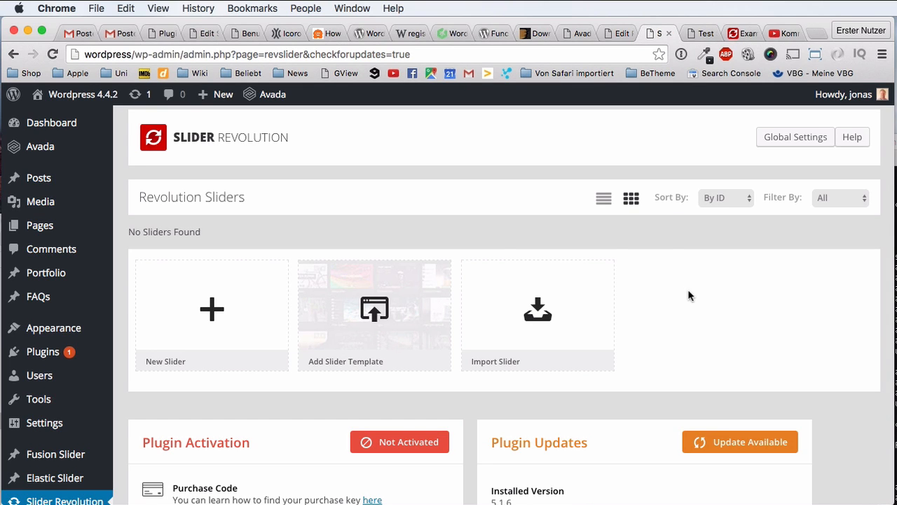
pyautogui.moveTo(663, 292)
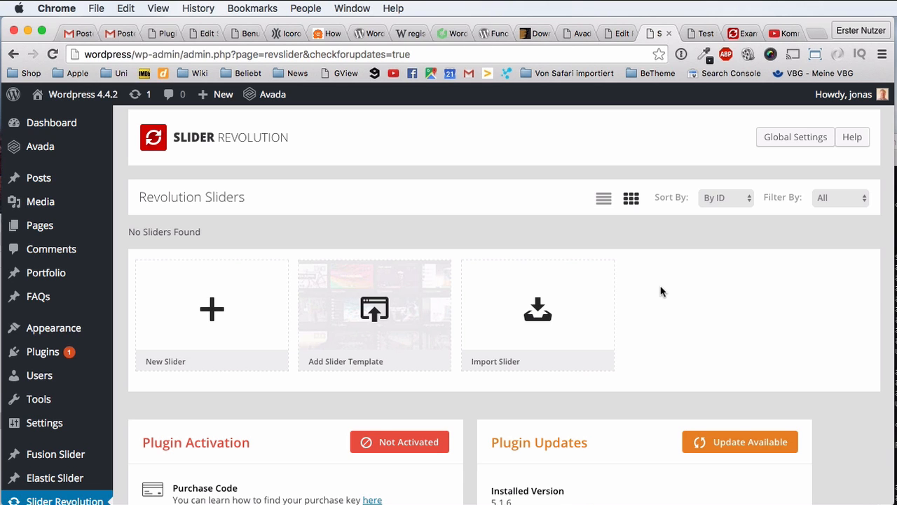
pyautogui.moveTo(647, 316)
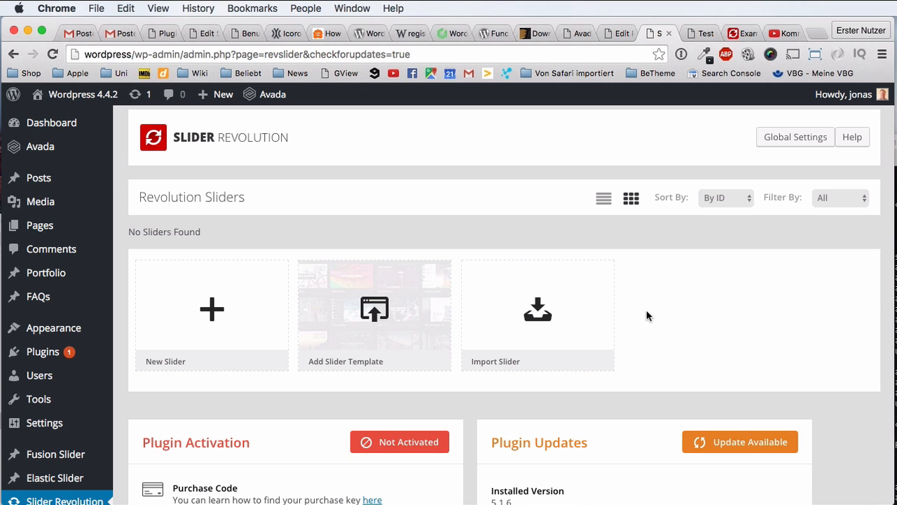
pyautogui.moveTo(656, 389)
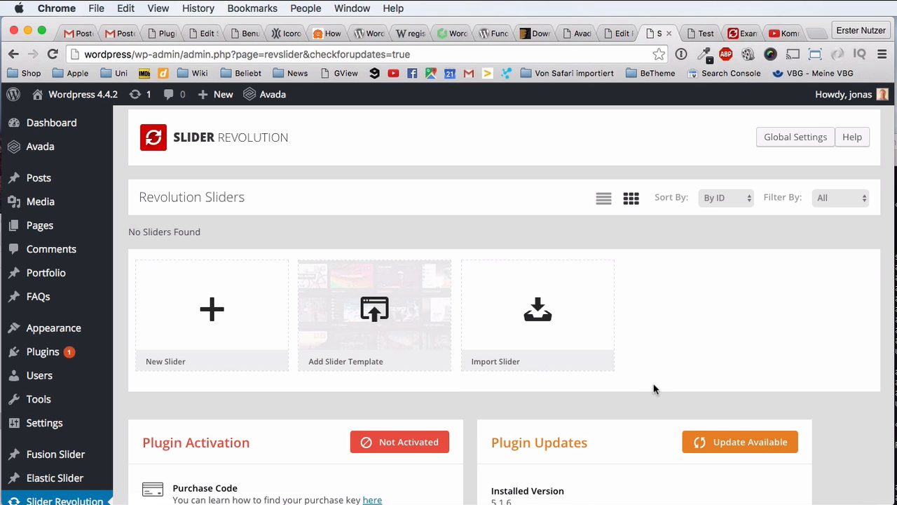
pyautogui.moveTo(645, 397)
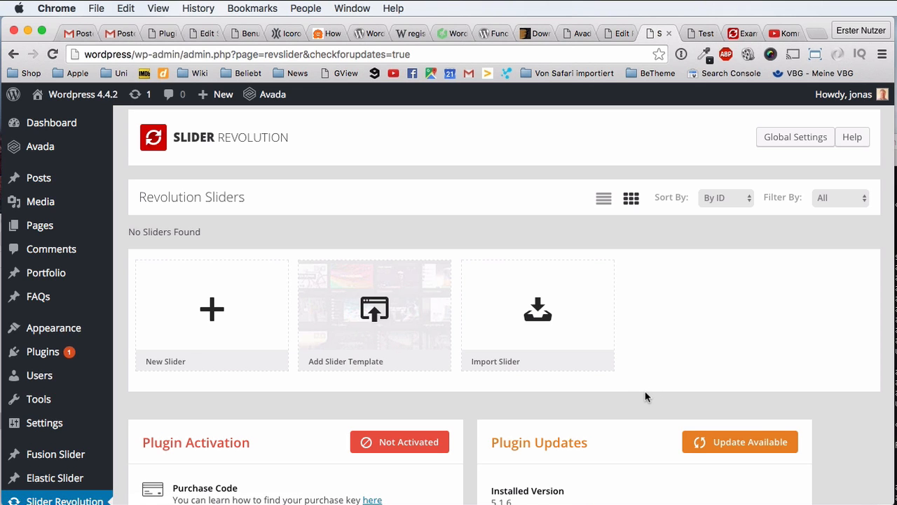
pyautogui.moveTo(675, 328)
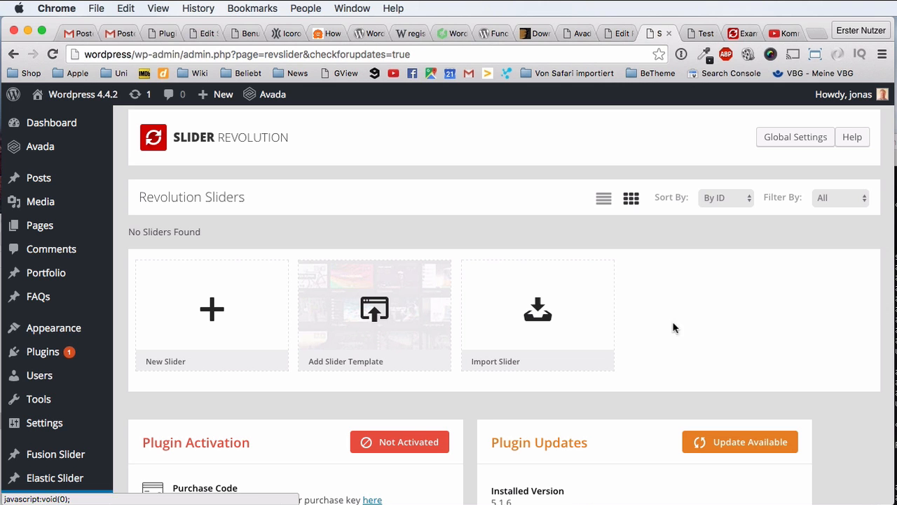
pyautogui.moveTo(337, 332)
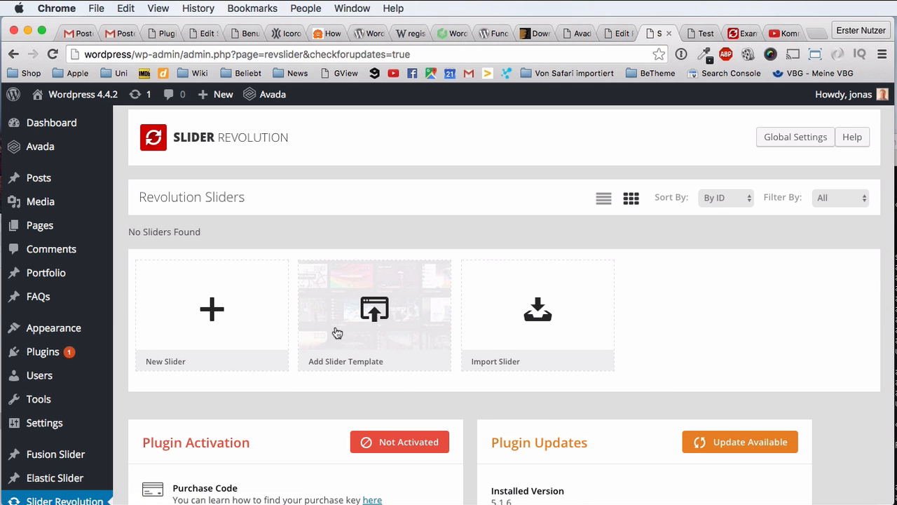
pyautogui.scroll(-3)
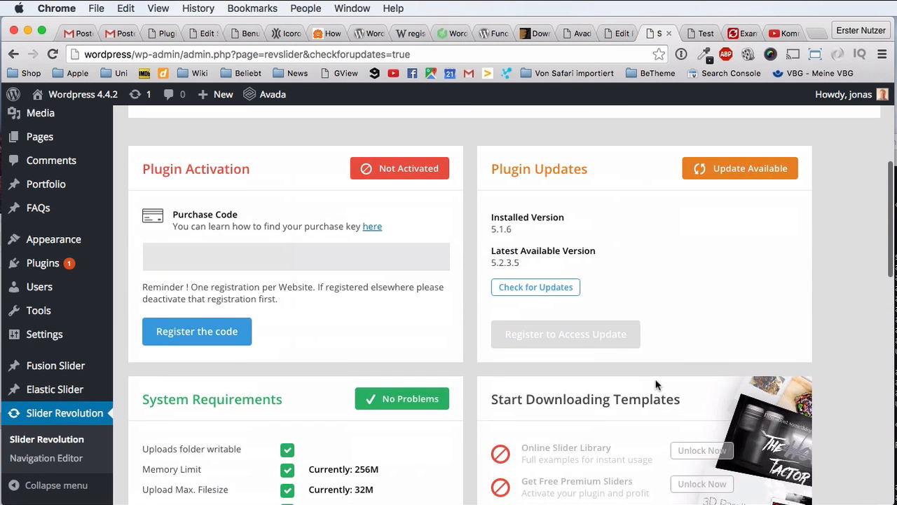
pyautogui.scroll(3)
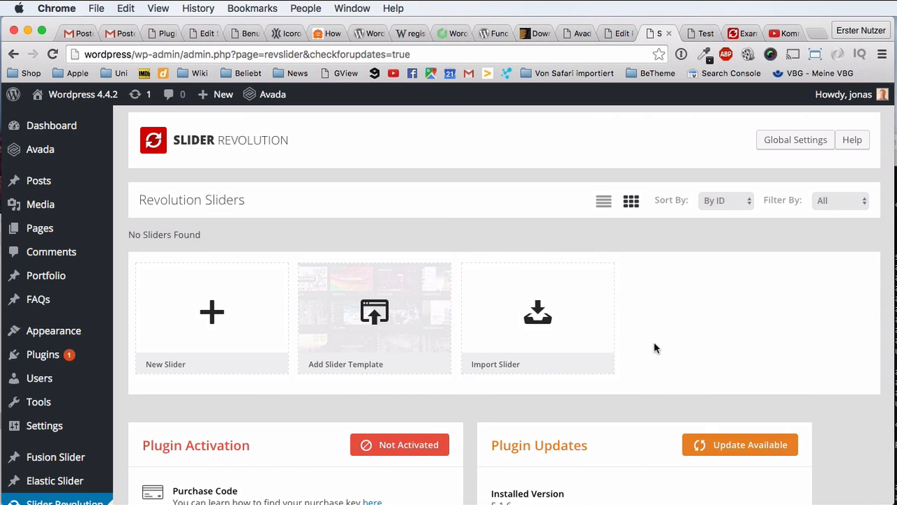
pyautogui.moveTo(501, 304)
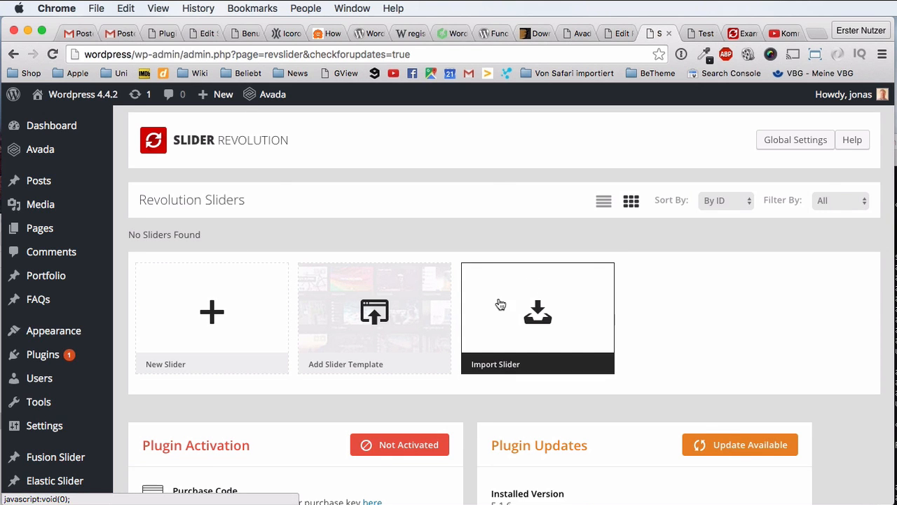
# Start a slider import and browse through WP Themes and Kunden to the plugin package
pyautogui.click(537, 312)
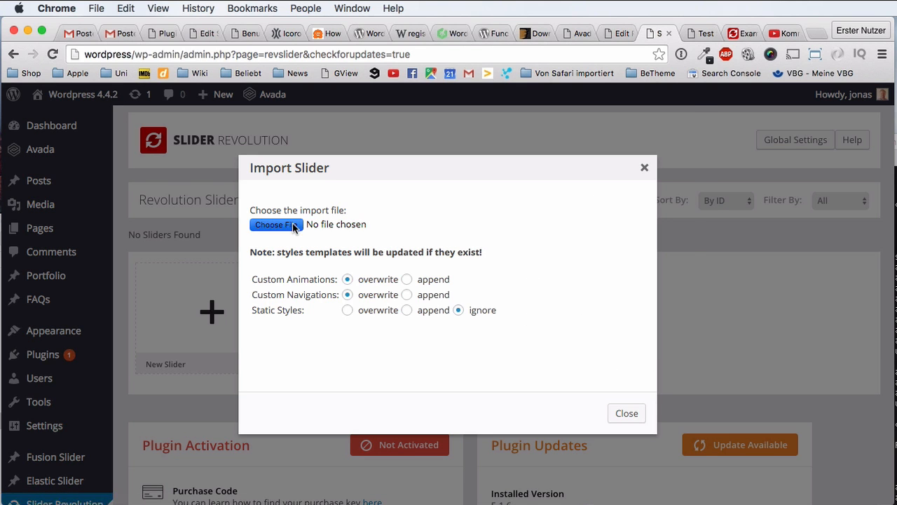
pyautogui.click(275, 224)
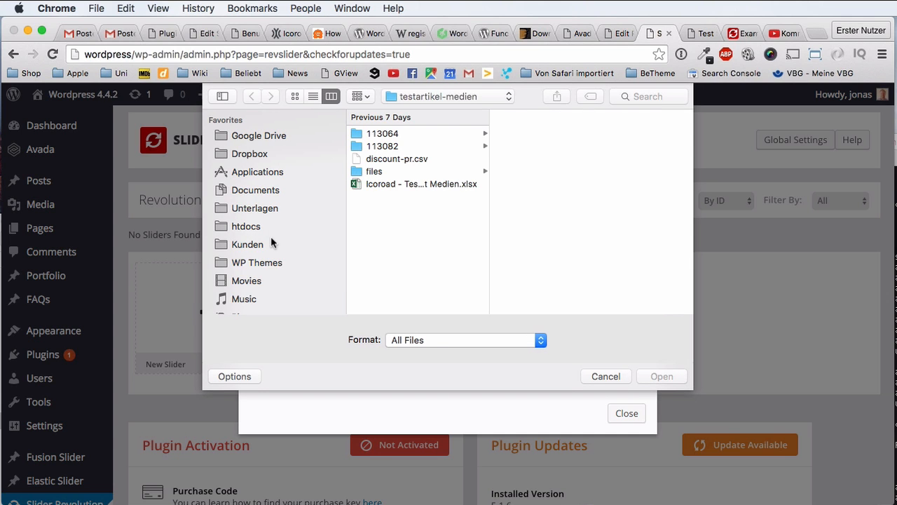
pyautogui.click(257, 263)
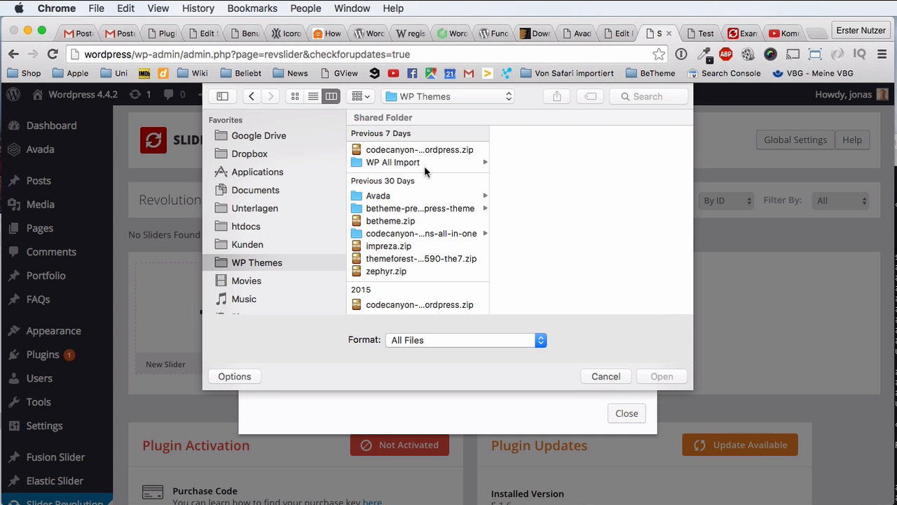
pyautogui.moveTo(453, 246)
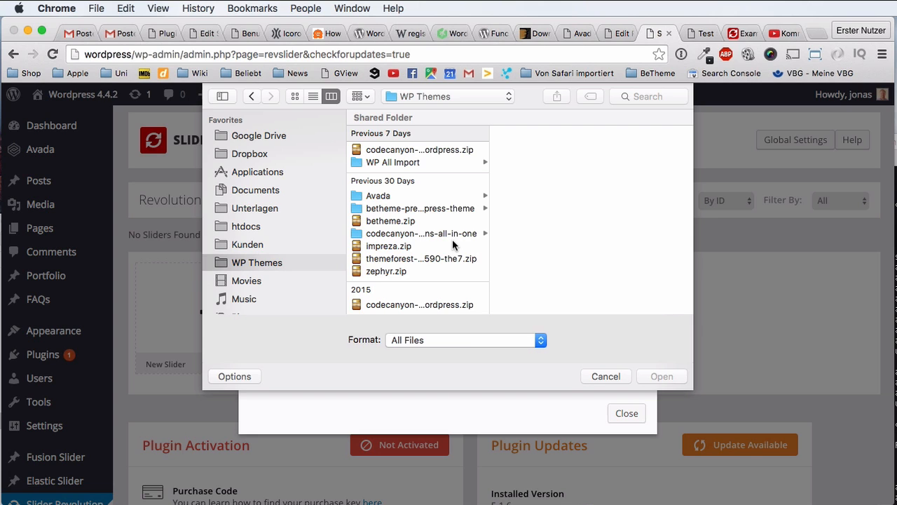
pyautogui.moveTo(394, 258)
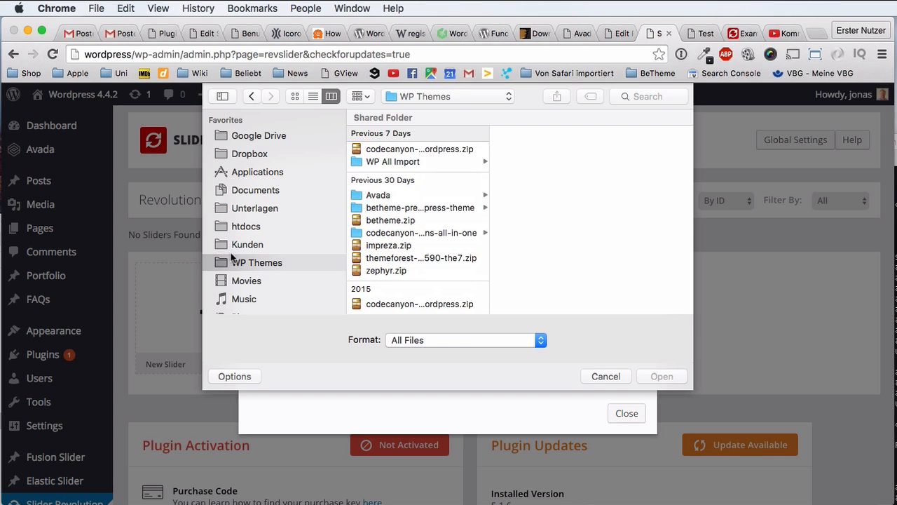
pyautogui.click(247, 244)
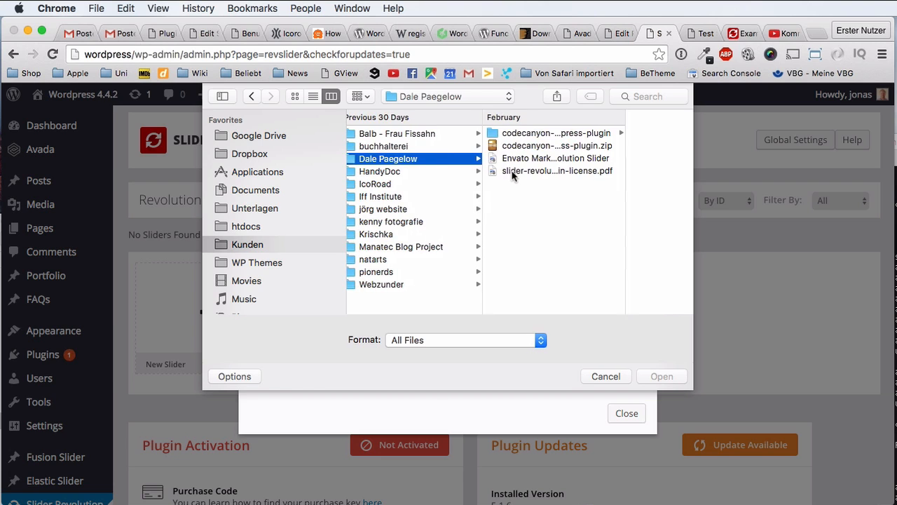
pyautogui.click(556, 132)
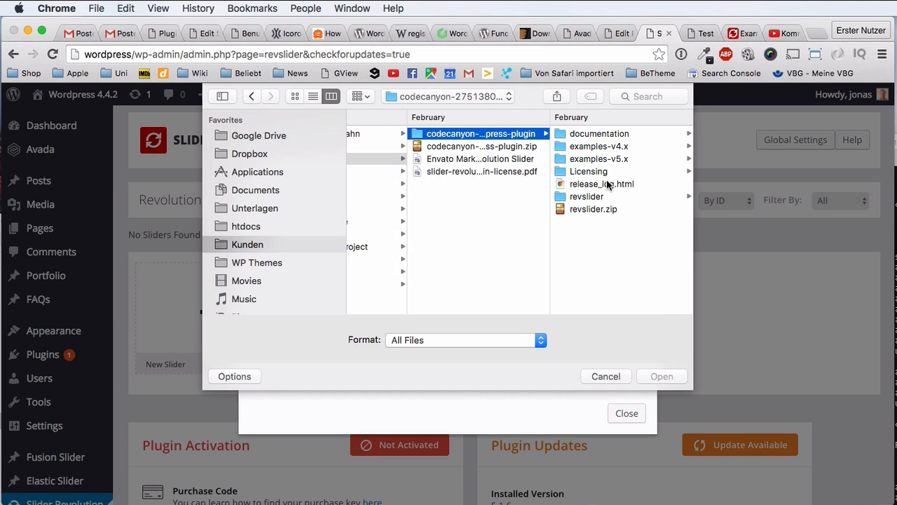
pyautogui.moveTo(608, 174)
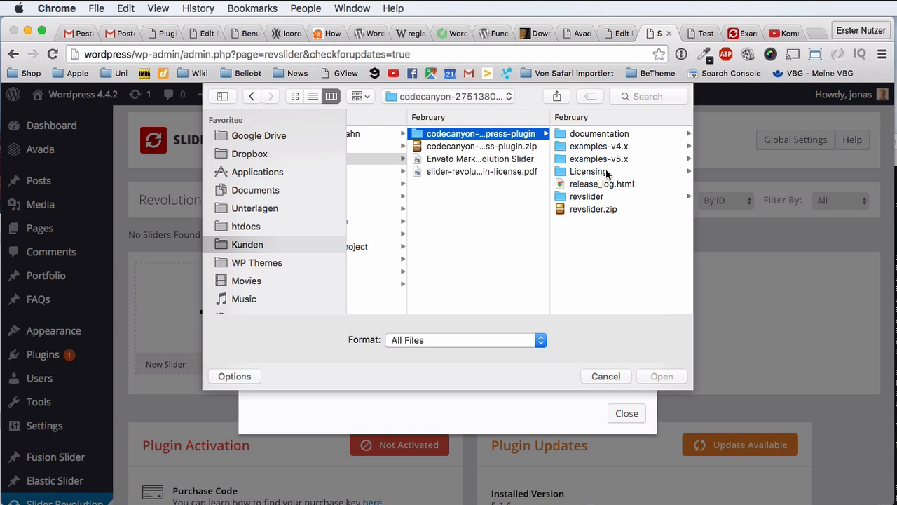
# Pick sportshero.zip from examples-v5.x, then close the import window without importing
pyautogui.click(599, 159)
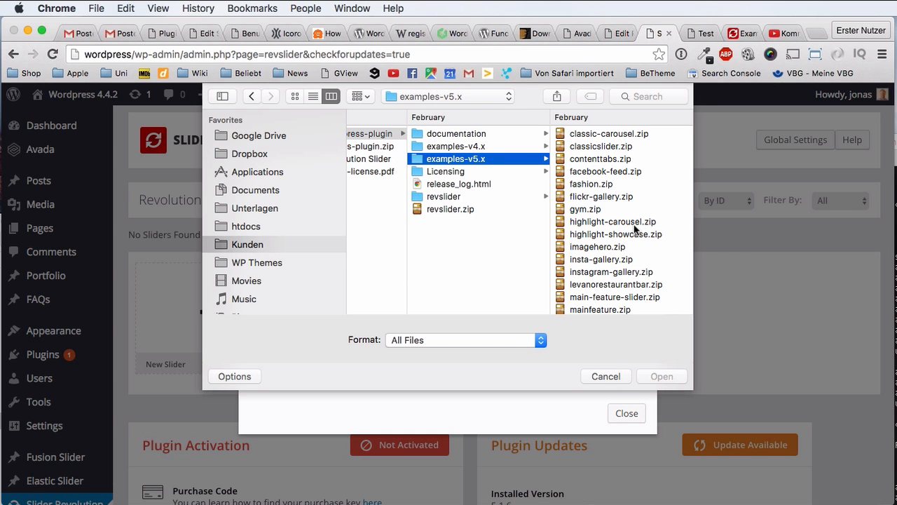
pyautogui.scroll(-3)
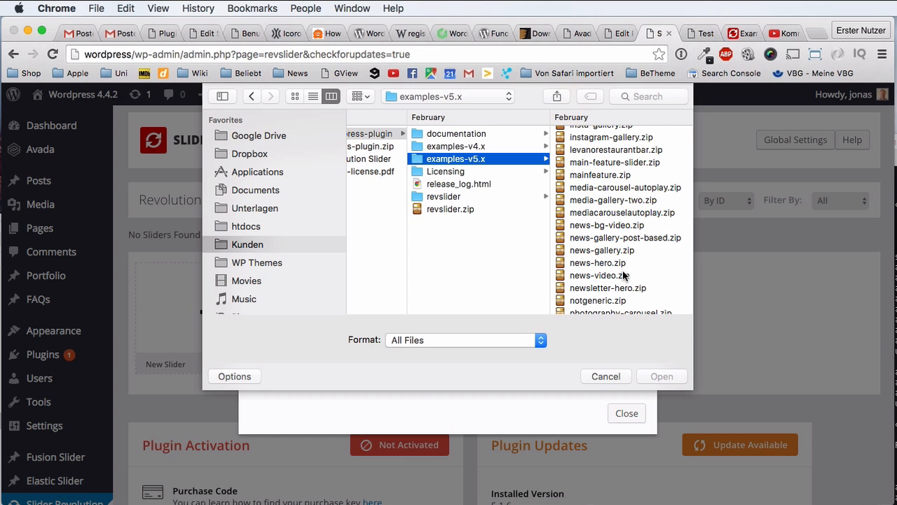
pyautogui.scroll(-3)
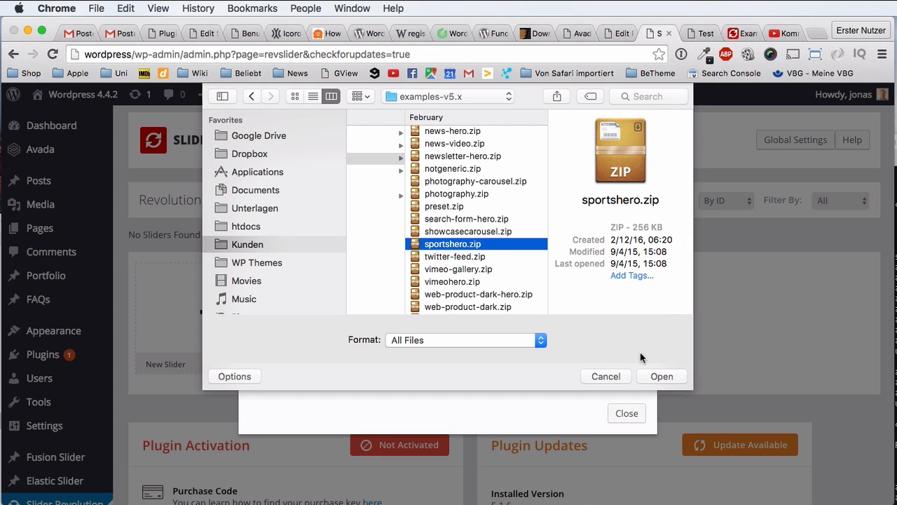
pyautogui.click(662, 375)
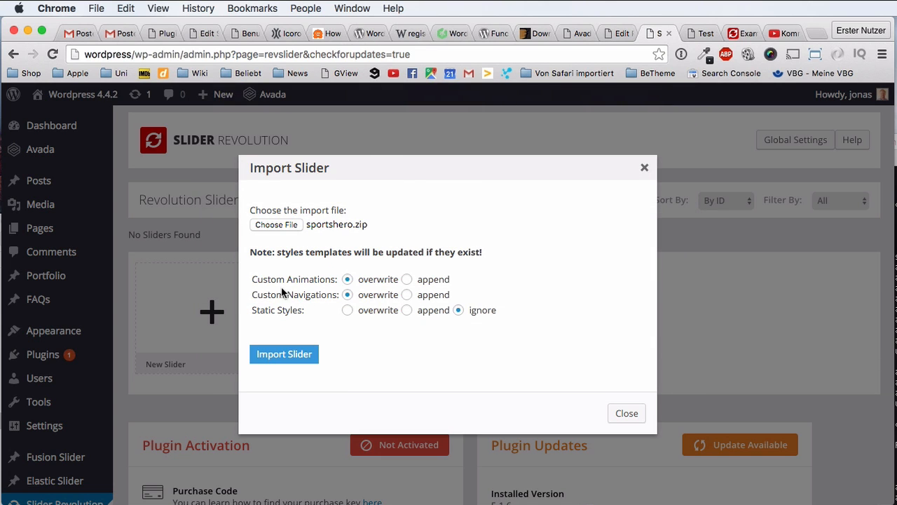
pyautogui.moveTo(371, 344)
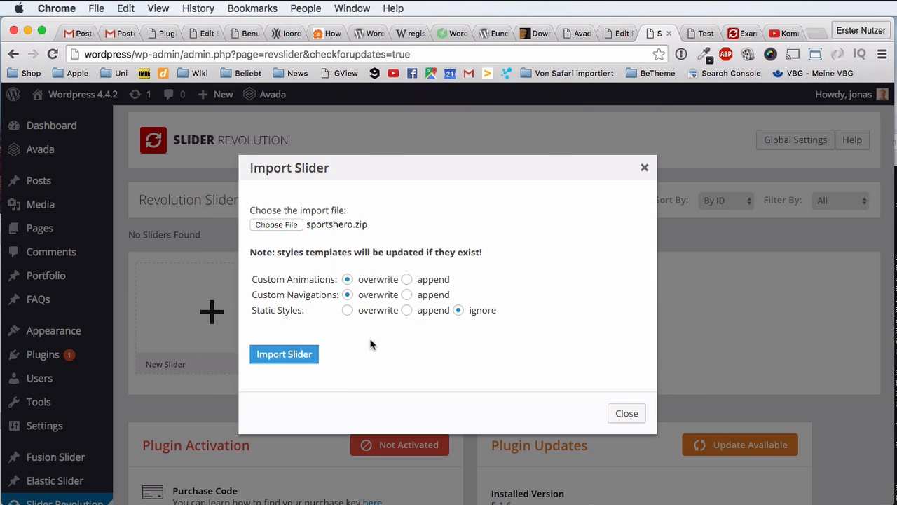
pyautogui.click(626, 413)
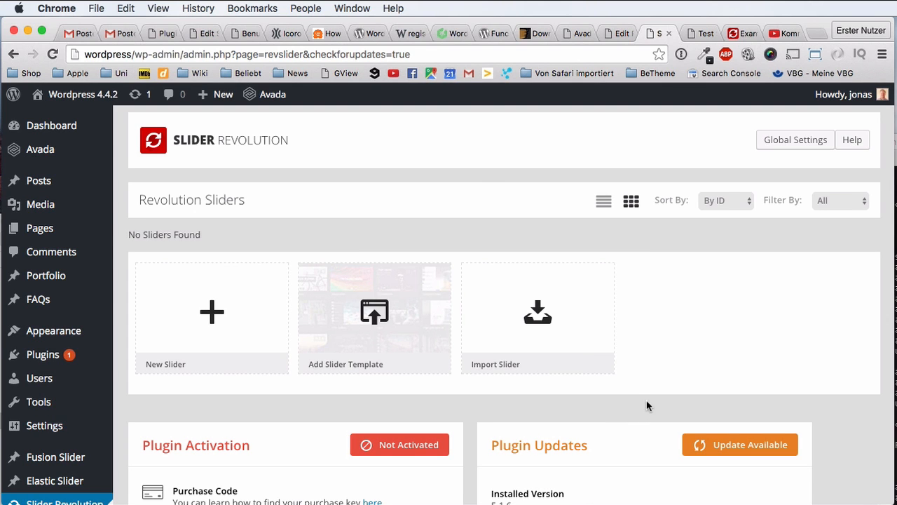
# Import news-hero.zip from examples-v5.x, adding the News Hero2 slider to the list
pyautogui.click(537, 312)
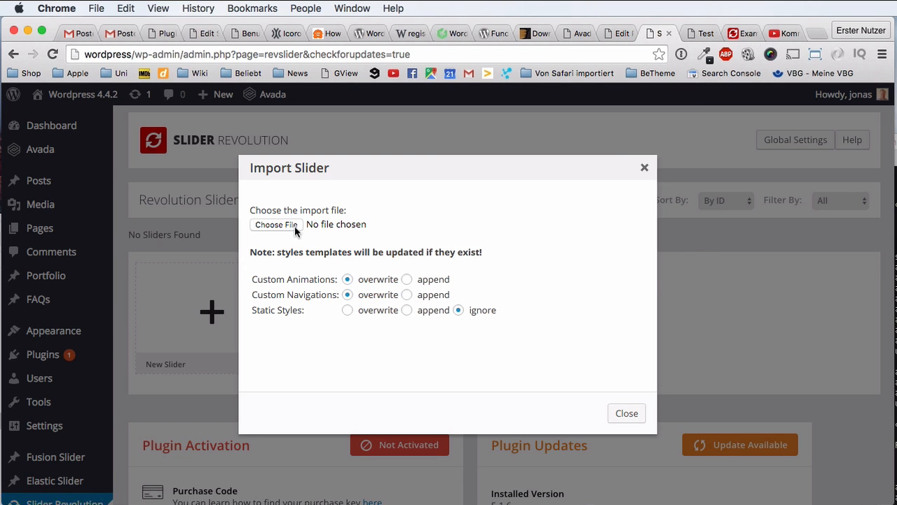
pyautogui.click(275, 224)
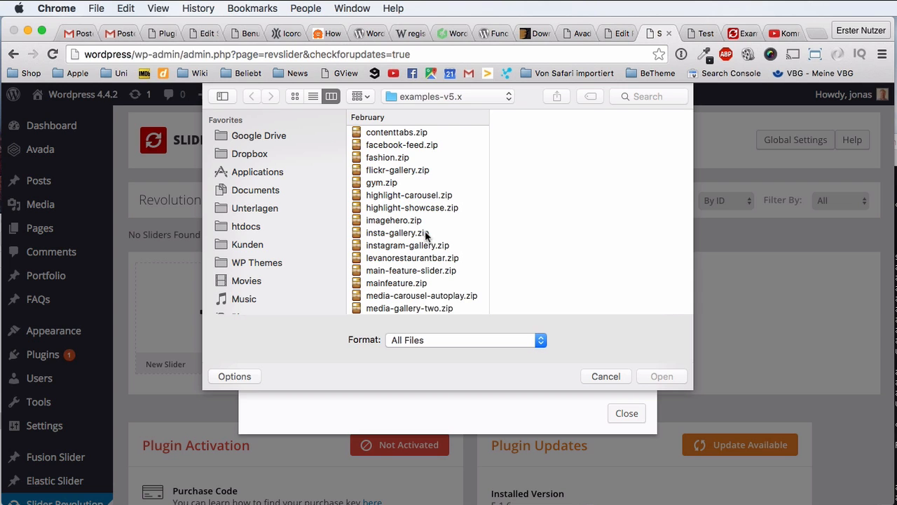
pyautogui.scroll(-3)
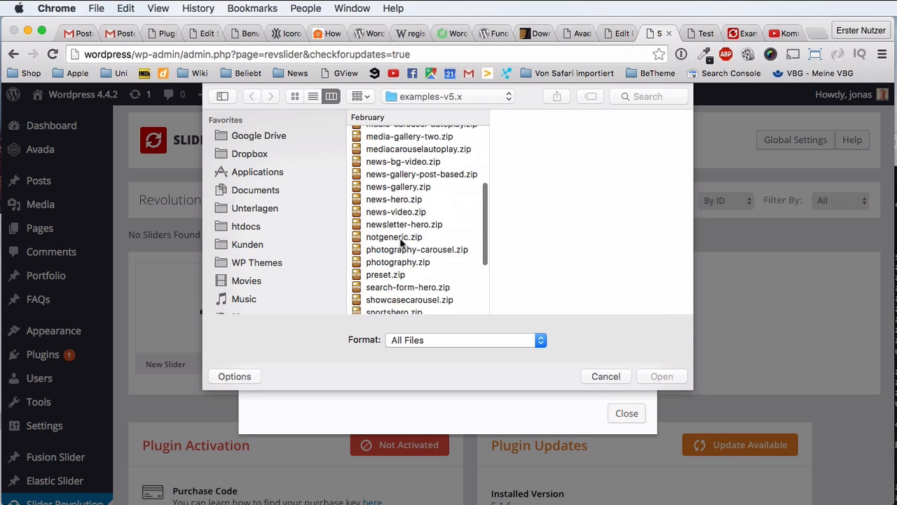
pyautogui.moveTo(408, 200)
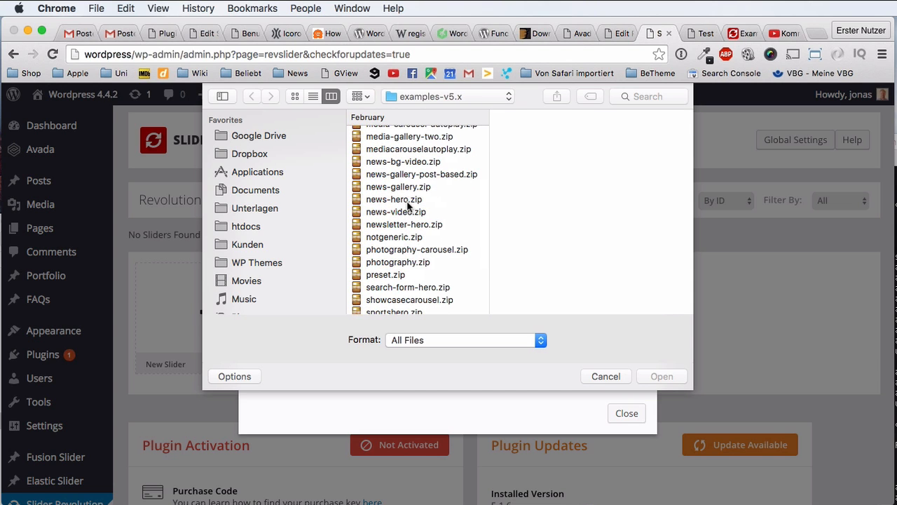
pyautogui.click(393, 199)
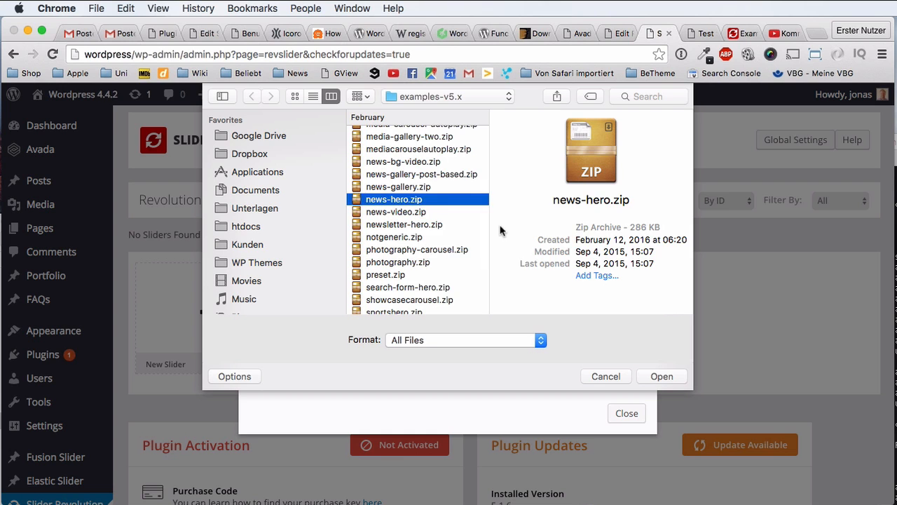
pyautogui.click(662, 376)
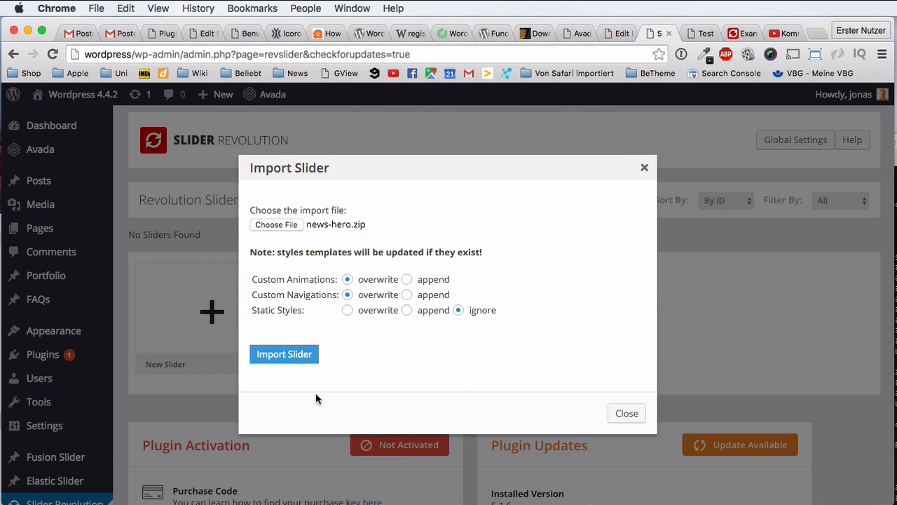
pyautogui.click(284, 354)
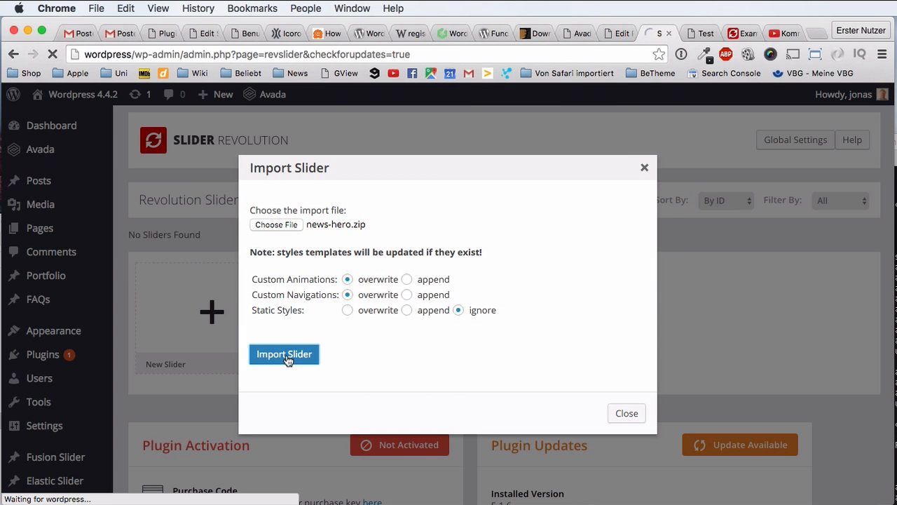
pyautogui.click(284, 353)
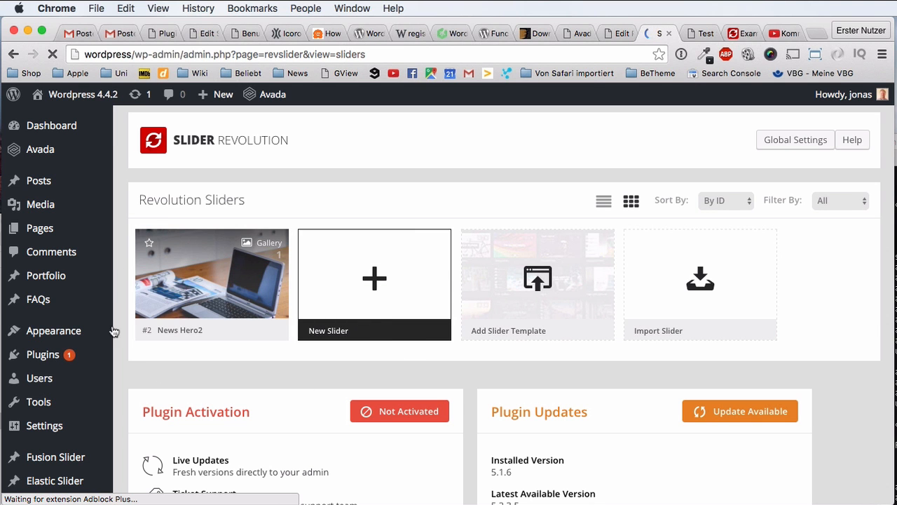
pyautogui.moveTo(267, 378)
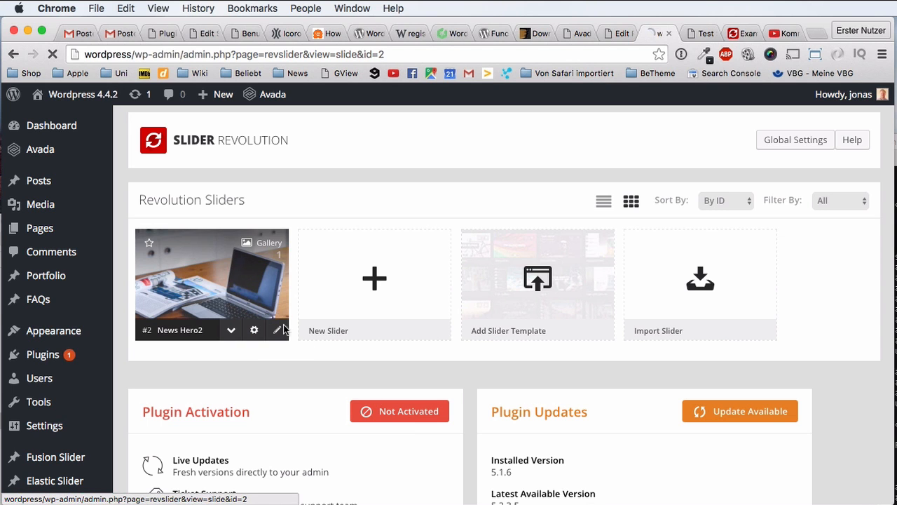
# Open News Hero2 in the slide editor and launch its live preview
pyautogui.click(278, 329)
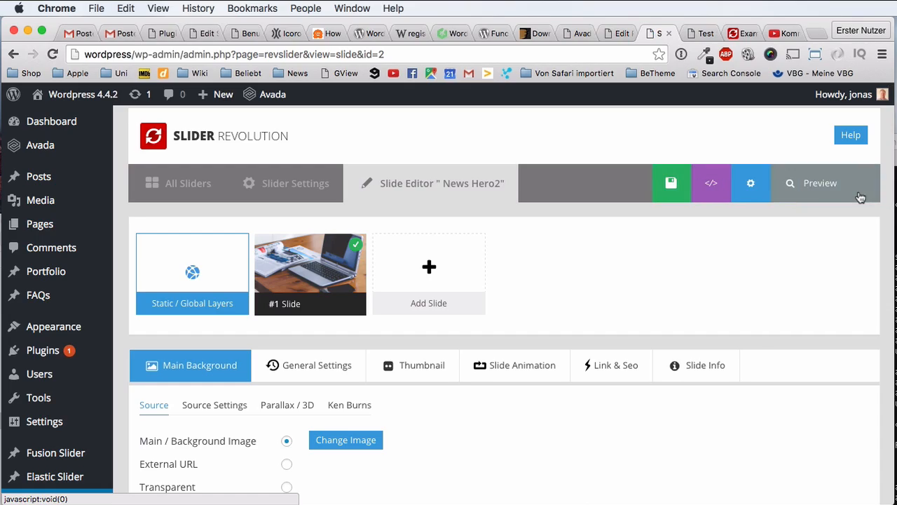
pyautogui.click(820, 182)
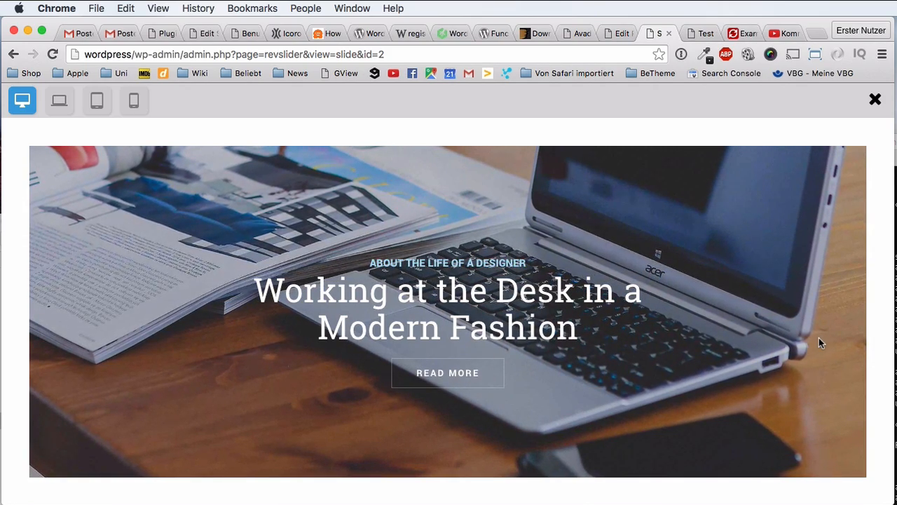
# Watch the 'Working at the Desk in a Modern Fashion' slide preview, then close it
pyautogui.scroll(-3)
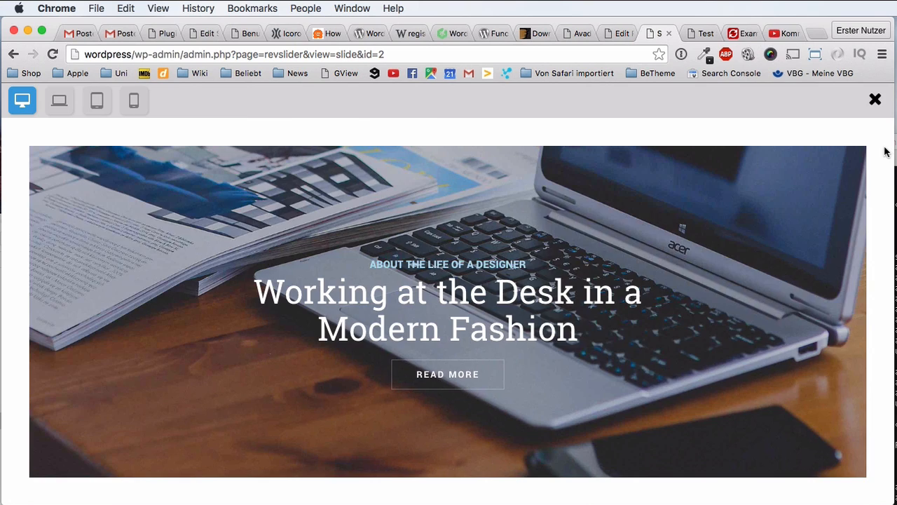
pyautogui.click(875, 99)
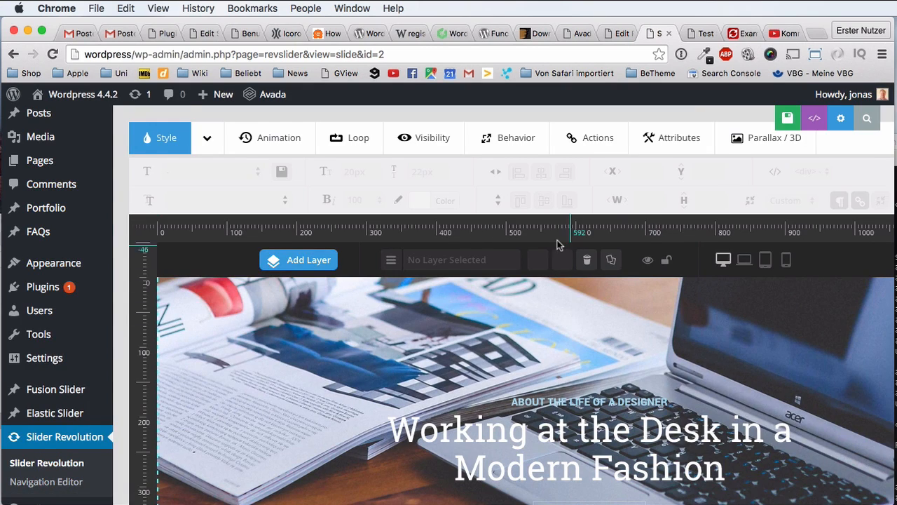
pyautogui.scroll(-3)
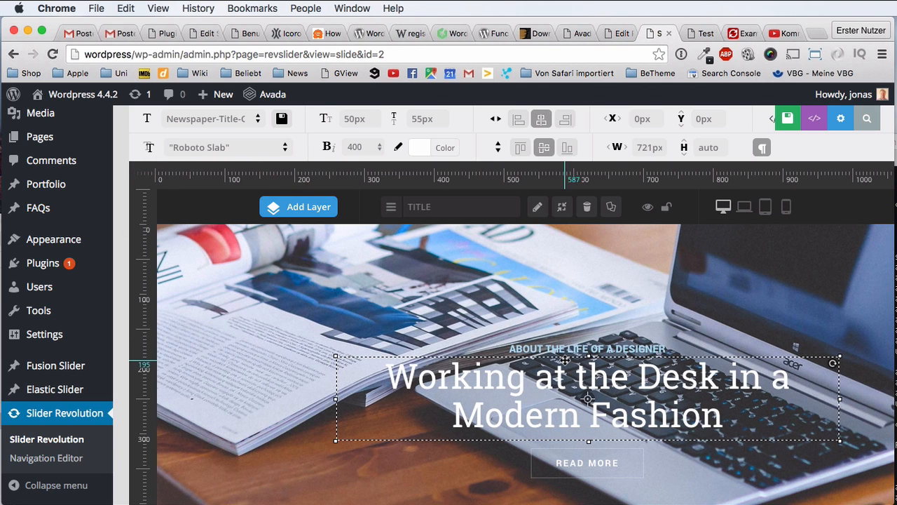
pyautogui.moveTo(165, 215)
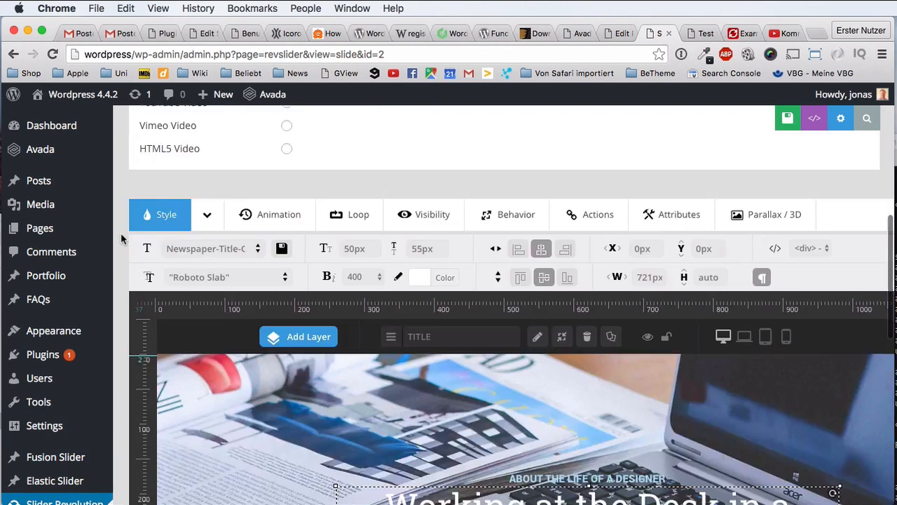
pyautogui.scroll(-3)
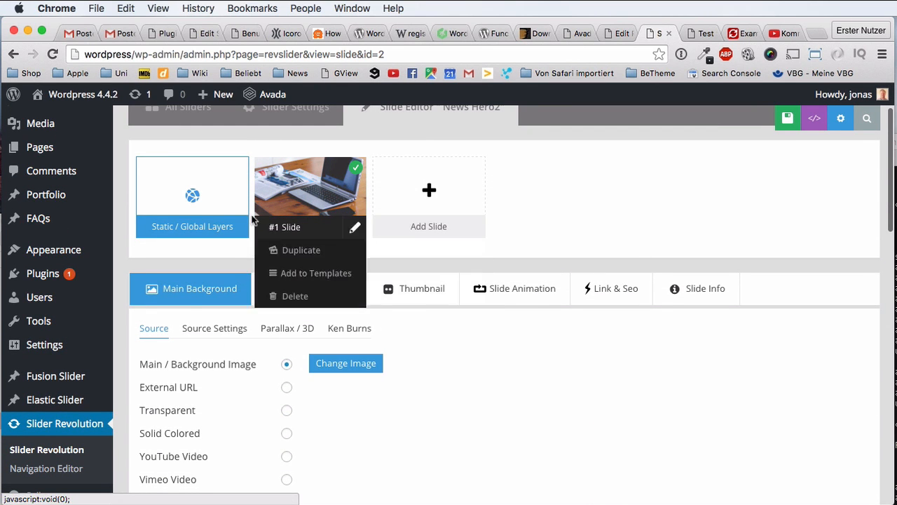
pyautogui.scroll(-3)
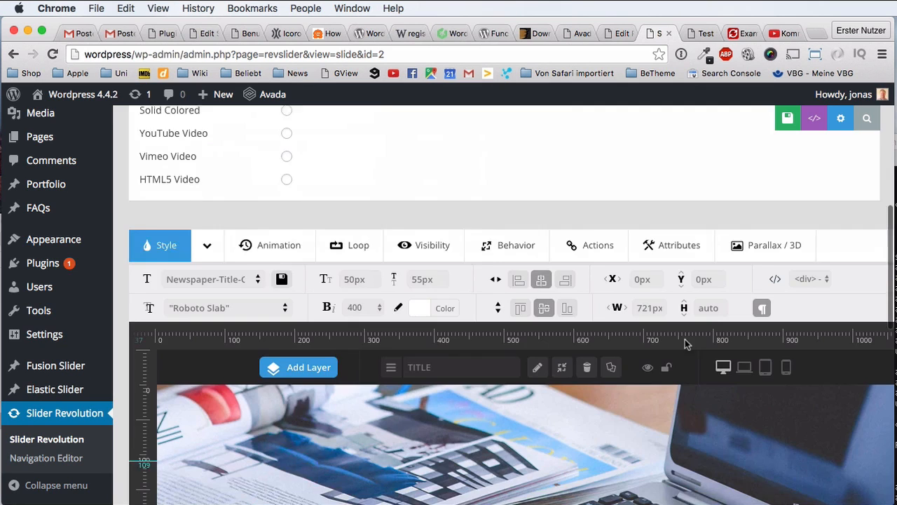
pyautogui.scroll(3)
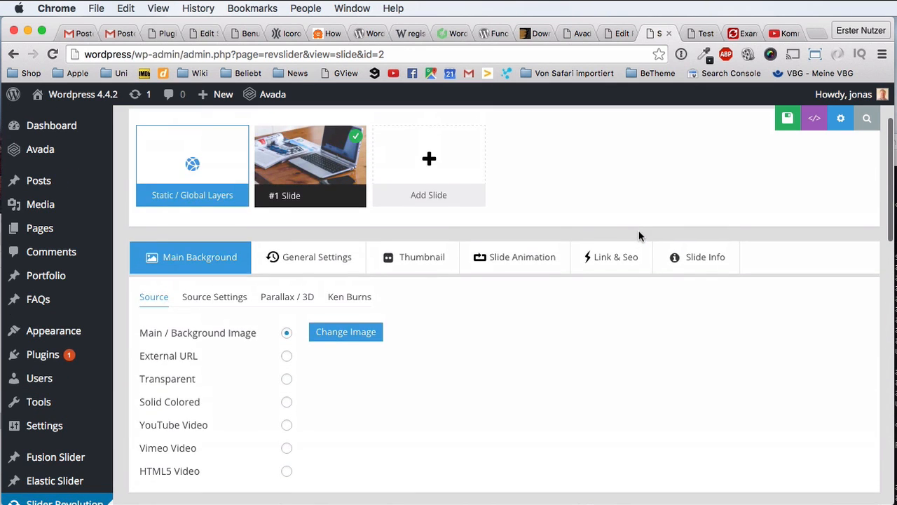
# Return to the examples website and scroll down and back through the Free Premium Slider results
pyautogui.click(729, 33)
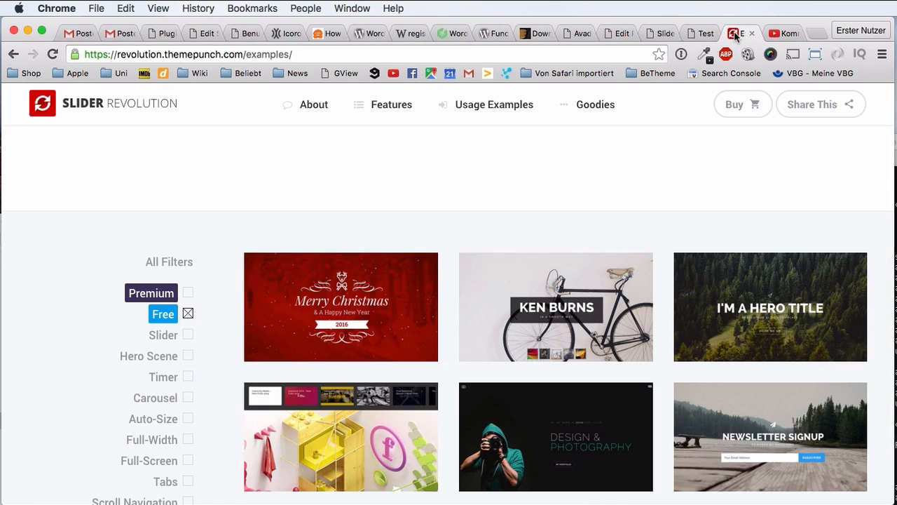
pyautogui.scroll(-3)
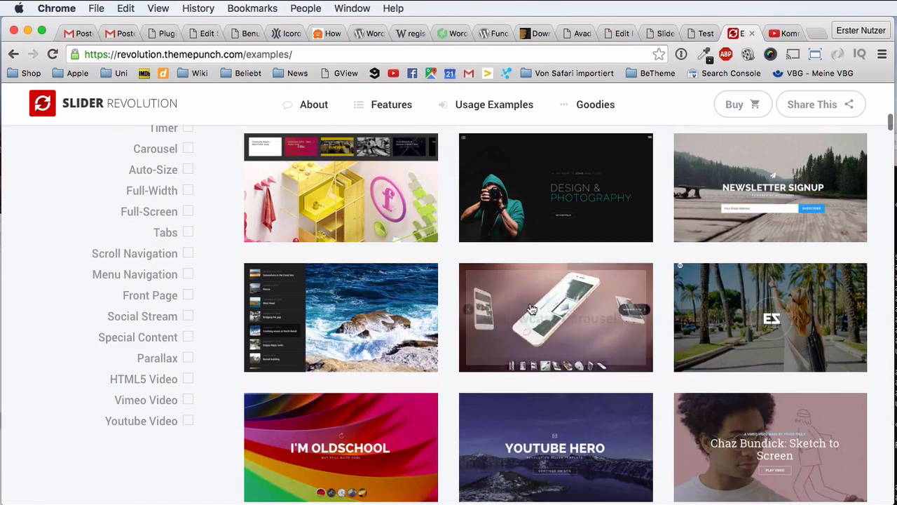
pyautogui.moveTo(477, 320)
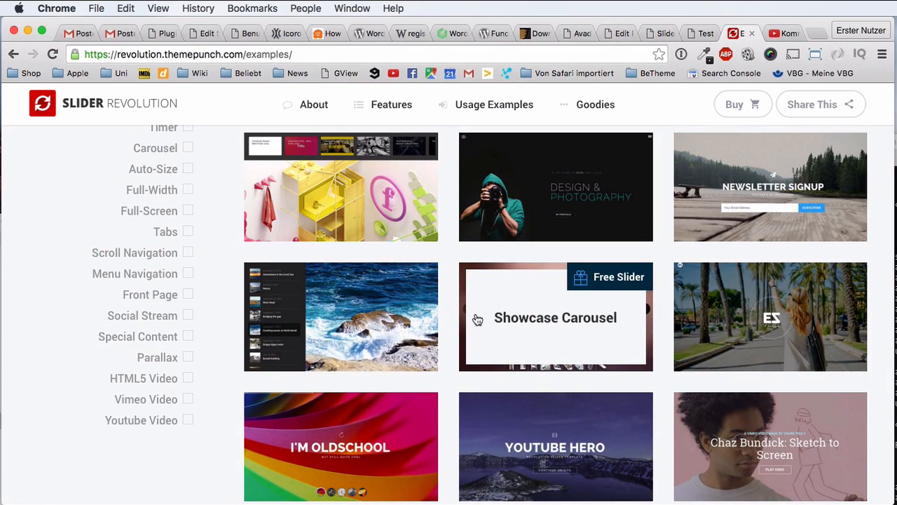
pyautogui.scroll(-3)
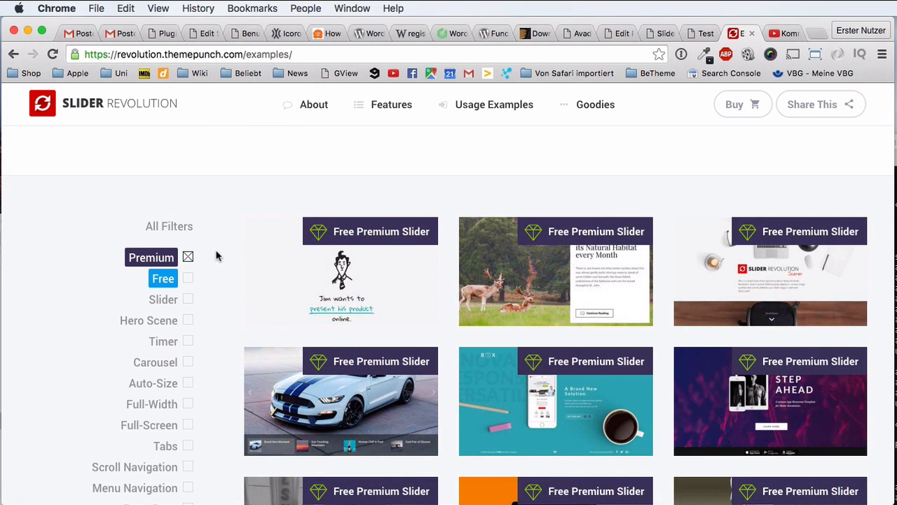
pyautogui.scroll(-3)
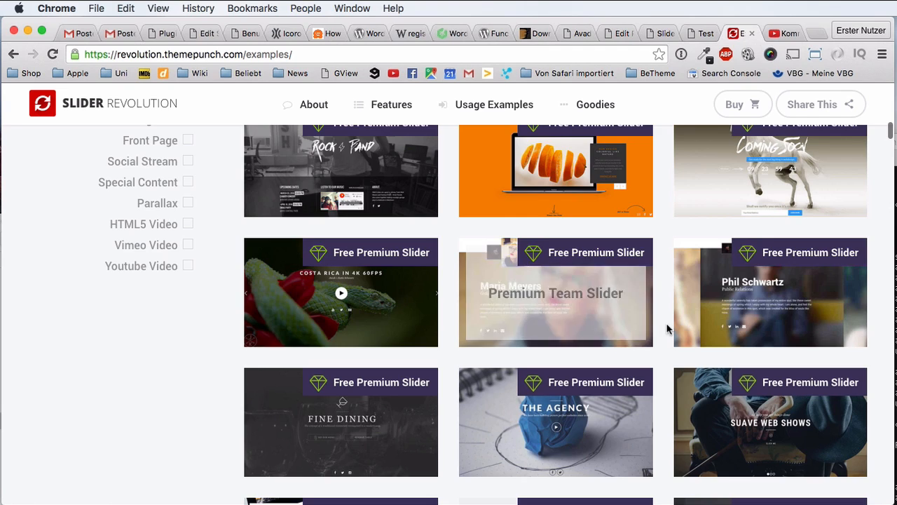
pyautogui.scroll(-3)
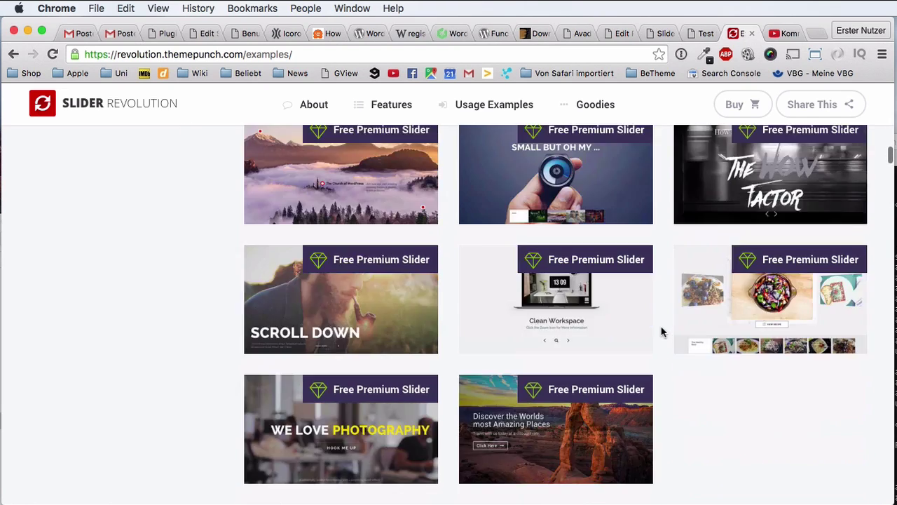
pyautogui.scroll(3)
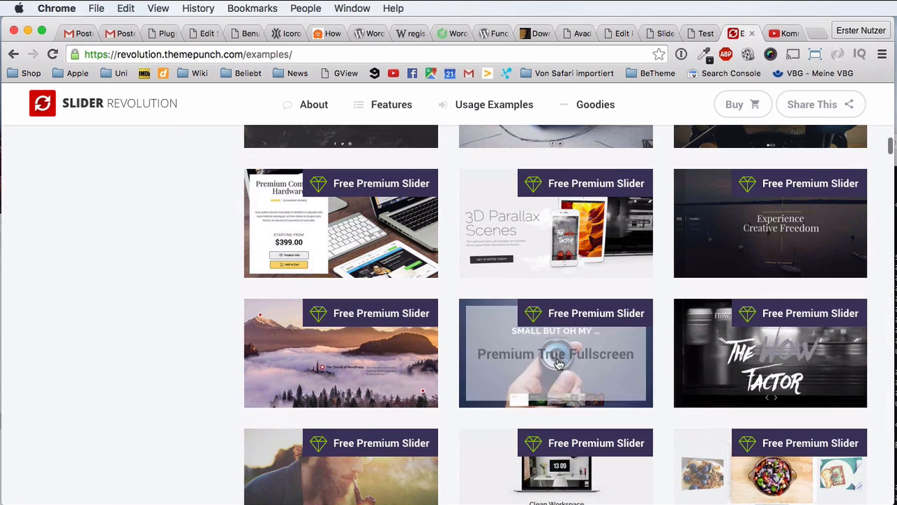
pyautogui.scroll(3)
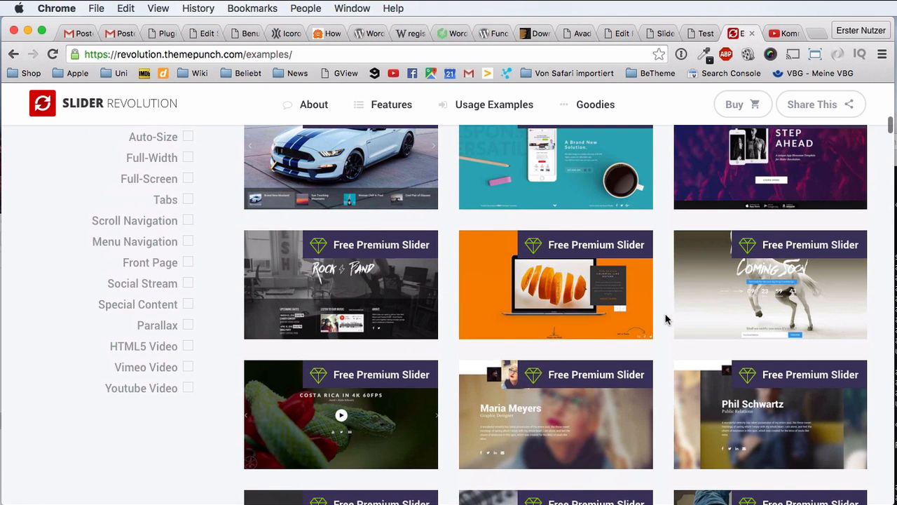
pyautogui.scroll(3)
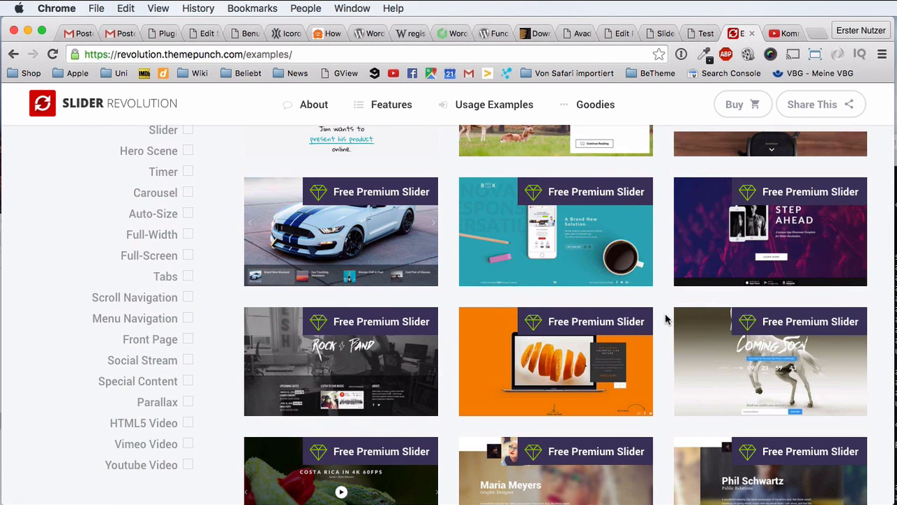
pyautogui.scroll(3)
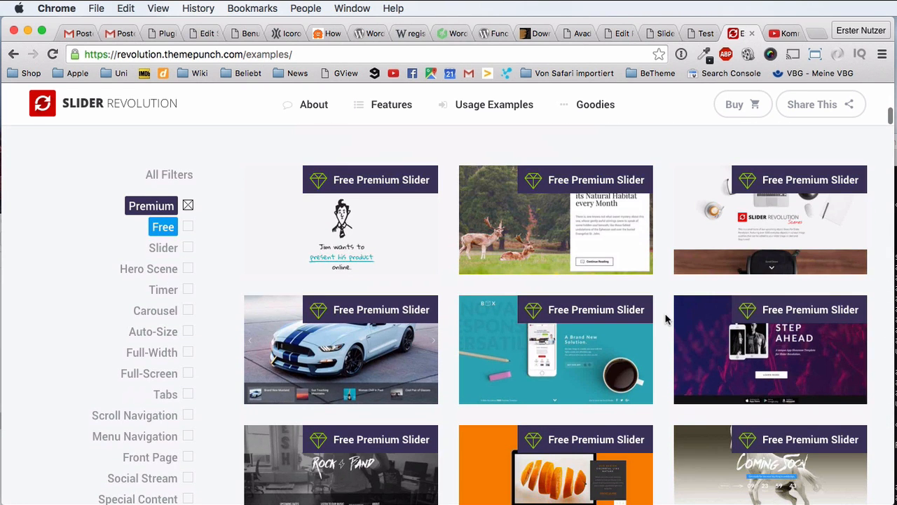
pyautogui.moveTo(219, 265)
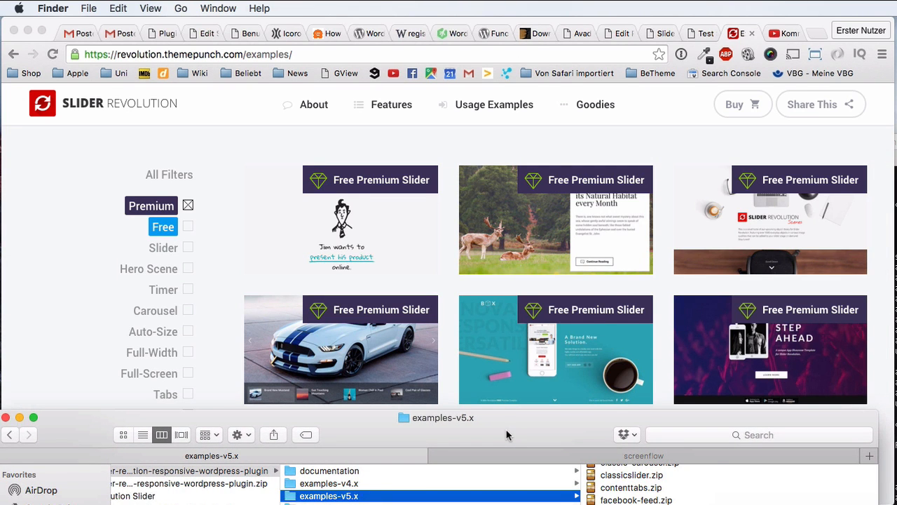
pyautogui.moveTo(627, 147)
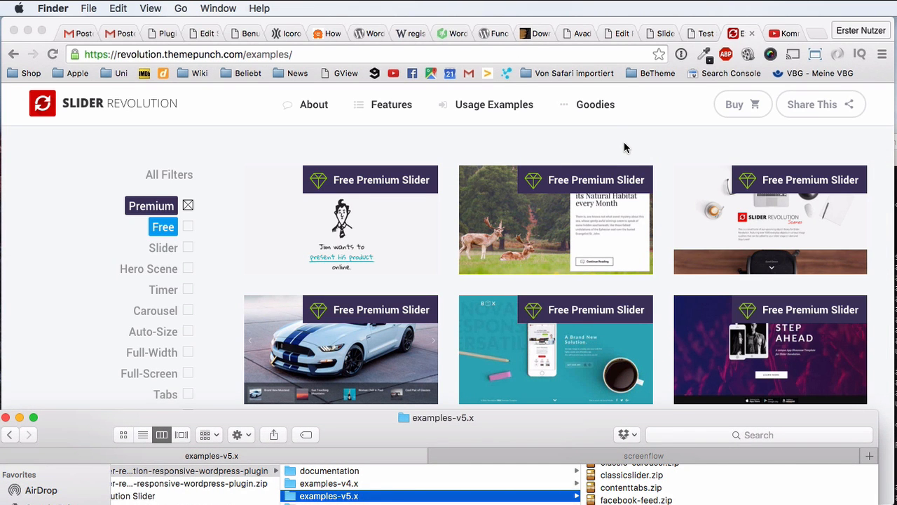
pyautogui.moveTo(609, 93)
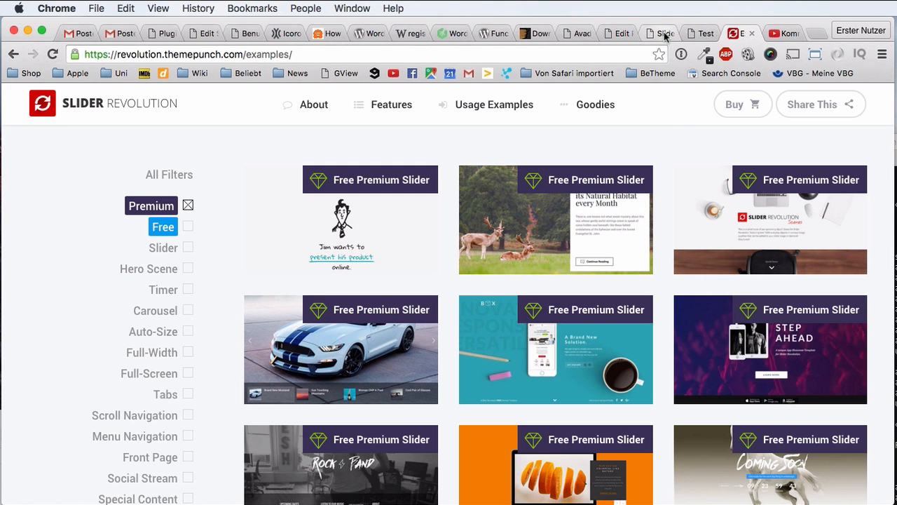
pyautogui.moveTo(360, 244)
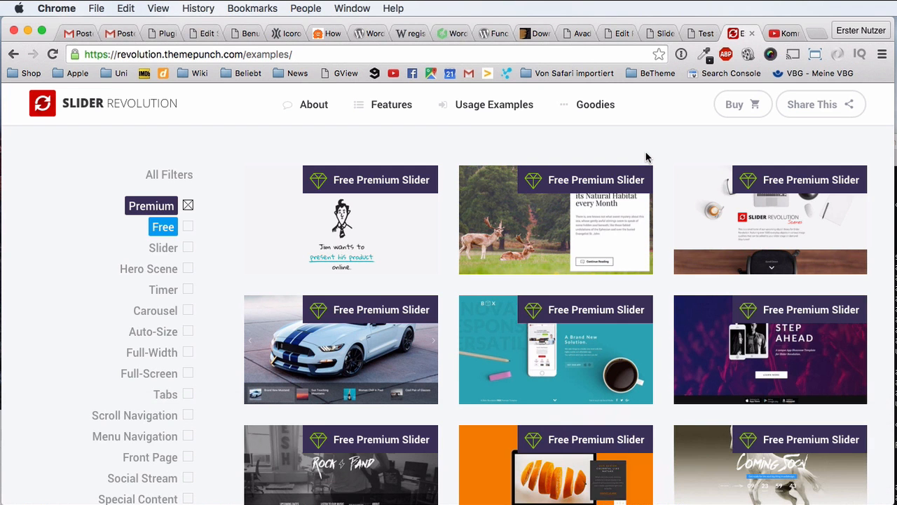
pyautogui.moveTo(619, 38)
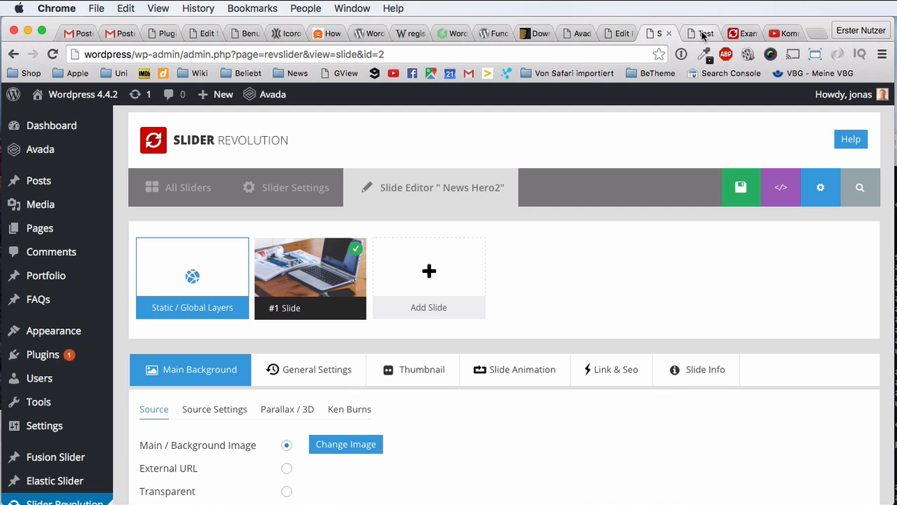
# Leave the News Hero2 editor without saving and scroll to the Plugin Activation panel
pyautogui.scroll(-3)
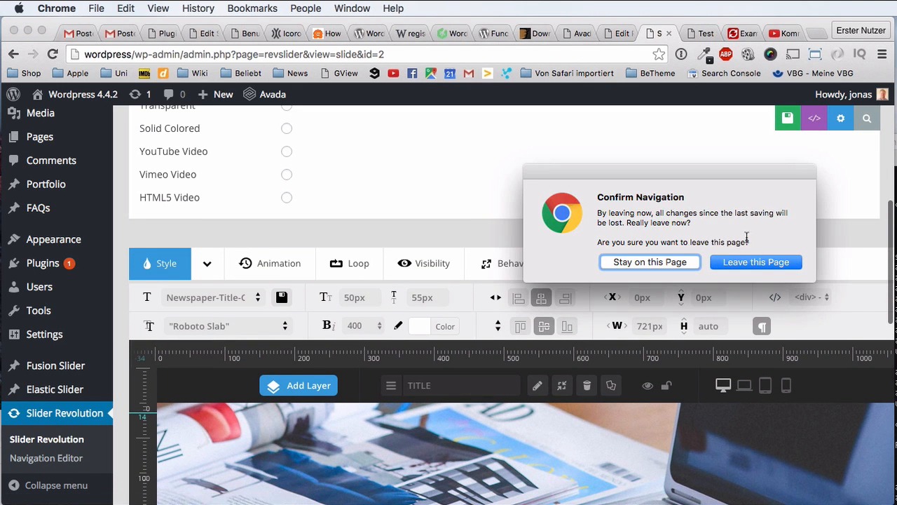
pyautogui.click(756, 261)
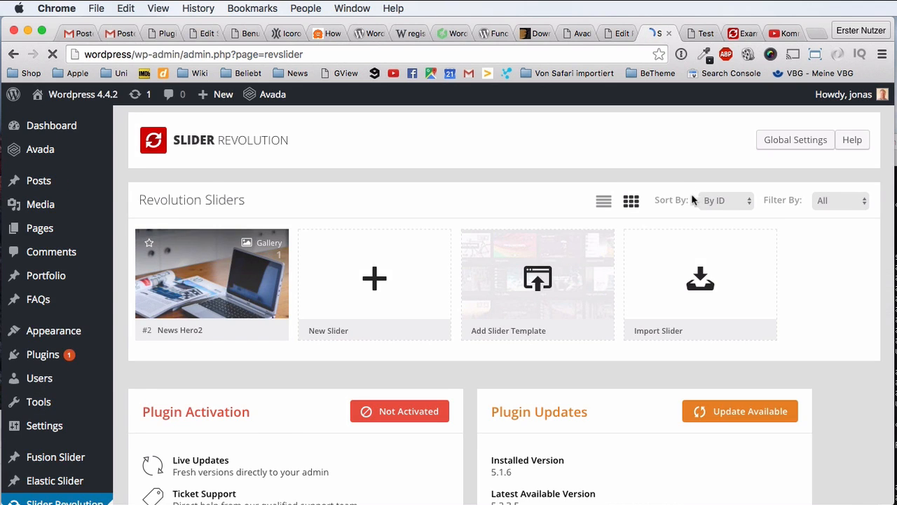
pyautogui.scroll(-3)
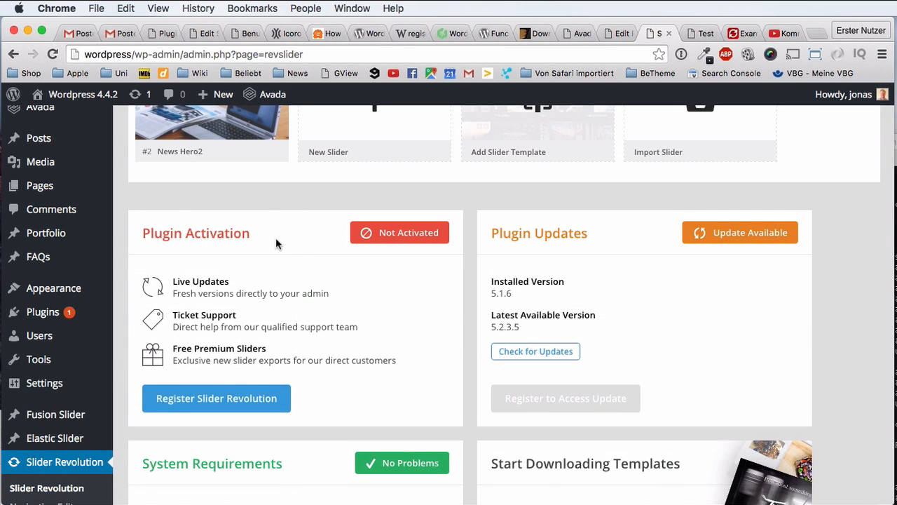
pyautogui.moveTo(149, 238)
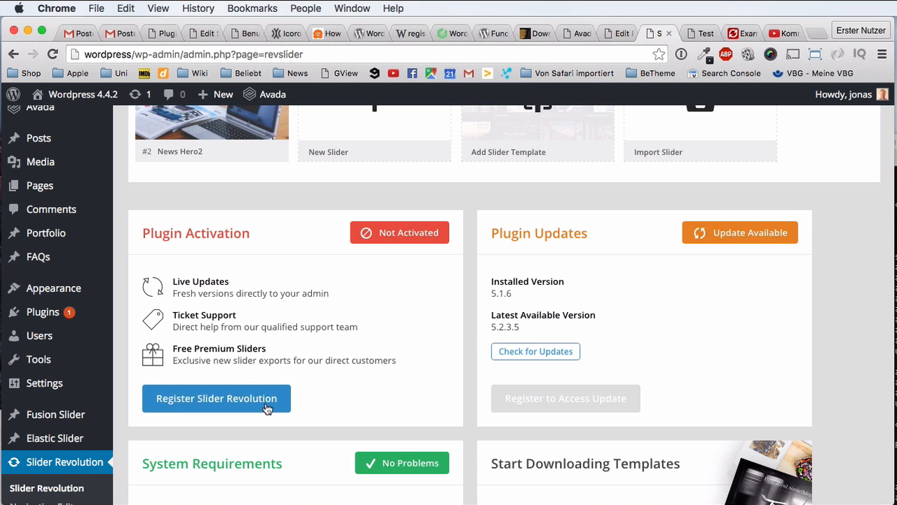
# Submit the purchase code to register Slider Revolution, then review the activation status
pyautogui.click(216, 397)
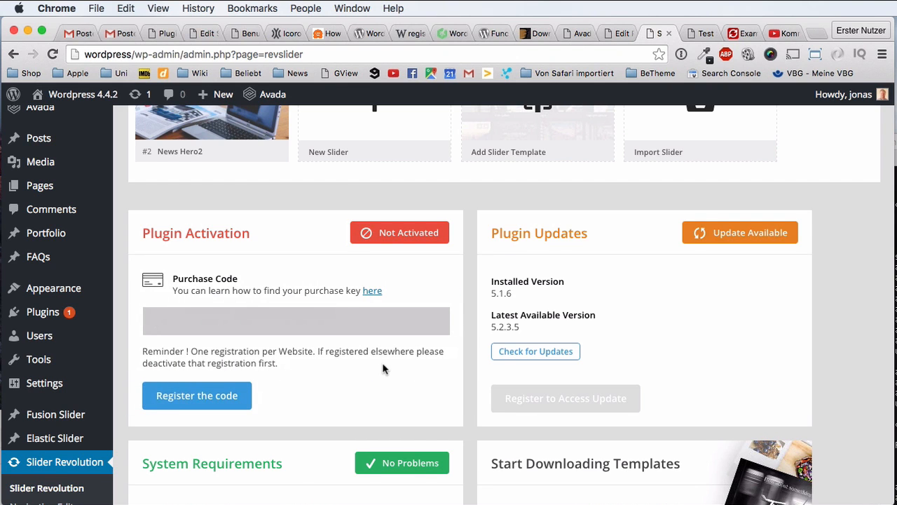
pyautogui.scroll(-3)
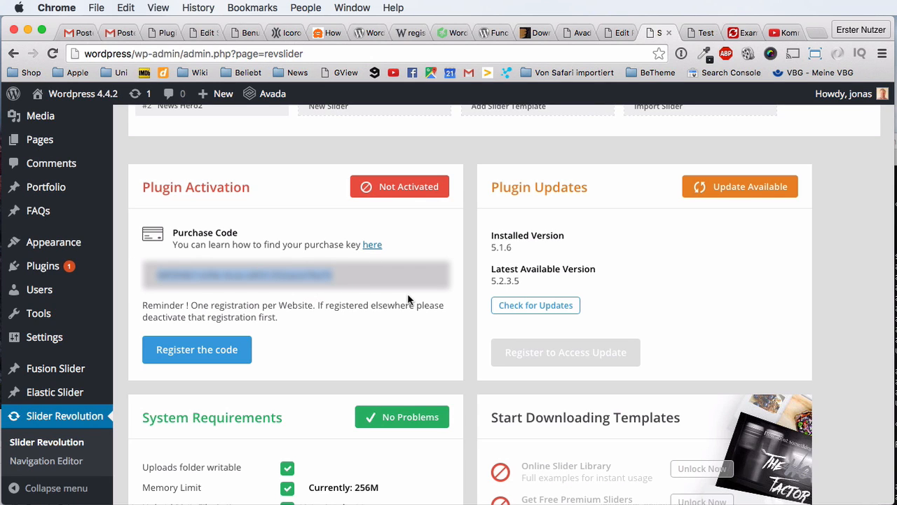
pyautogui.moveTo(480, 302)
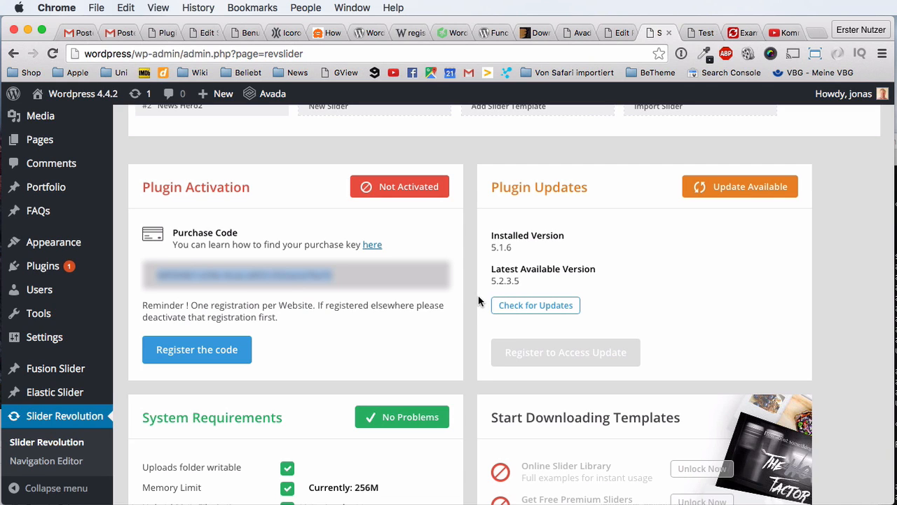
pyautogui.moveTo(480, 300)
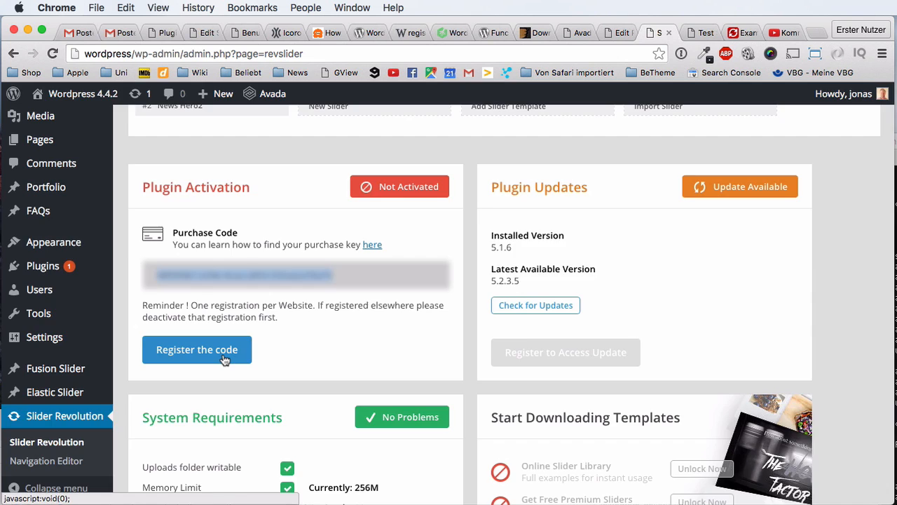
pyautogui.click(197, 350)
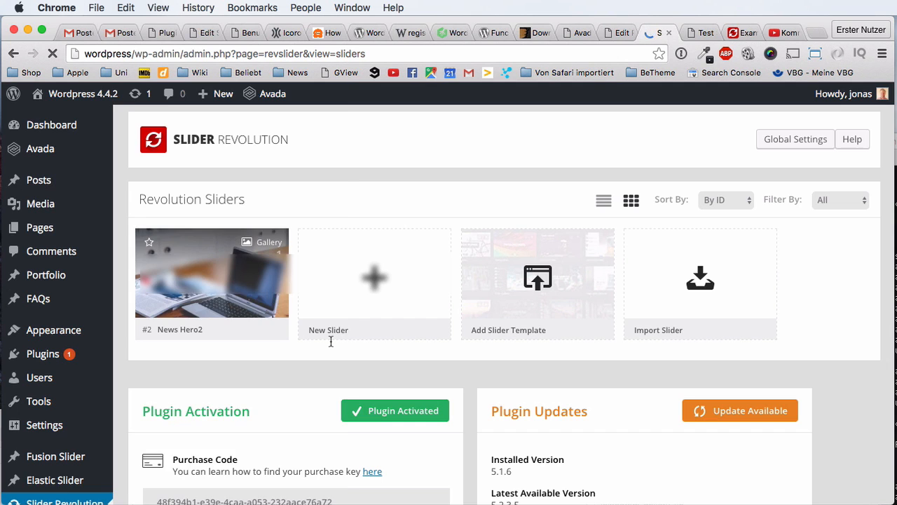
pyautogui.scroll(-3)
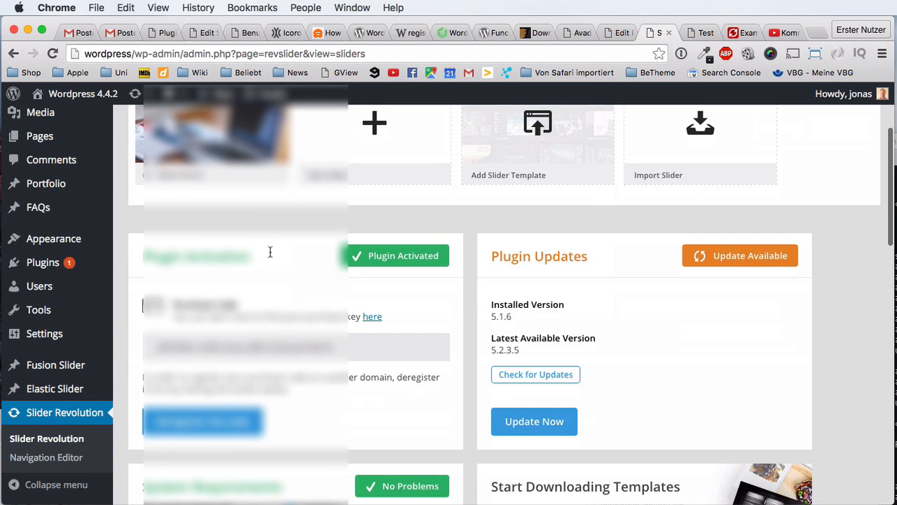
pyautogui.scroll(-3)
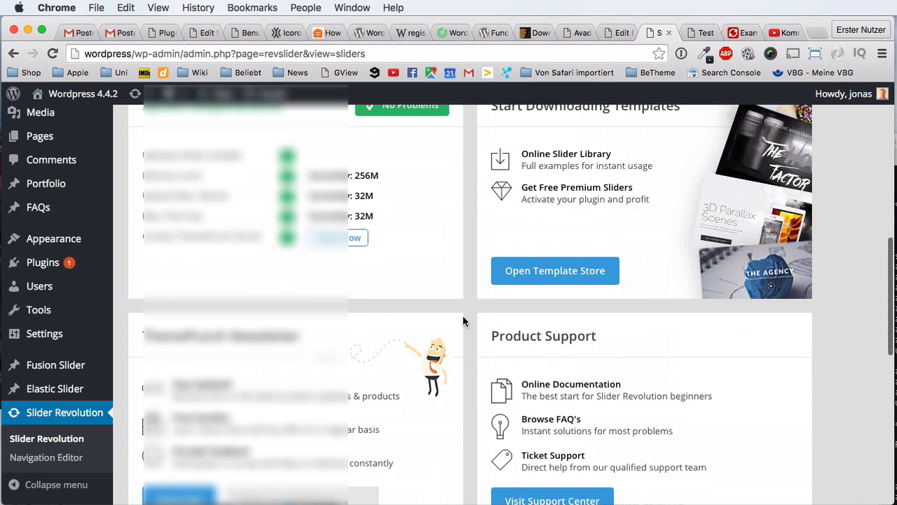
pyautogui.scroll(3)
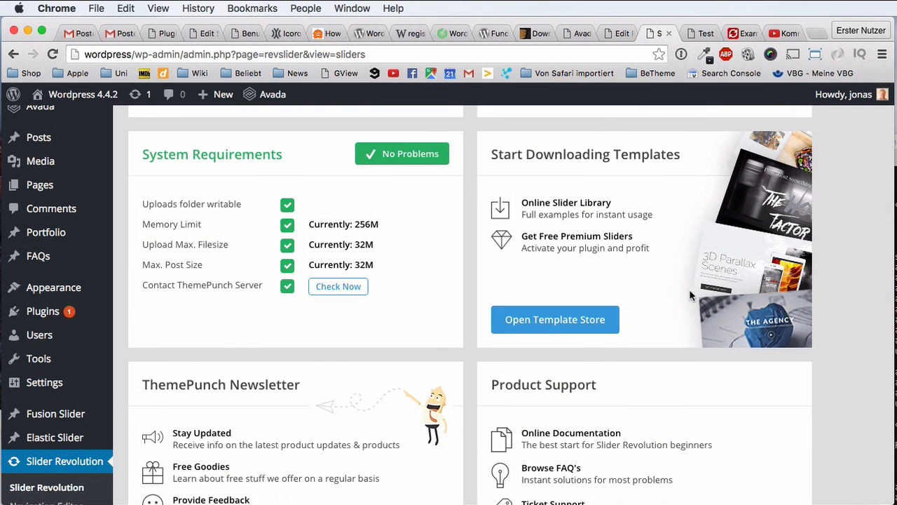
pyautogui.moveTo(631, 238)
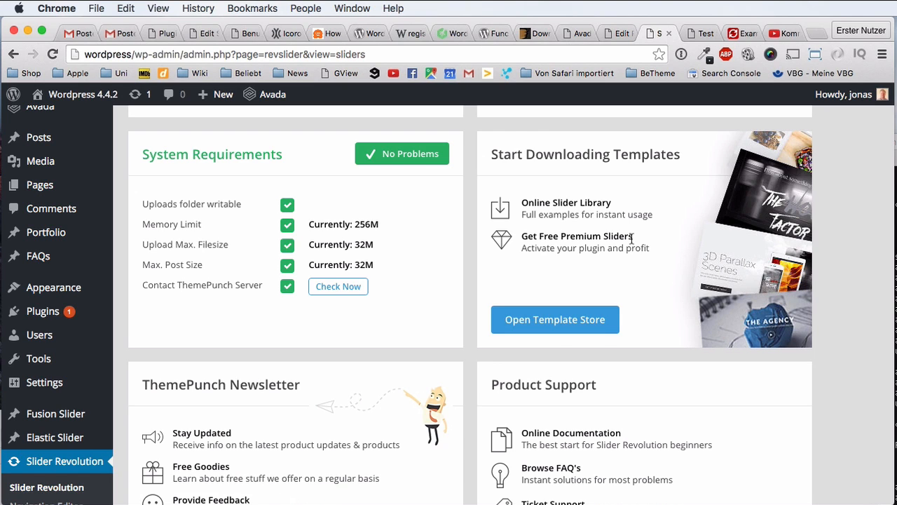
pyautogui.moveTo(492, 157)
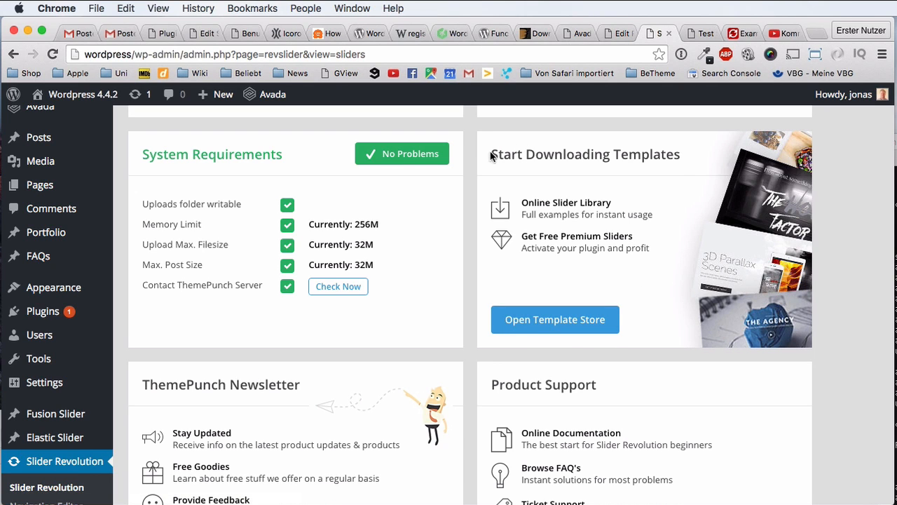
pyautogui.moveTo(693, 284)
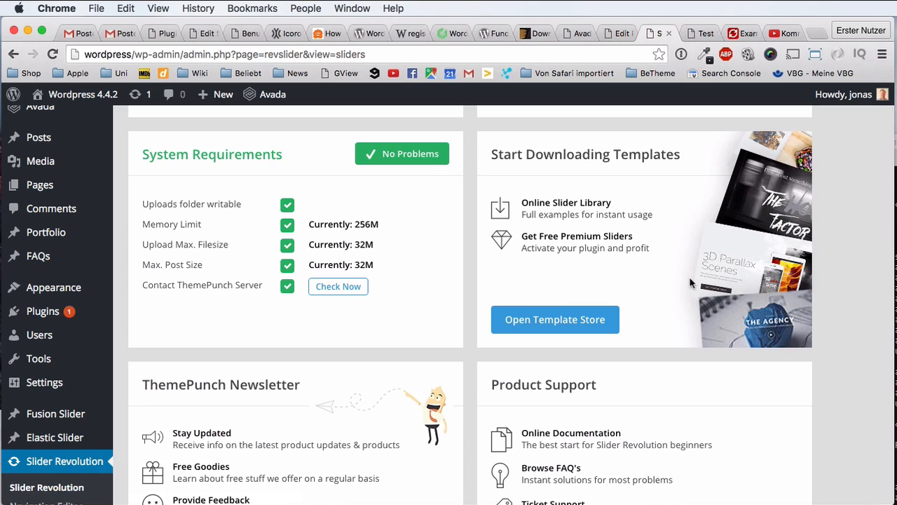
# Open the template library, scroll to Showcase Carousel and open its online demo
pyautogui.click(554, 319)
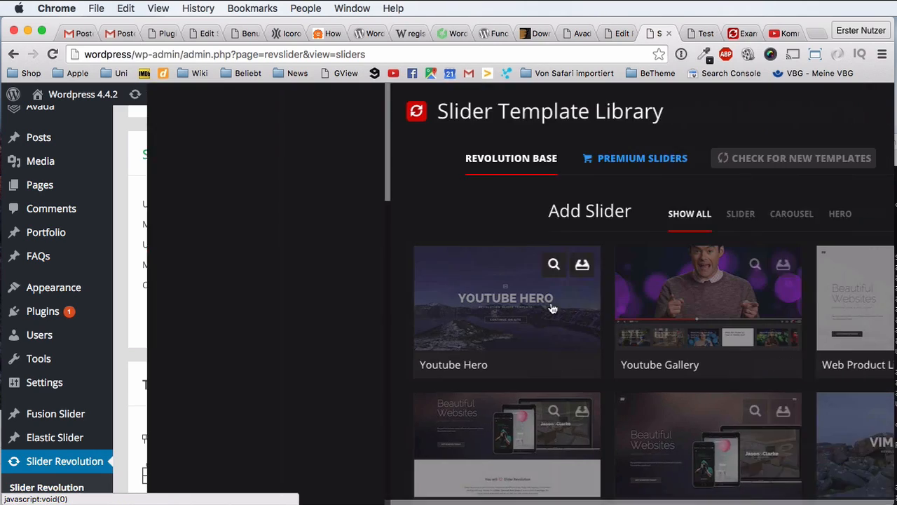
pyautogui.scroll(-3)
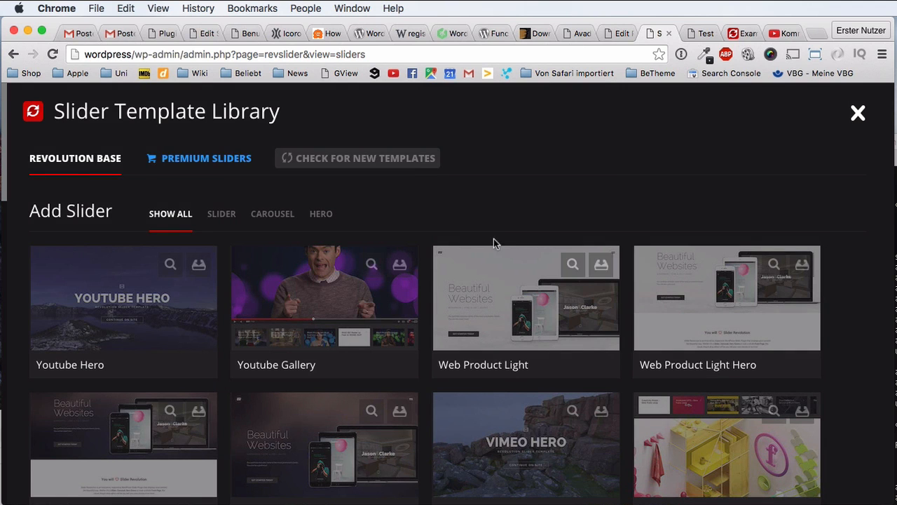
pyautogui.moveTo(363, 156)
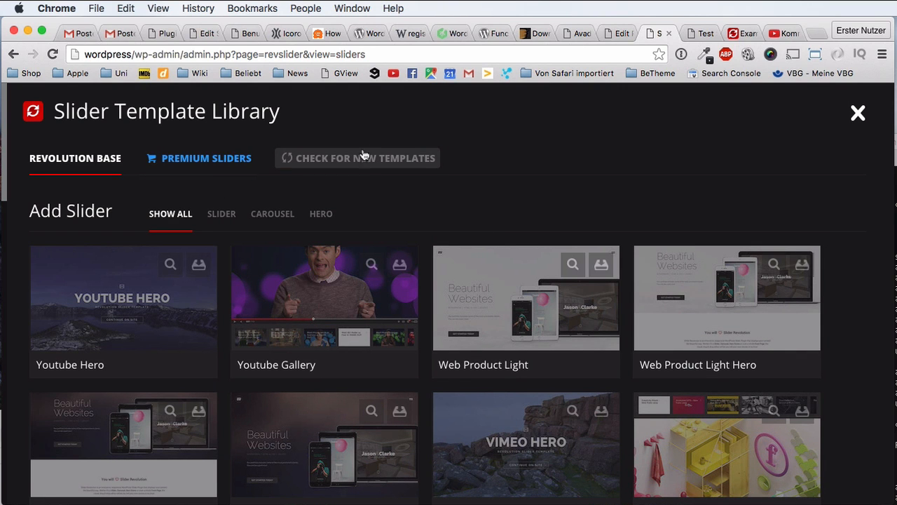
pyautogui.moveTo(621, 177)
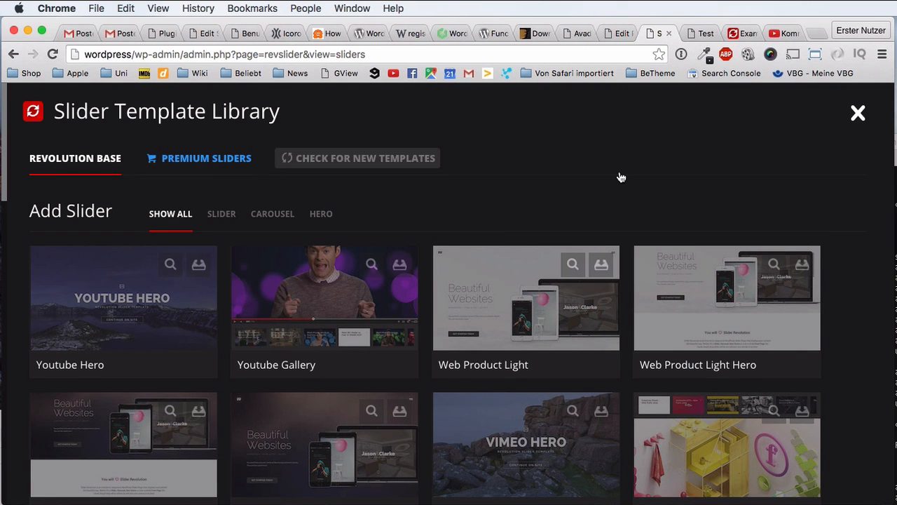
pyautogui.scroll(-3)
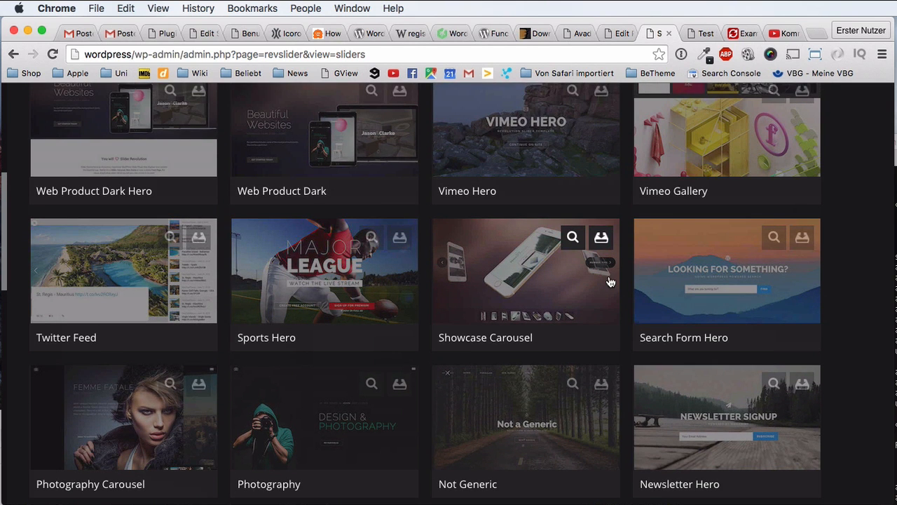
pyautogui.moveTo(493, 358)
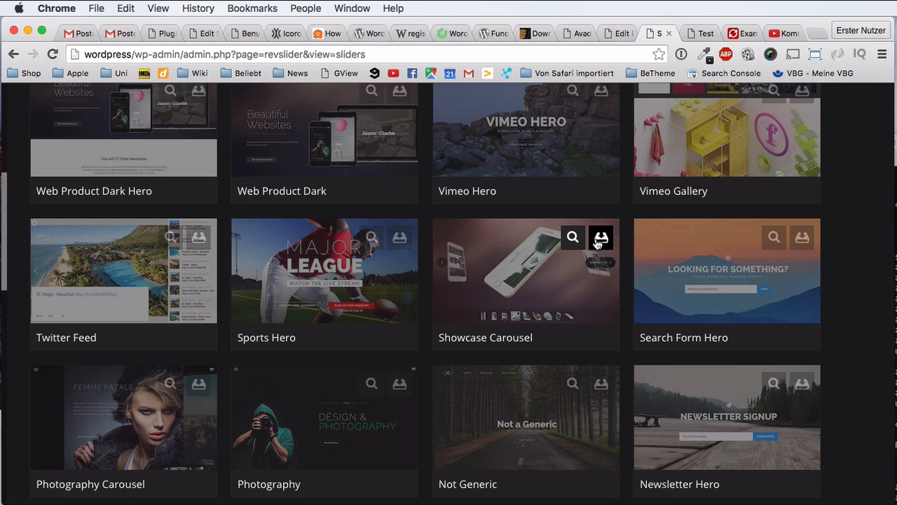
pyautogui.click(601, 237)
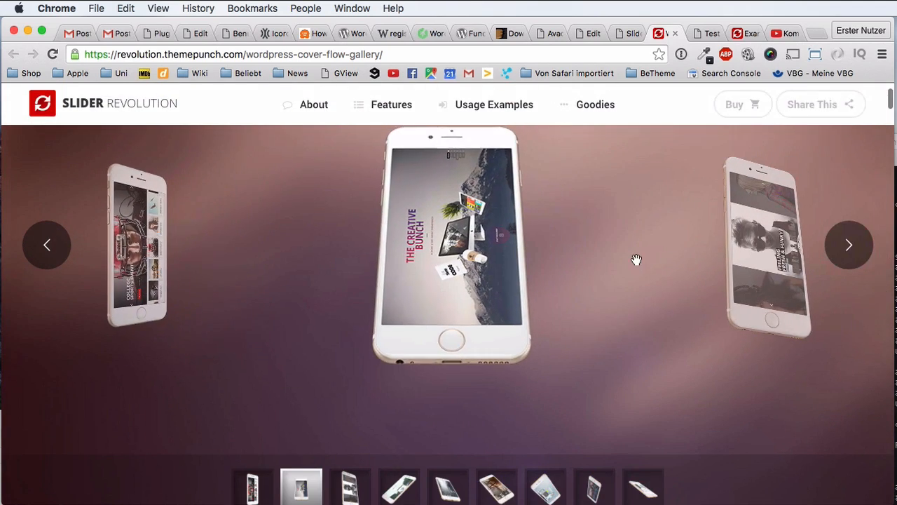
# Advance the cover-flow phone demo three slides to reach the office gadgets slide
pyautogui.click(849, 245)
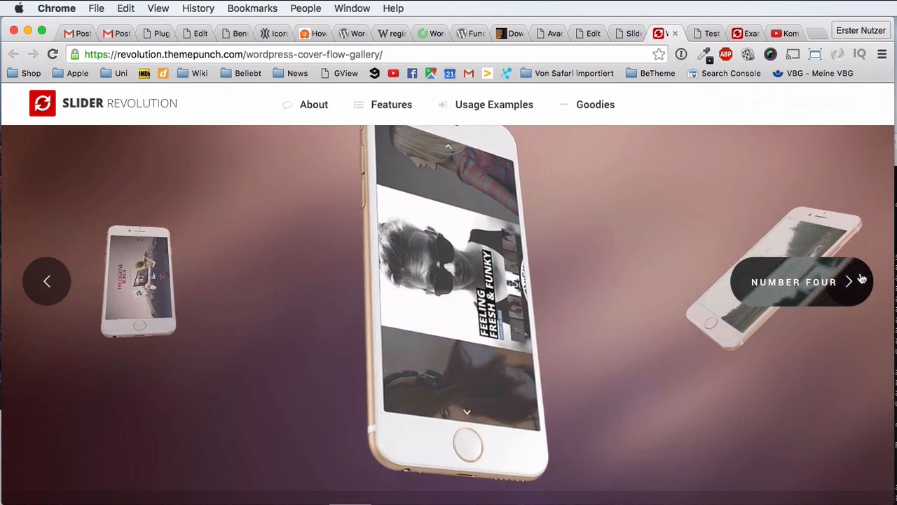
pyautogui.click(849, 281)
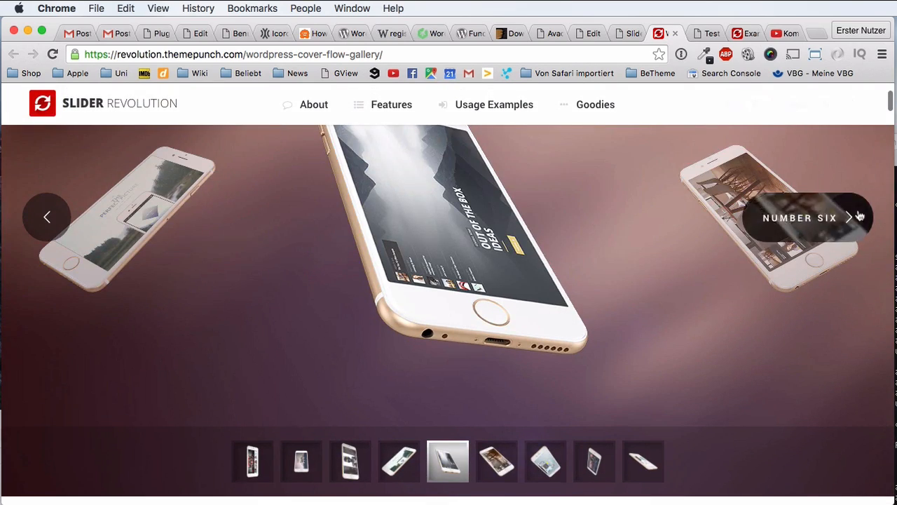
pyautogui.click(848, 216)
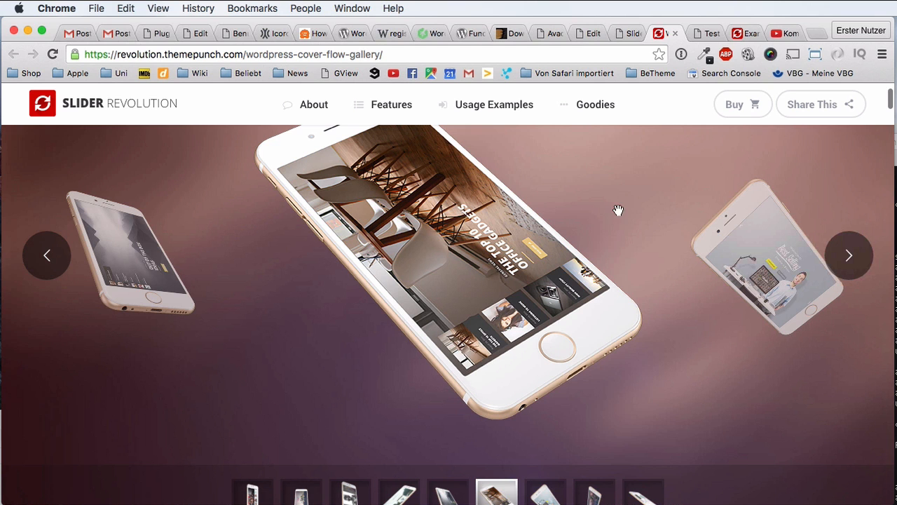
pyautogui.moveTo(804, 214)
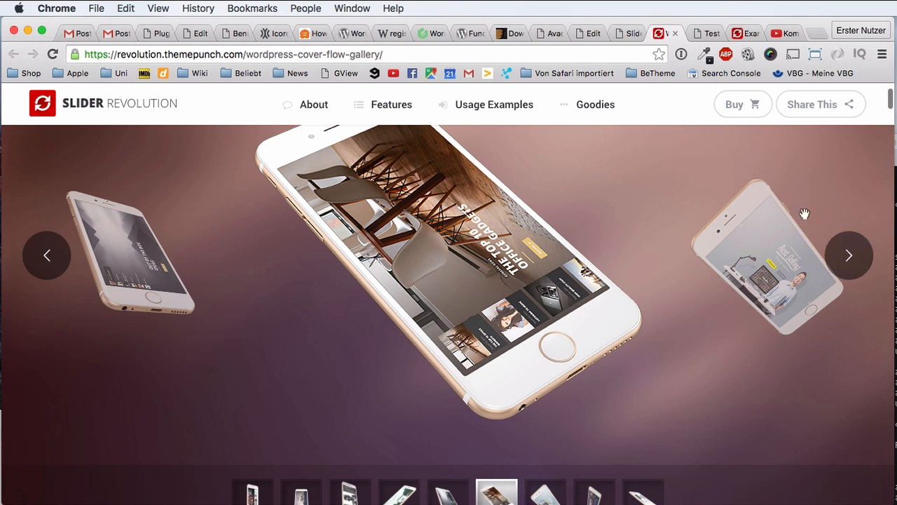
pyautogui.moveTo(848, 254)
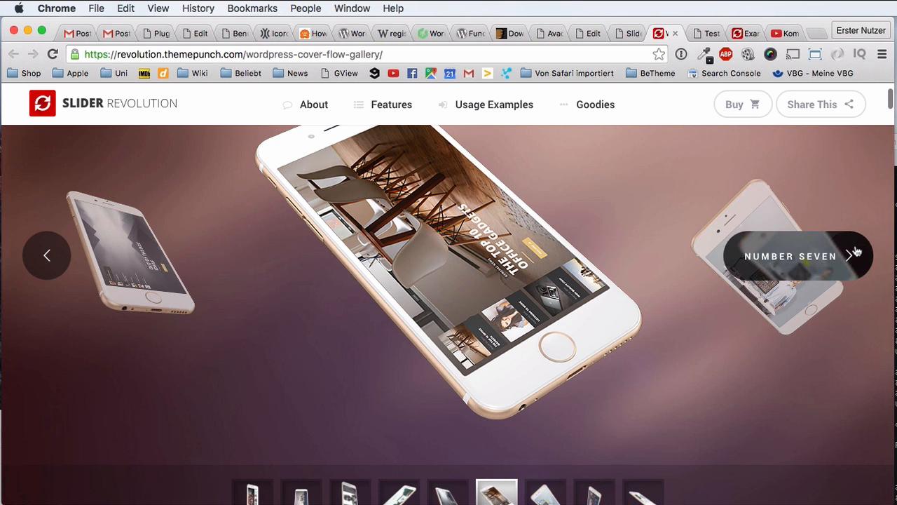
# Advance the demo once more and bring back the WordPress Slider Template Library listing Showcase Carousel
pyautogui.click(850, 256)
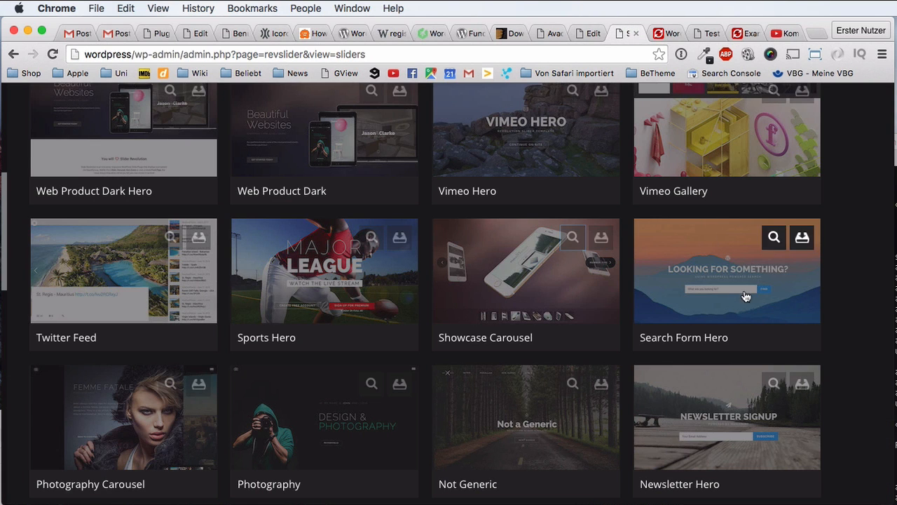
pyautogui.moveTo(601, 245)
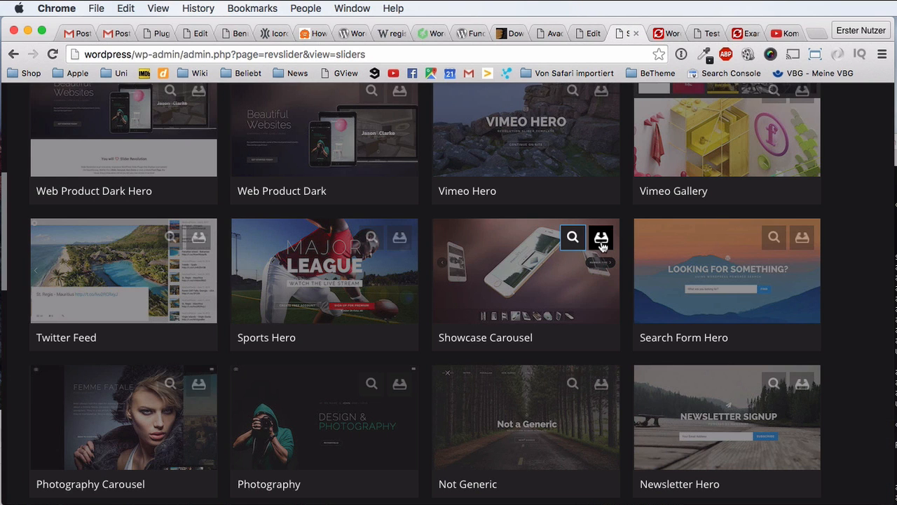
# Import Showcase Carousel from the ThemePunch server after abandoning the local zip import
pyautogui.click(601, 236)
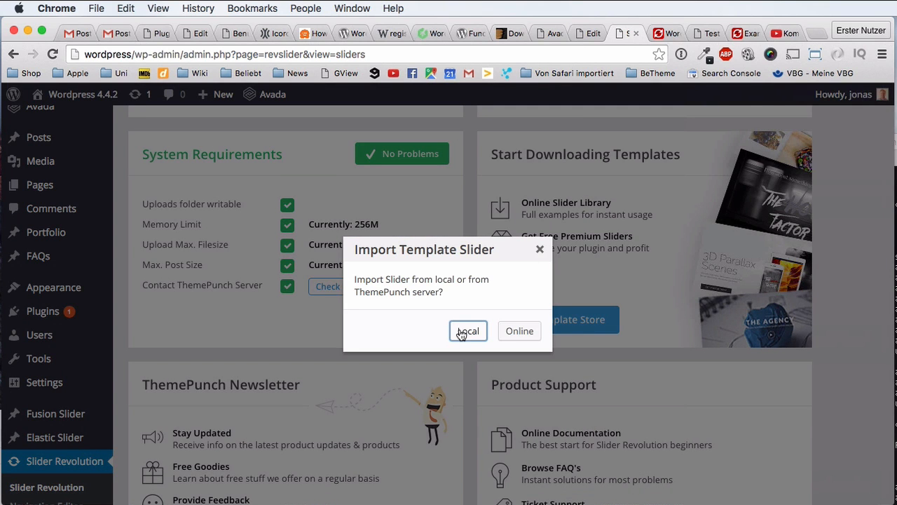
pyautogui.moveTo(437, 293)
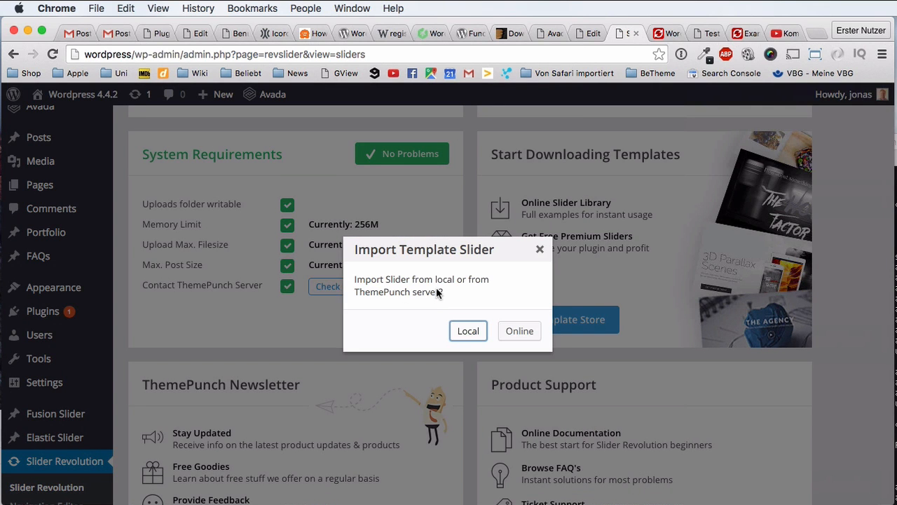
pyautogui.moveTo(497, 332)
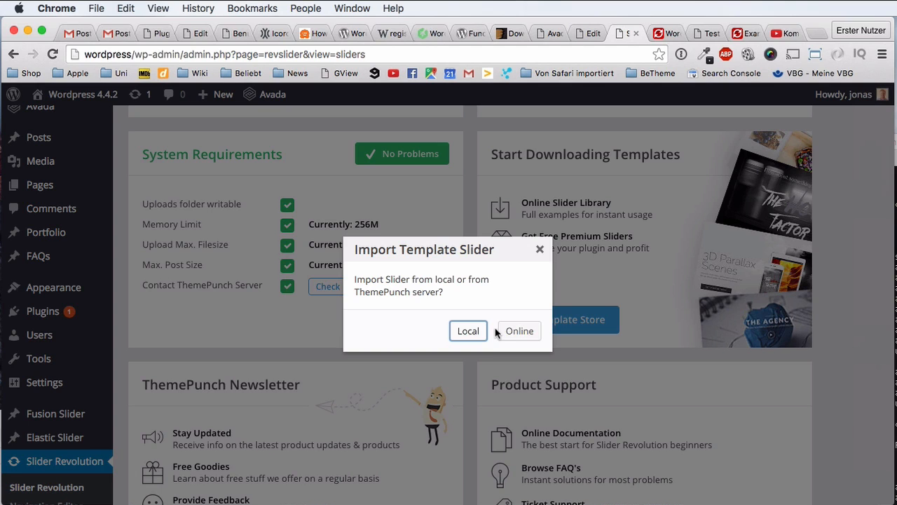
pyautogui.click(468, 330)
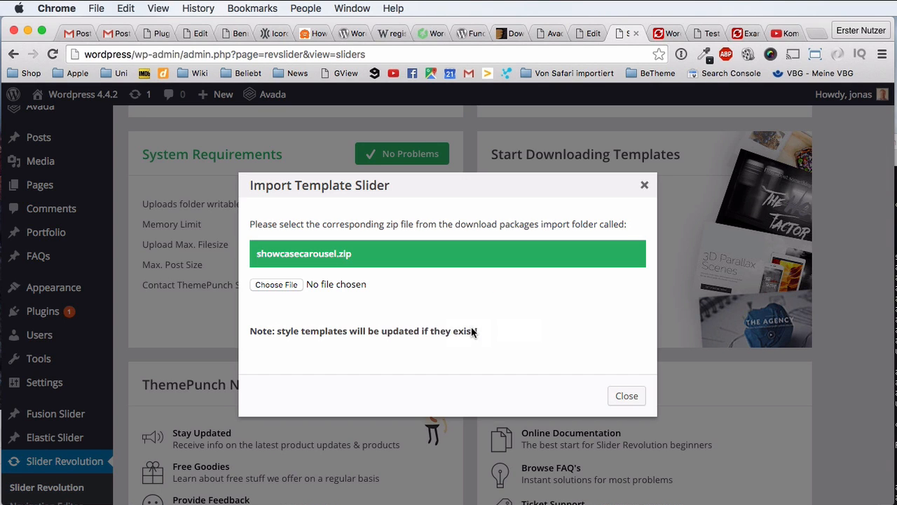
pyautogui.moveTo(277, 277)
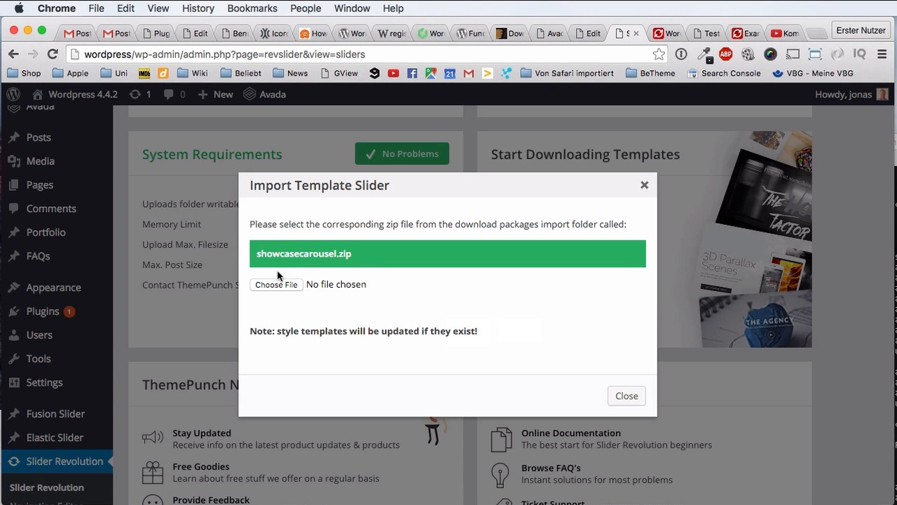
pyautogui.moveTo(317, 340)
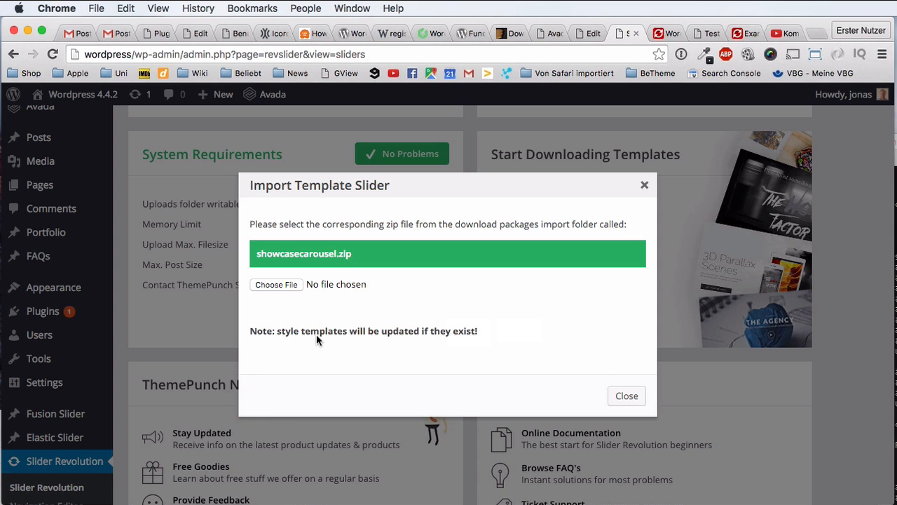
pyautogui.click(625, 395)
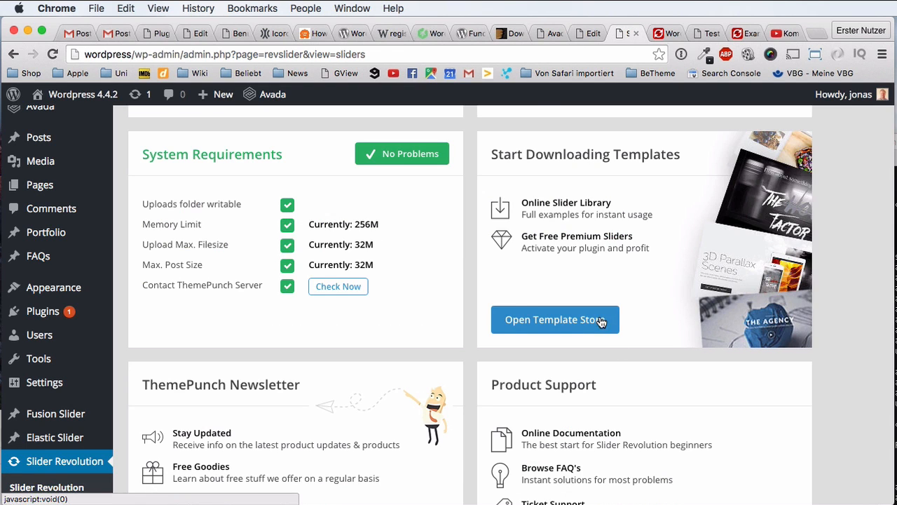
pyautogui.click(555, 319)
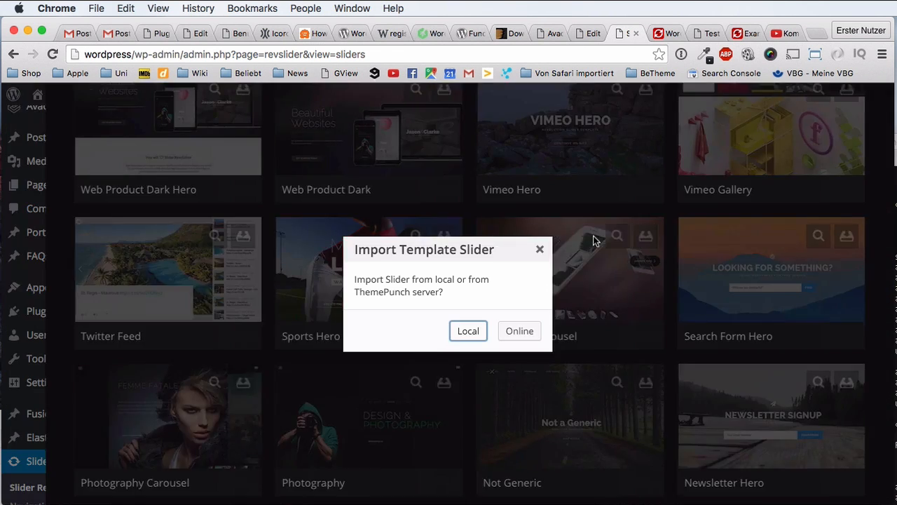
pyautogui.click(520, 330)
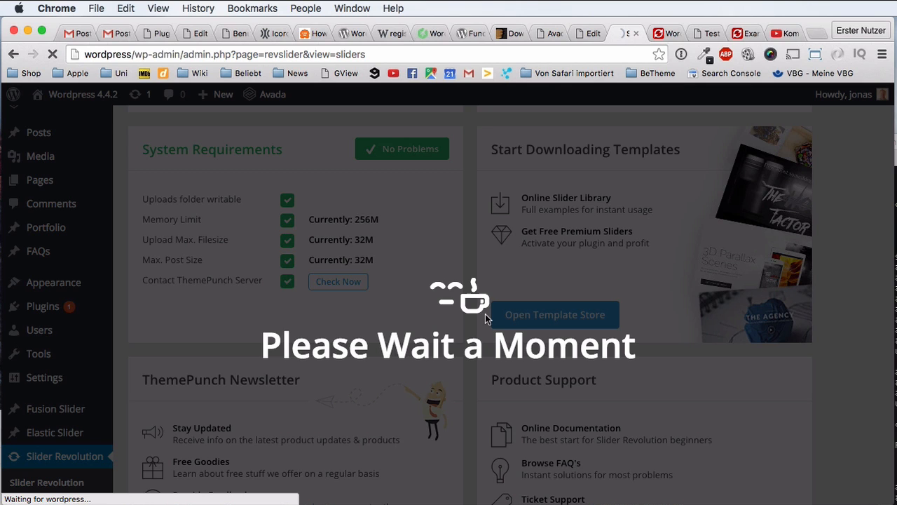
pyautogui.moveTo(481, 319)
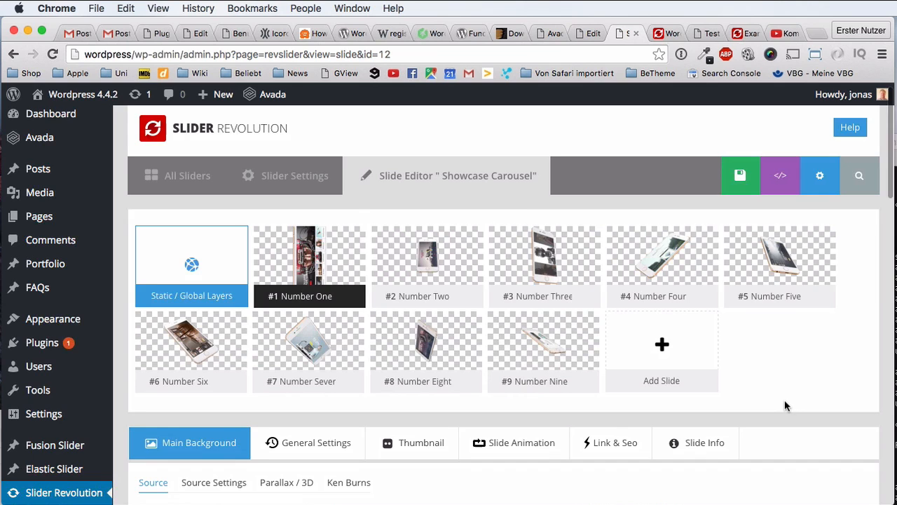
# Browse the imported Showcase Carousel editor, confirm leaving the unsaved page, and preview the slider
pyautogui.scroll(-3)
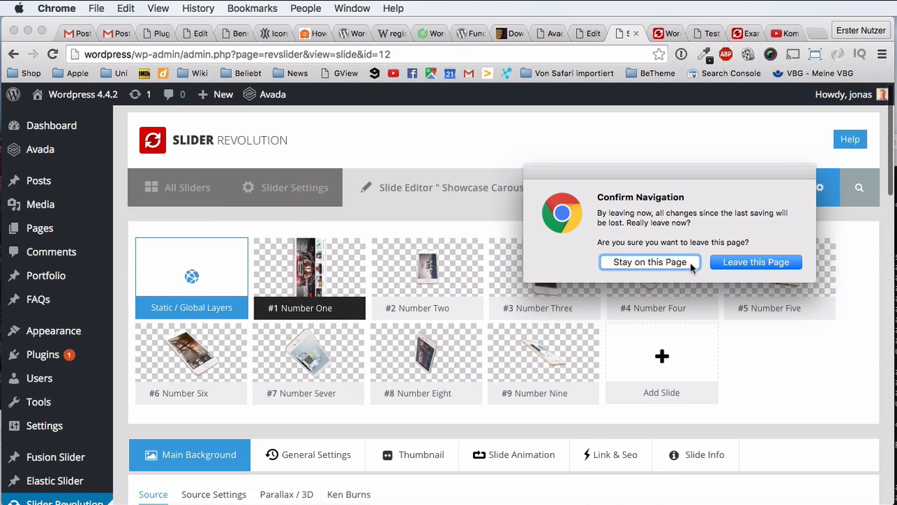
pyautogui.click(756, 261)
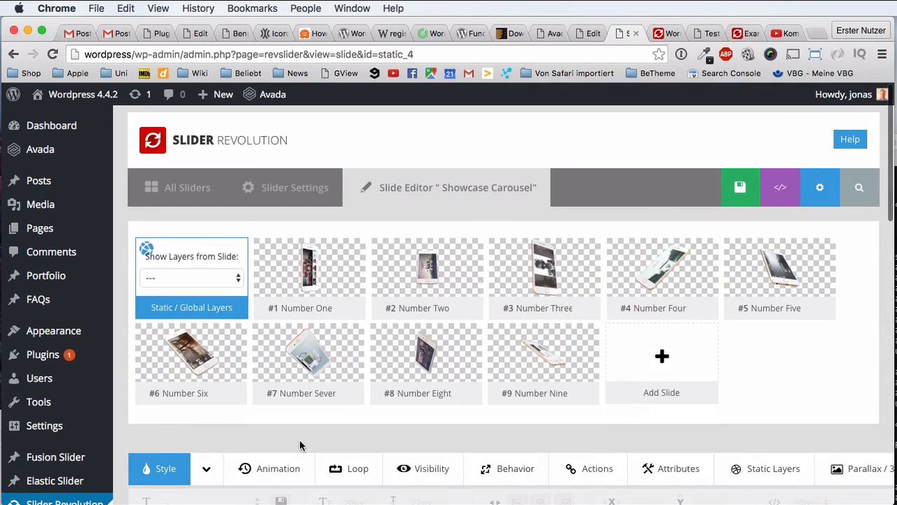
pyautogui.scroll(-3)
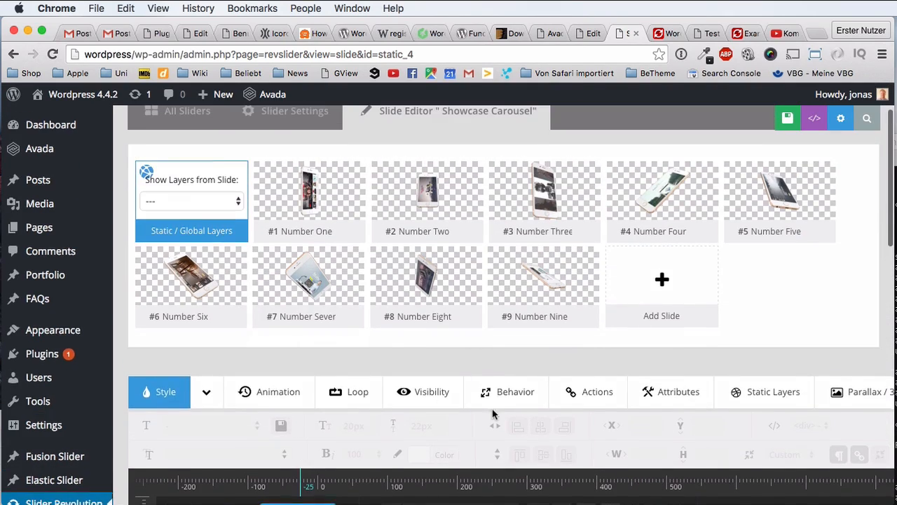
pyautogui.scroll(-3)
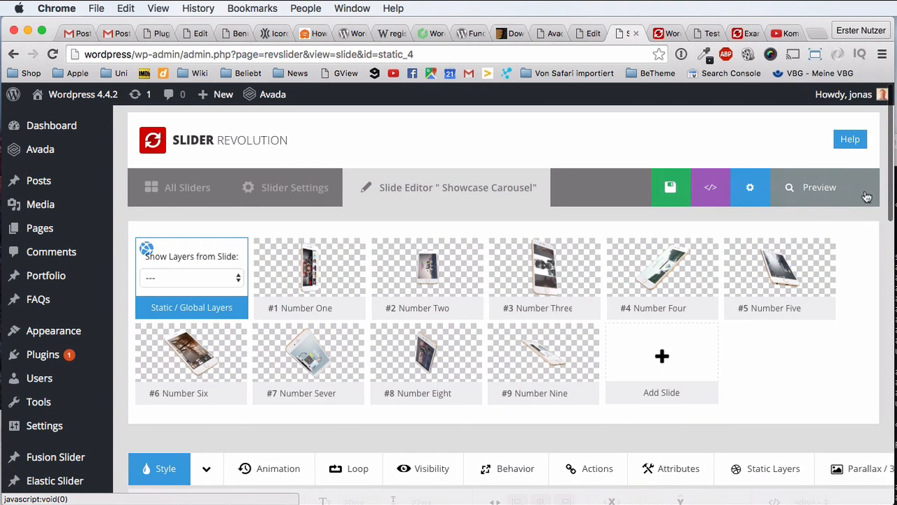
pyautogui.click(844, 94)
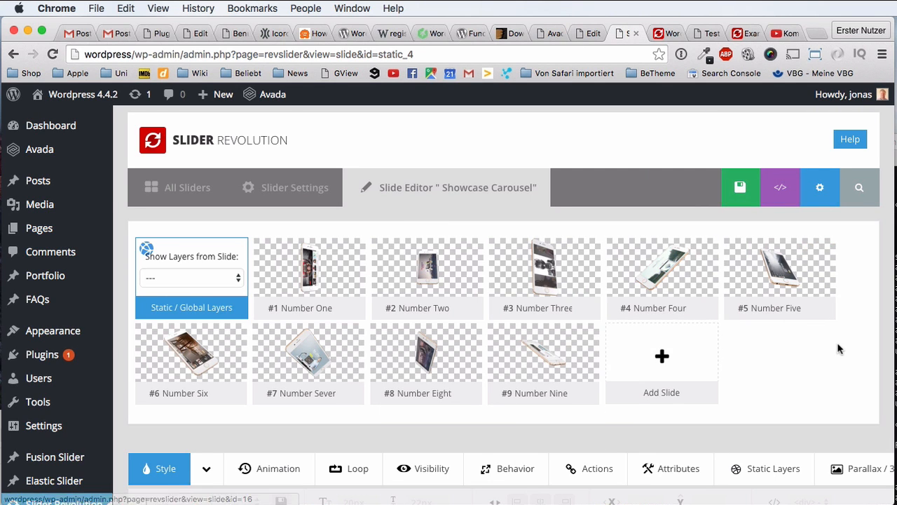
# Leave the Showcase Carousel editor for All Sliders, discarding unsaved changes
pyautogui.scroll(-3)
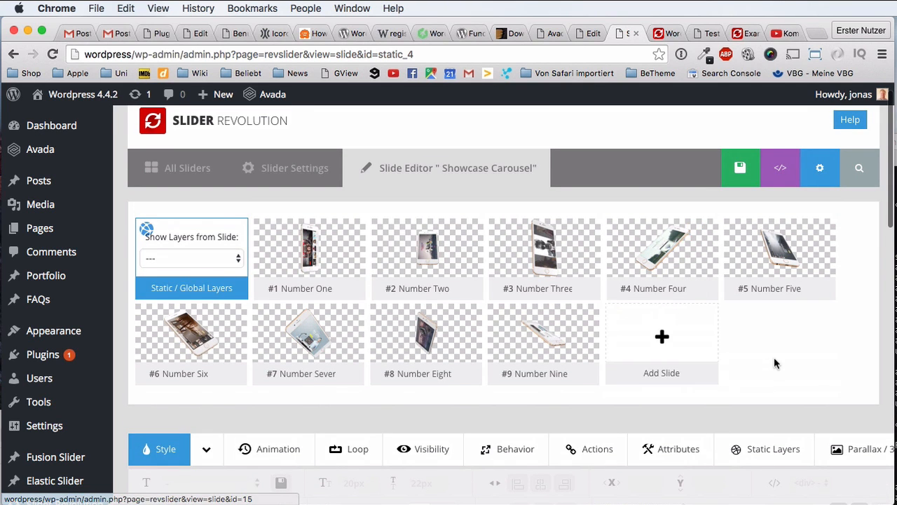
pyautogui.moveTo(786, 360)
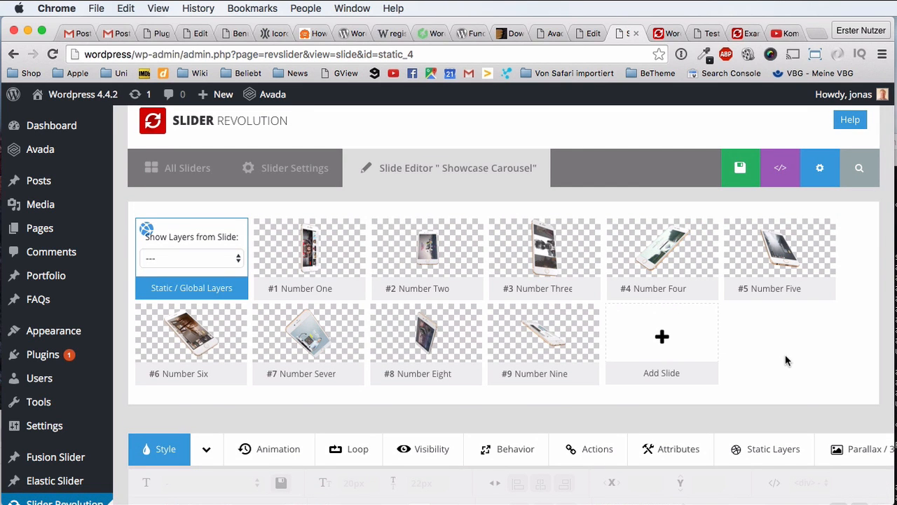
pyautogui.scroll(-3)
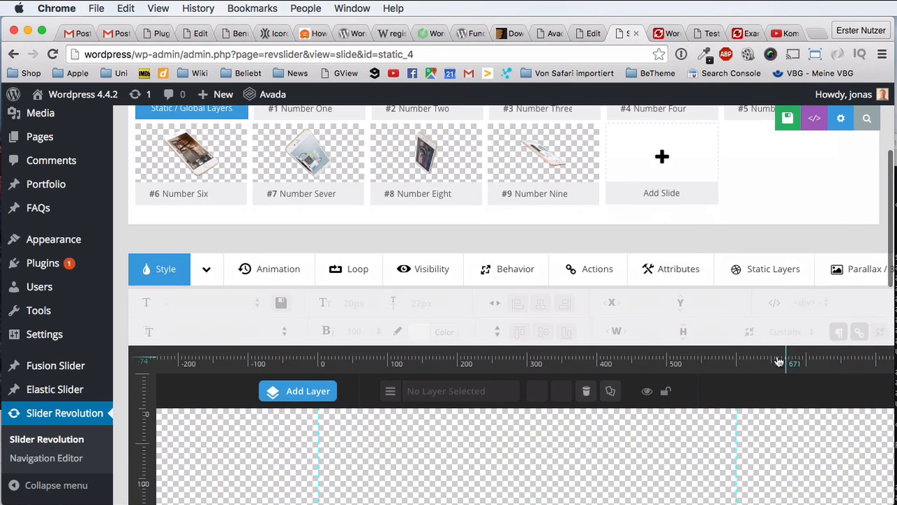
pyautogui.scroll(3)
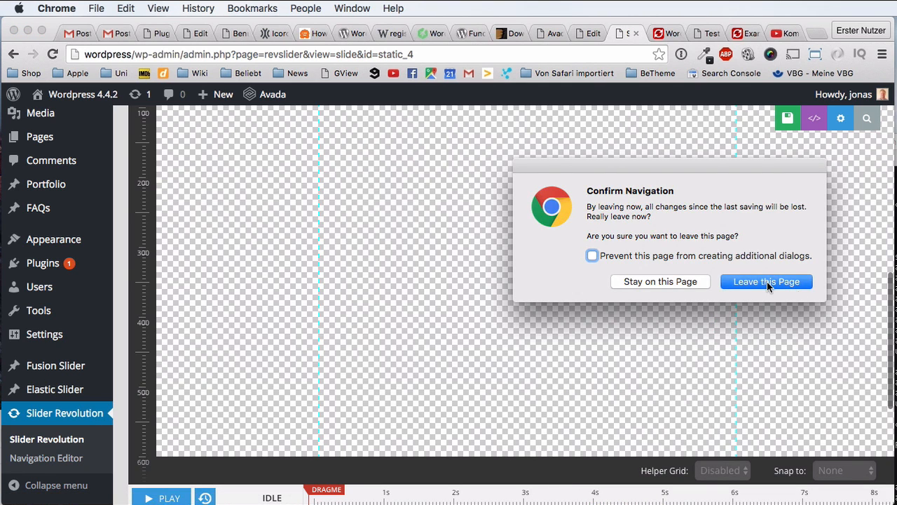
pyautogui.click(766, 281)
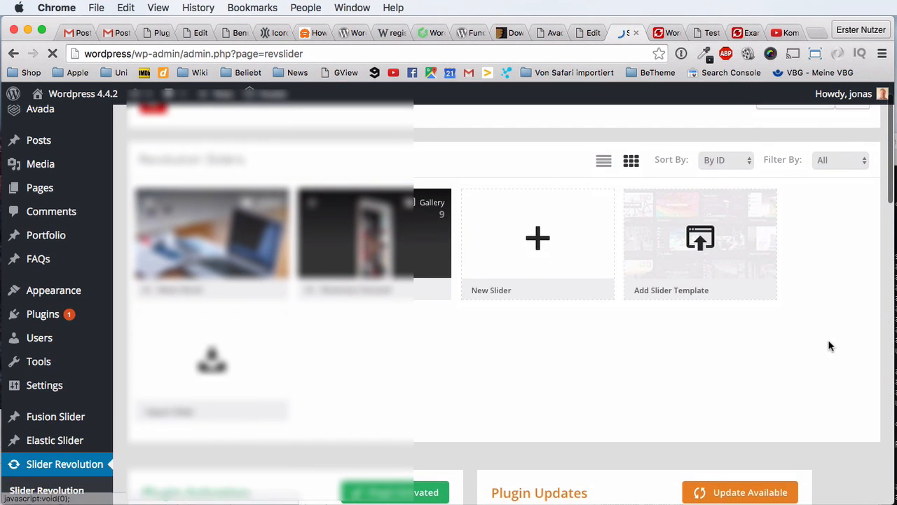
# Open the News Hero2 slider from the sliders overview
pyautogui.scroll(-3)
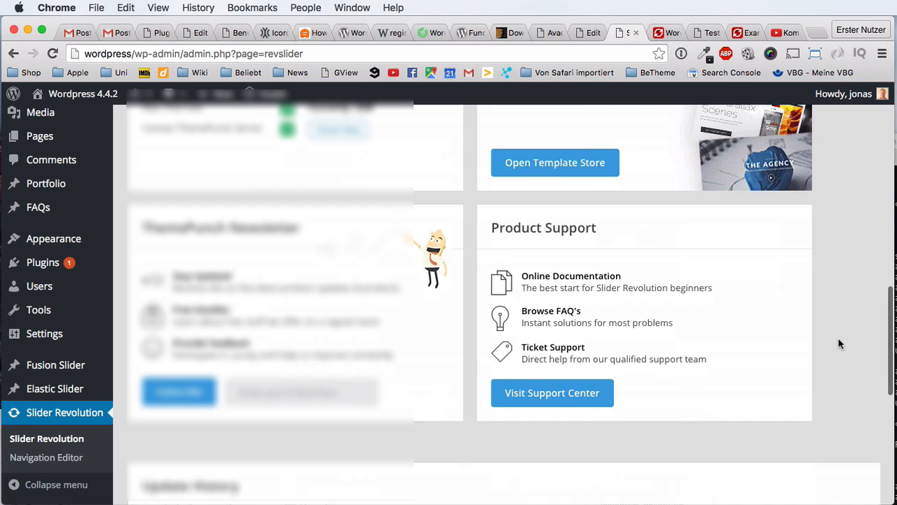
pyautogui.scroll(3)
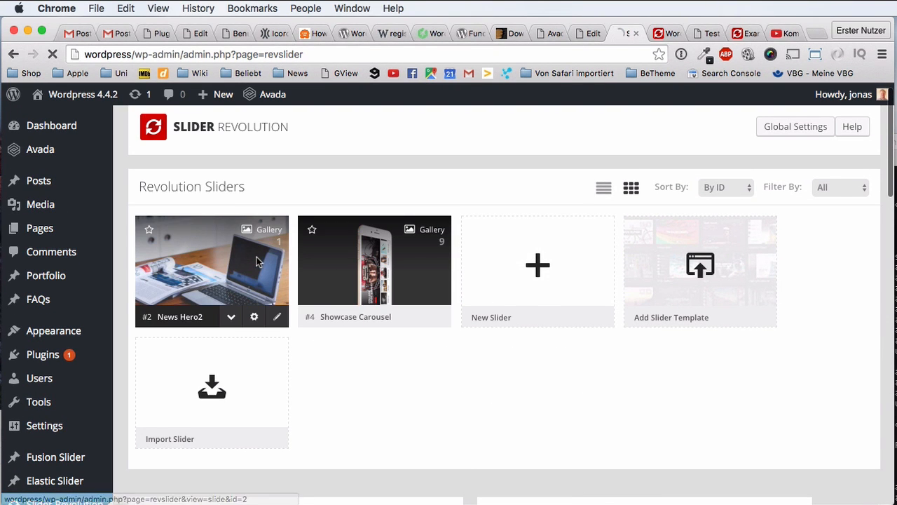
pyautogui.click(276, 317)
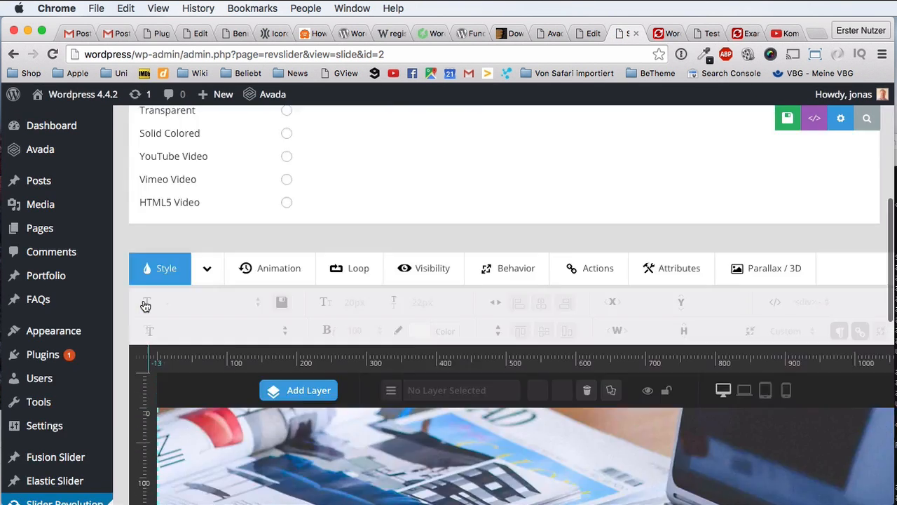
# Switch to News Hero2's Slider Settings, leaving the slide editor without saving
pyautogui.scroll(3)
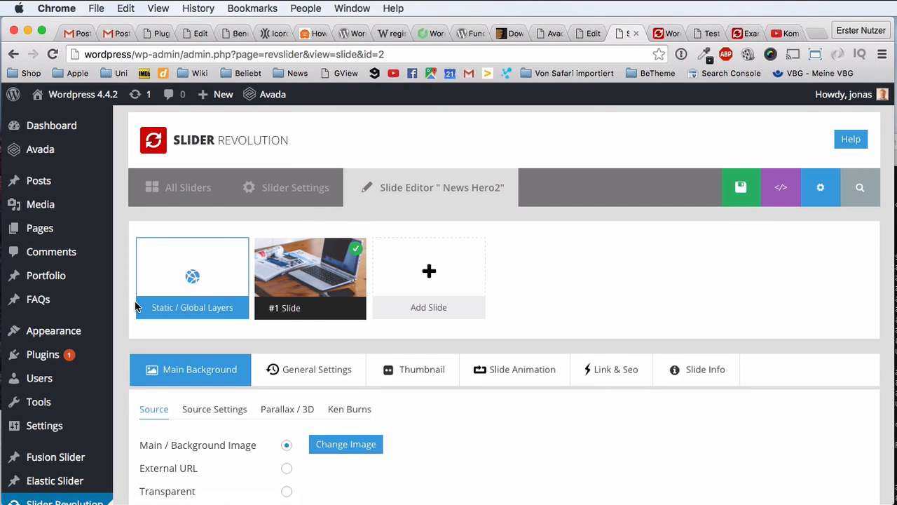
pyautogui.moveTo(267, 220)
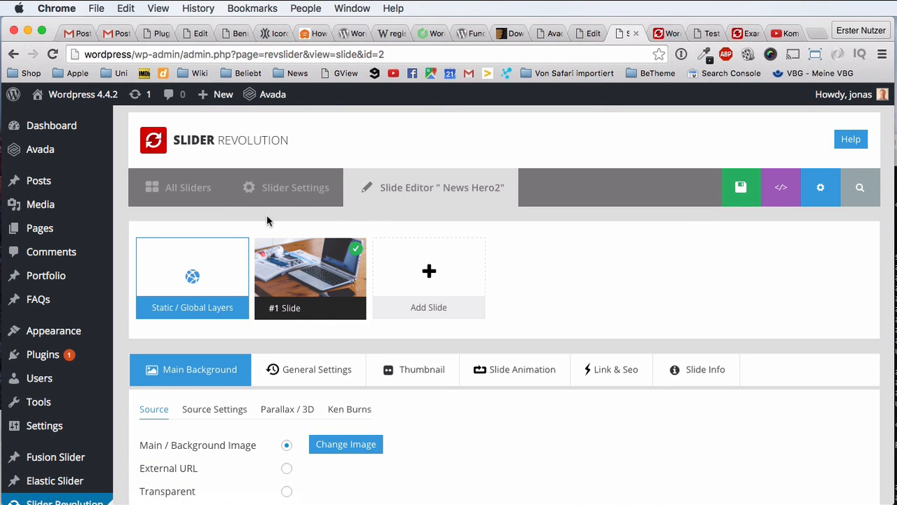
pyautogui.click(188, 187)
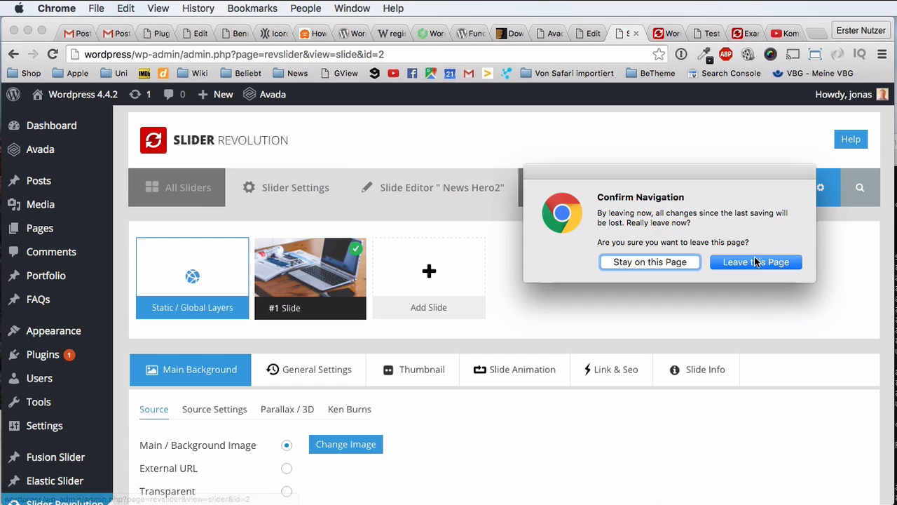
pyautogui.click(756, 261)
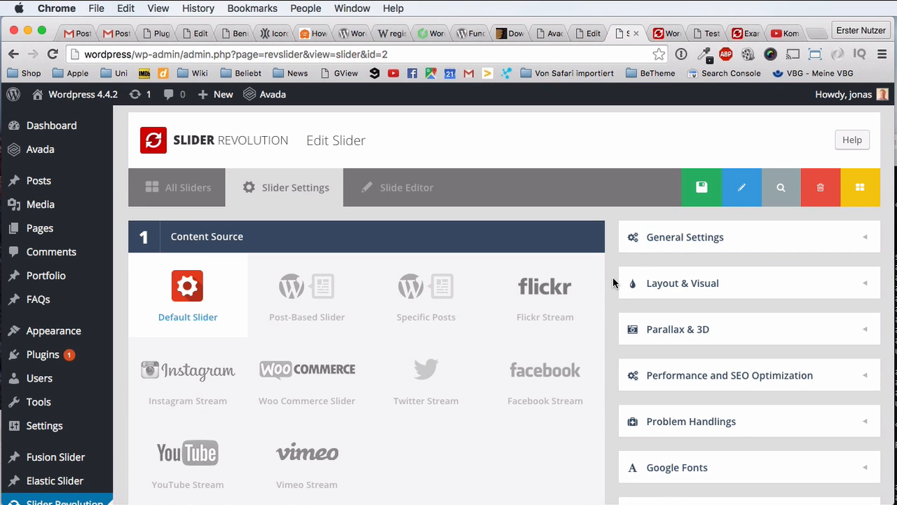
# Scroll News Hero2's settings and expand the Import / Export / Replace panel showing Export Slider
pyautogui.scroll(-3)
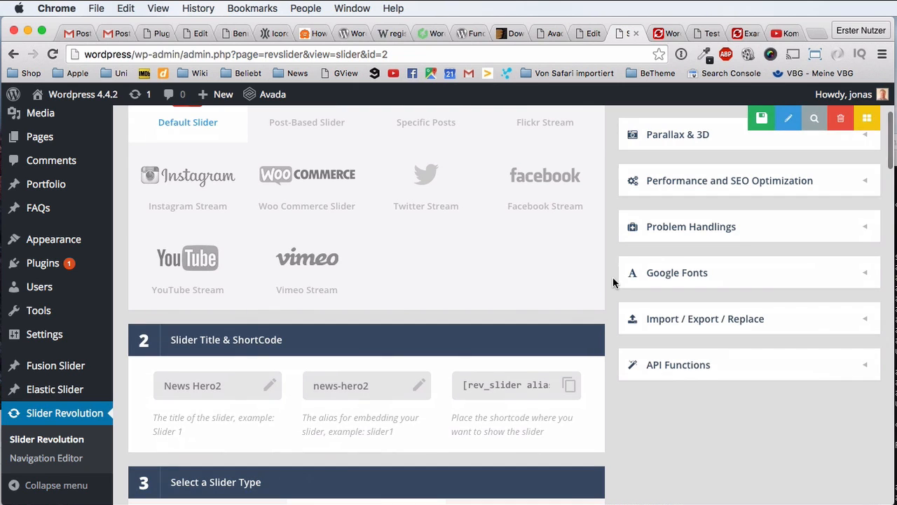
pyautogui.scroll(-3)
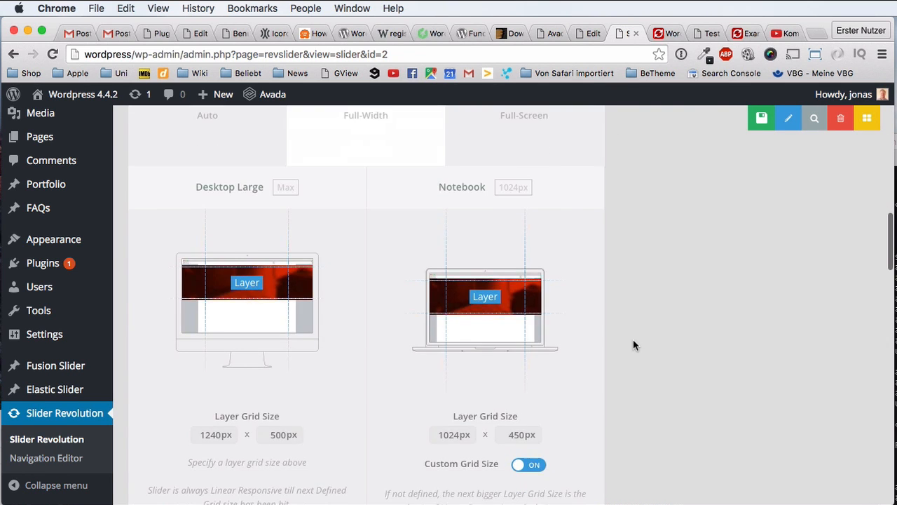
pyautogui.scroll(-3)
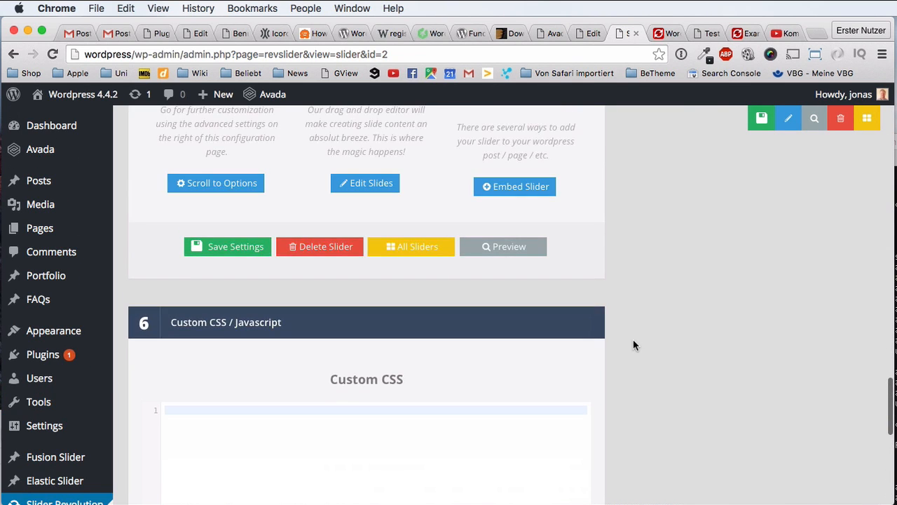
pyautogui.scroll(3)
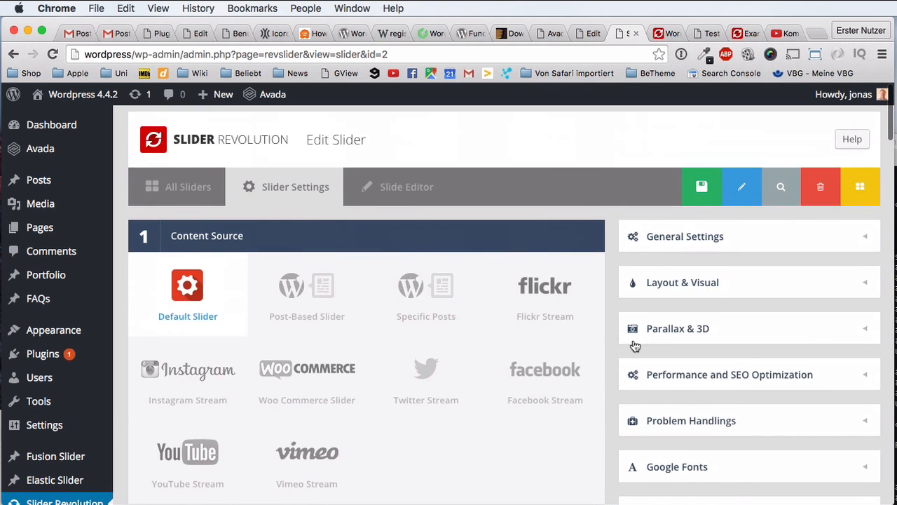
pyautogui.scroll(-3)
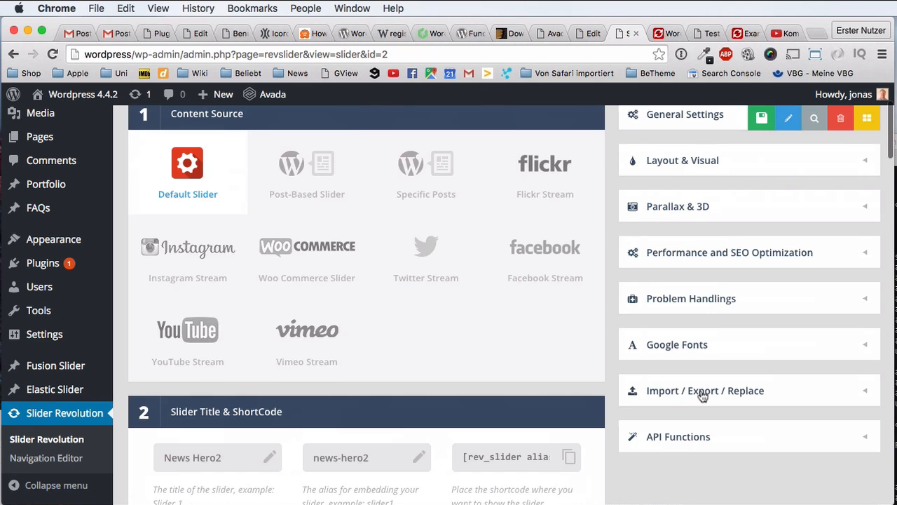
pyautogui.click(704, 390)
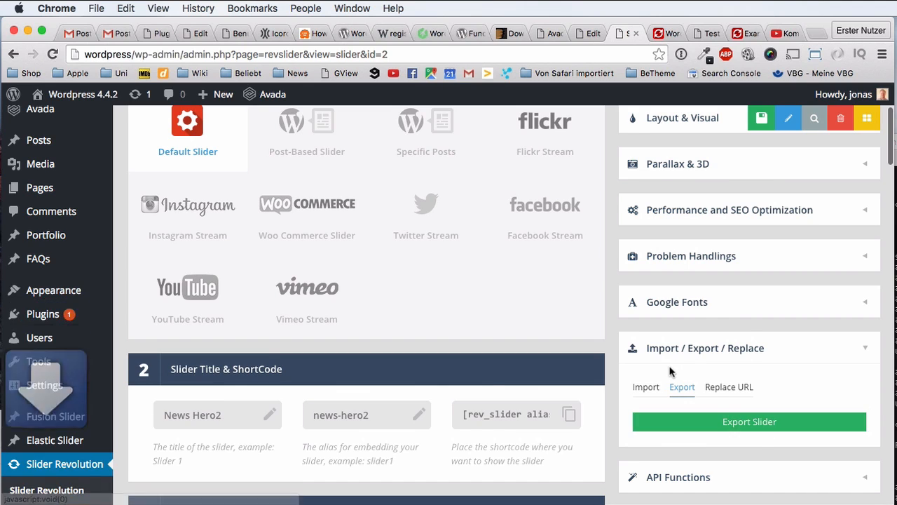
pyautogui.moveTo(671, 371)
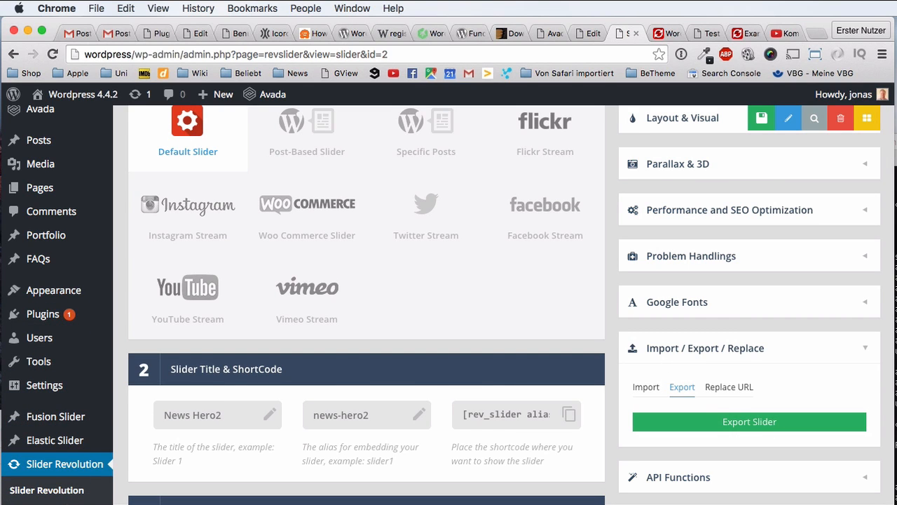
pyautogui.moveTo(561, 445)
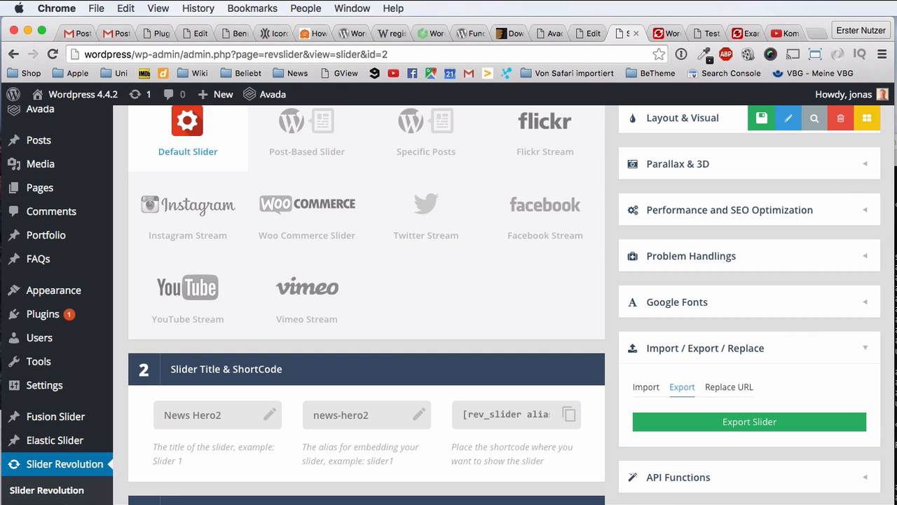
pyautogui.click(816, 54)
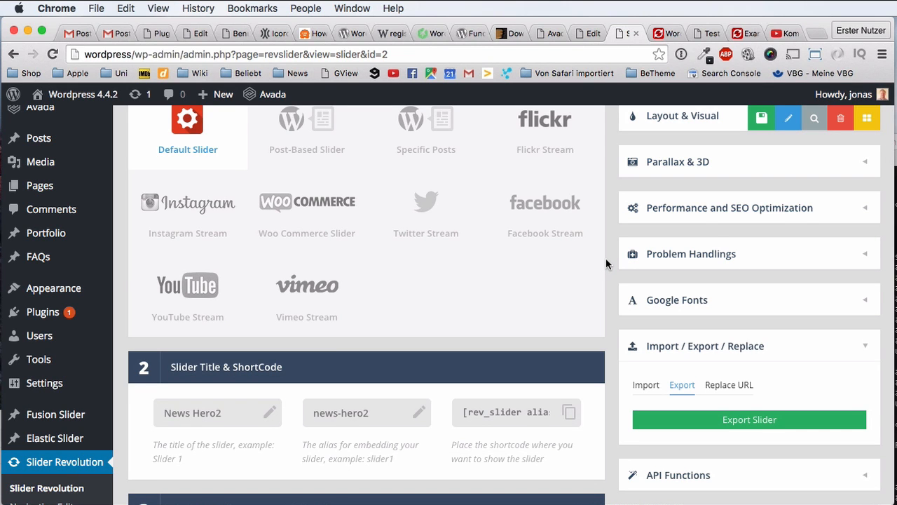
pyautogui.scroll(3)
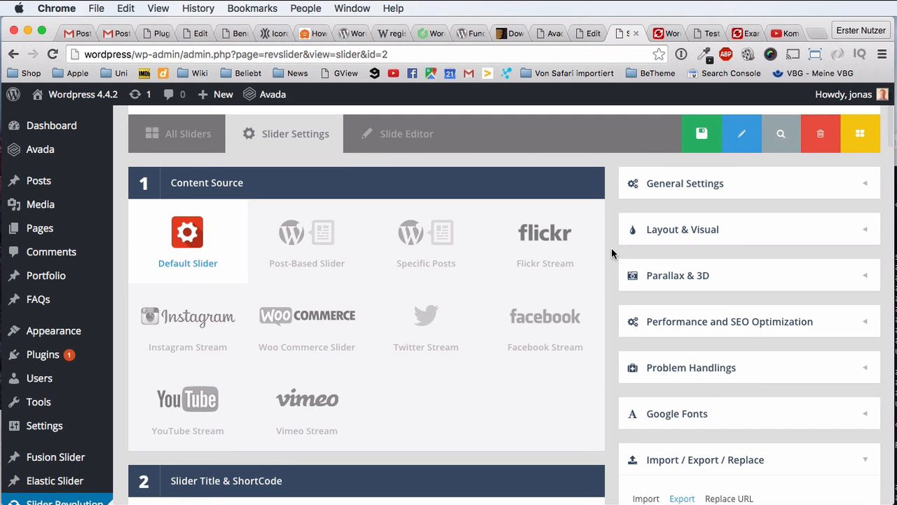